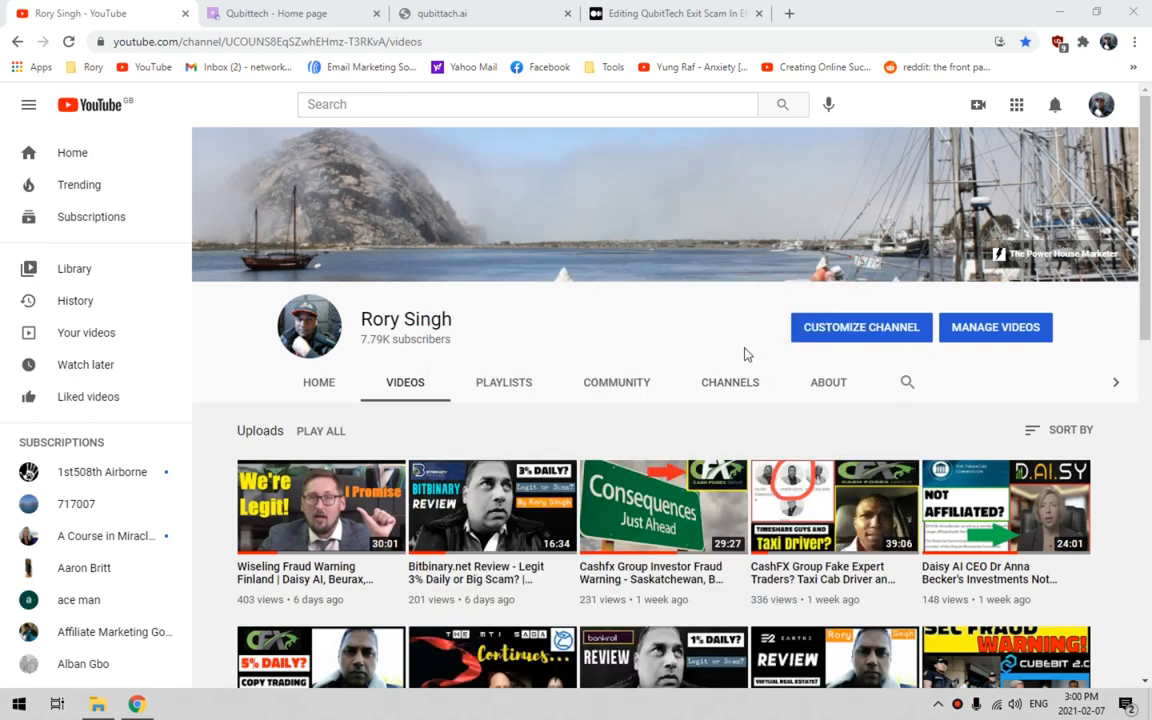
Leave the YouTube channel's videos for the qubittech.dev QubitTech home page tab.
left_click(305, 13)
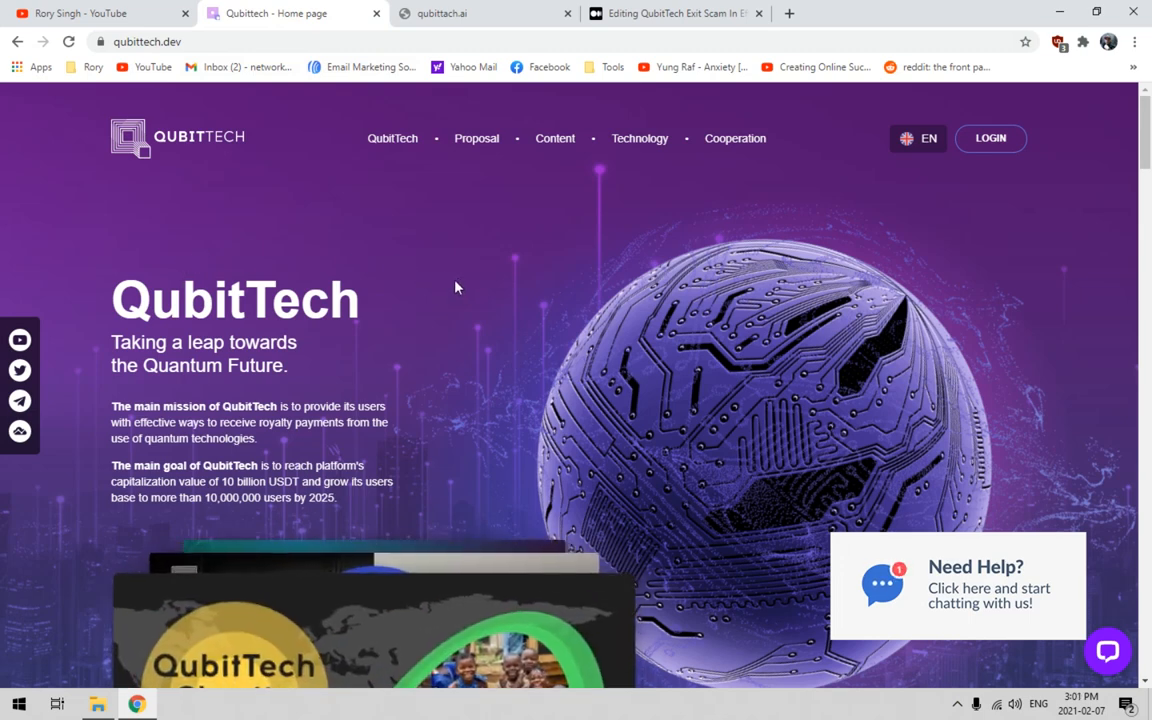
mouse_move(444, 291)
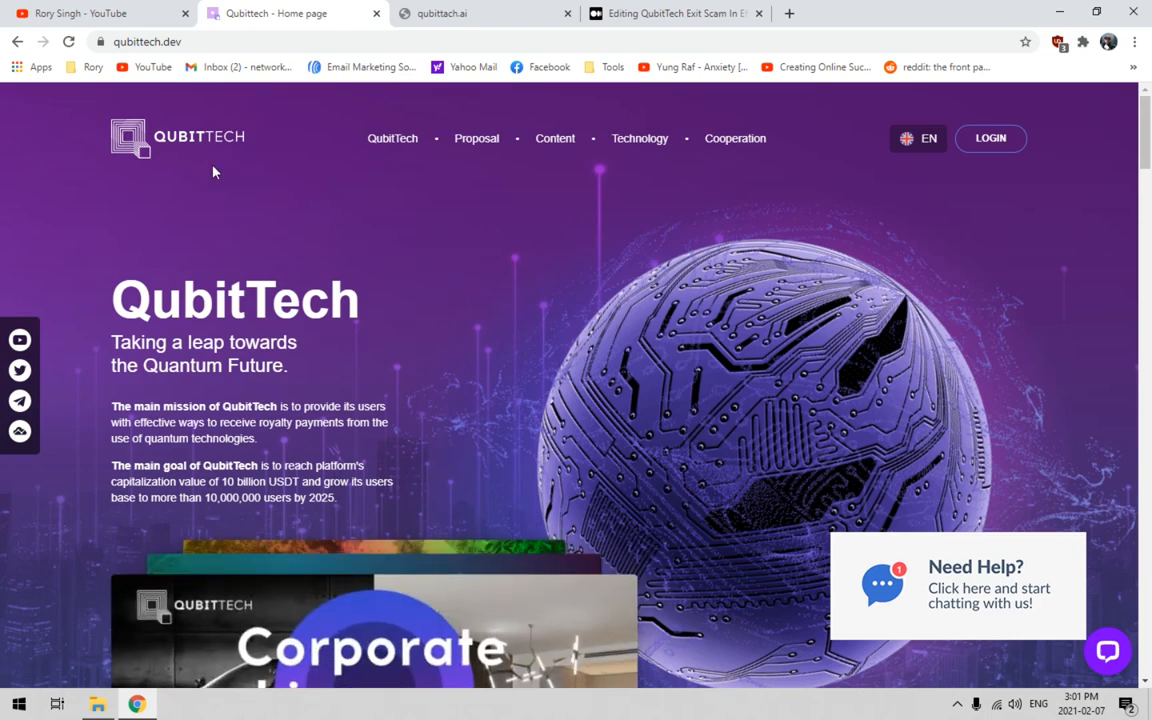
left_click(100, 18)
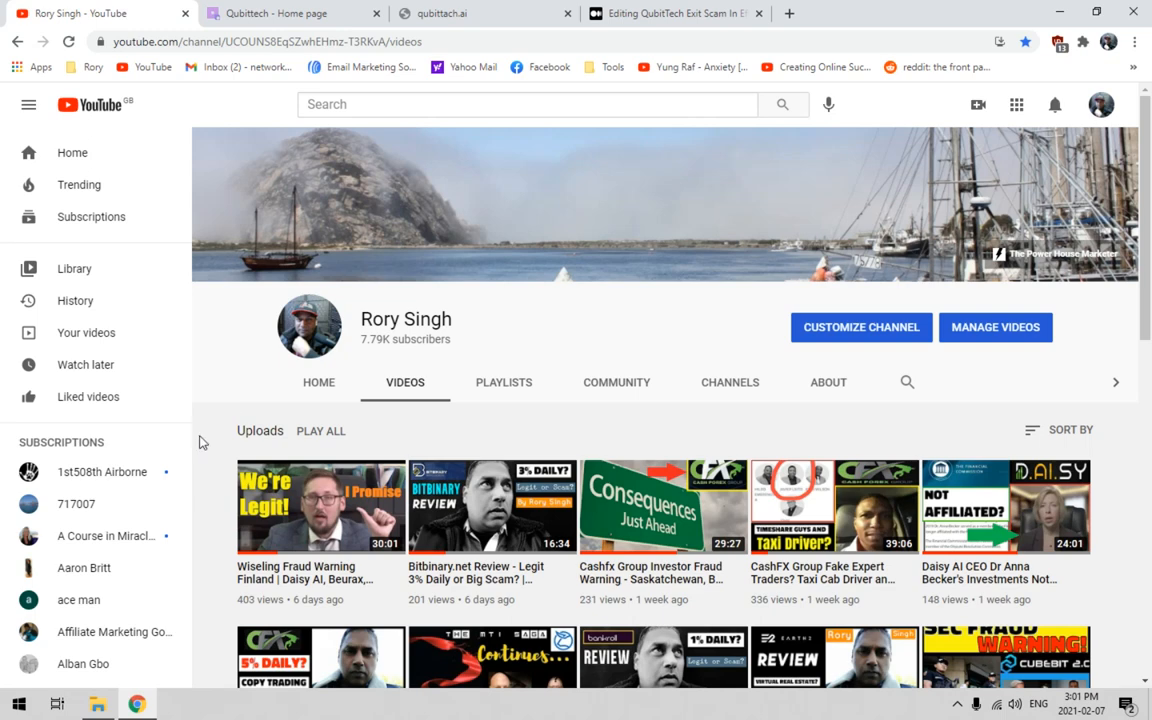
mouse_move(221, 416)
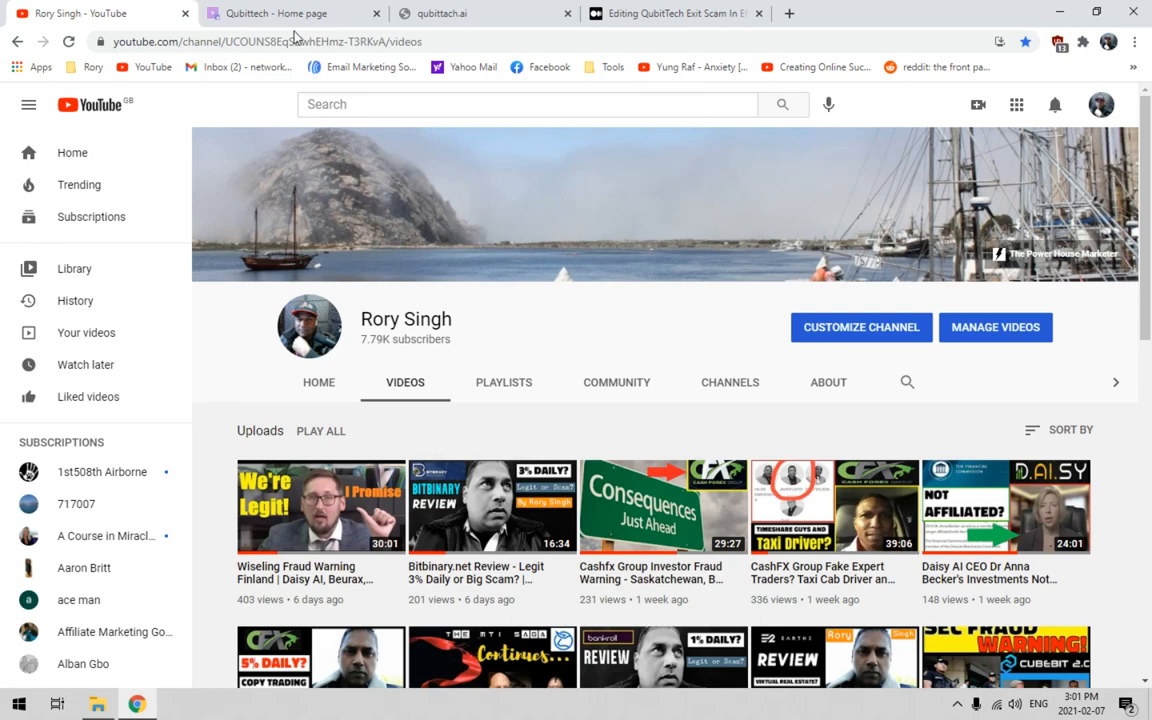
left_click(290, 13)
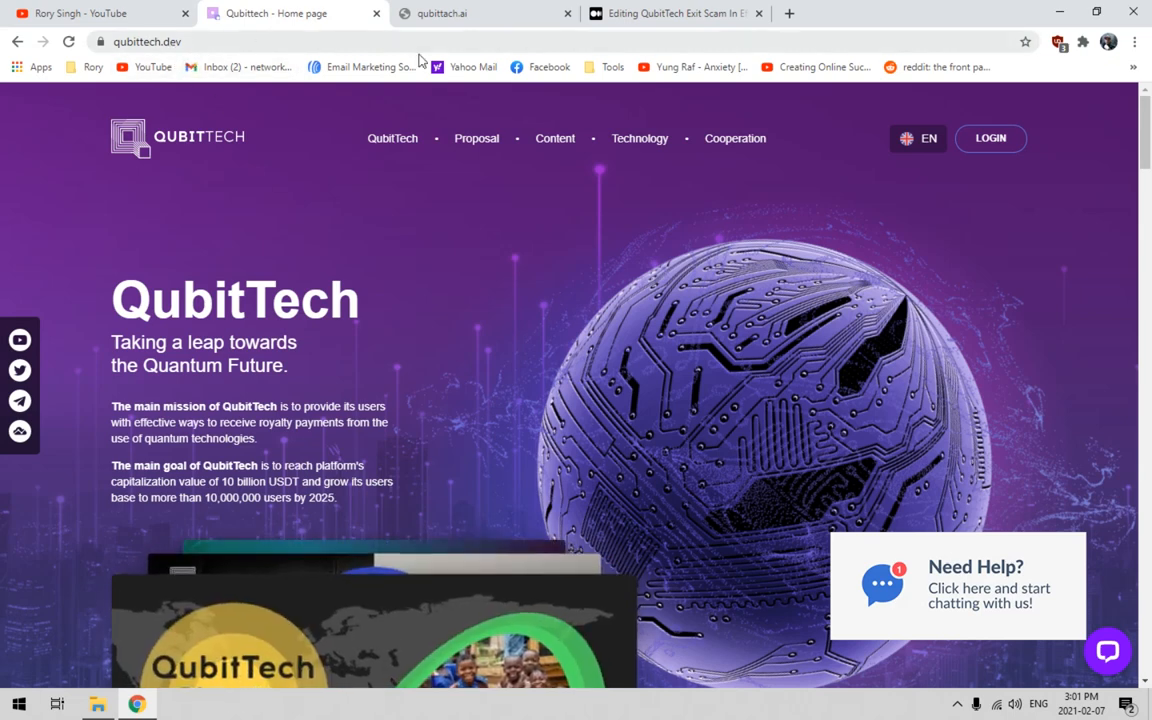
View the qubittach.ai tab showing the DNS_PROBE_FINISHED_NXDOMAIN error.
left_click(480, 16)
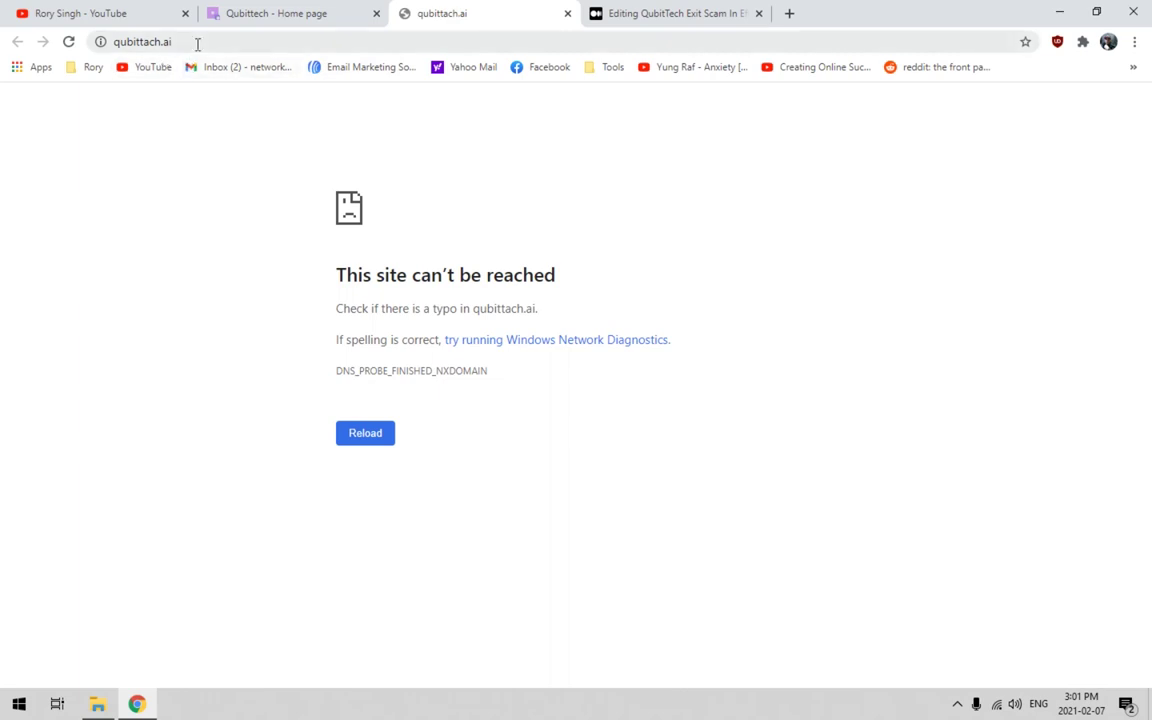
mouse_move(140, 343)
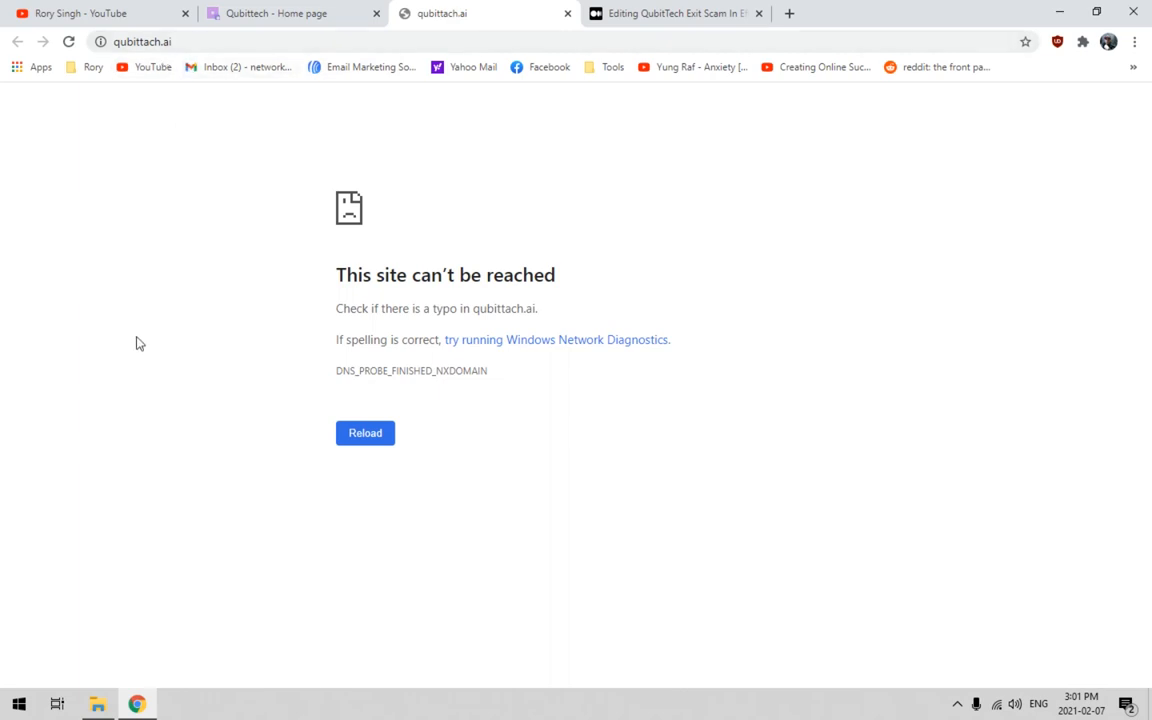
mouse_move(605, 614)
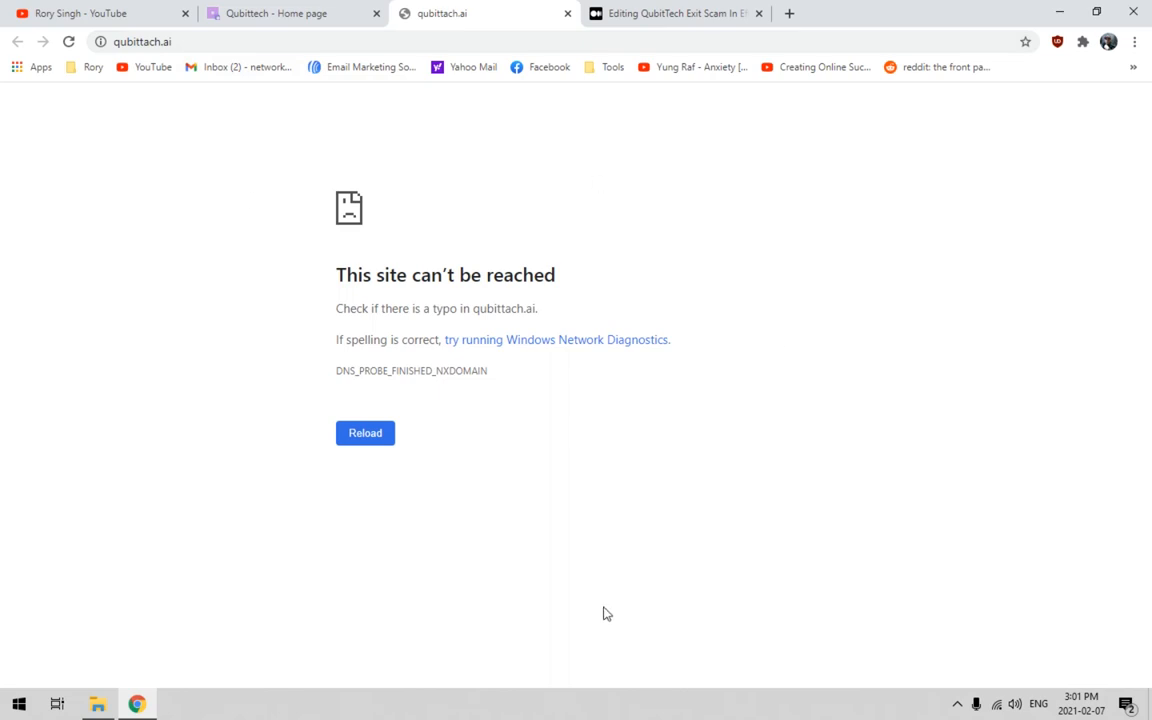
mouse_move(420, 373)
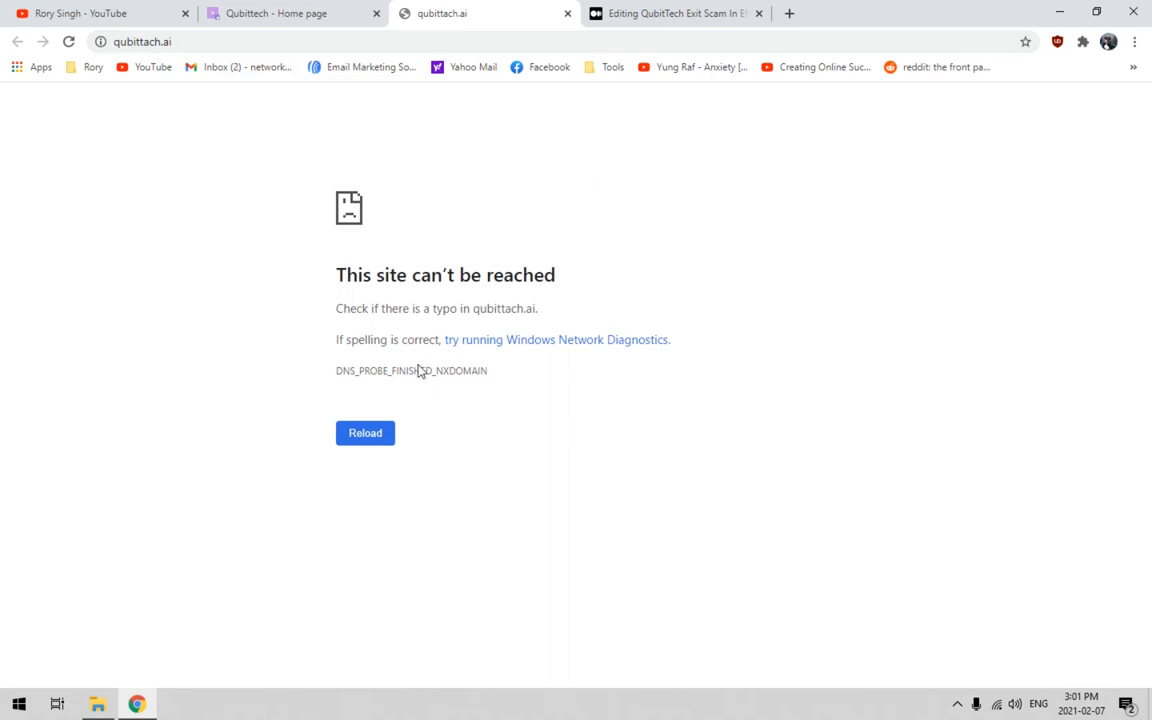
mouse_move(605, 450)
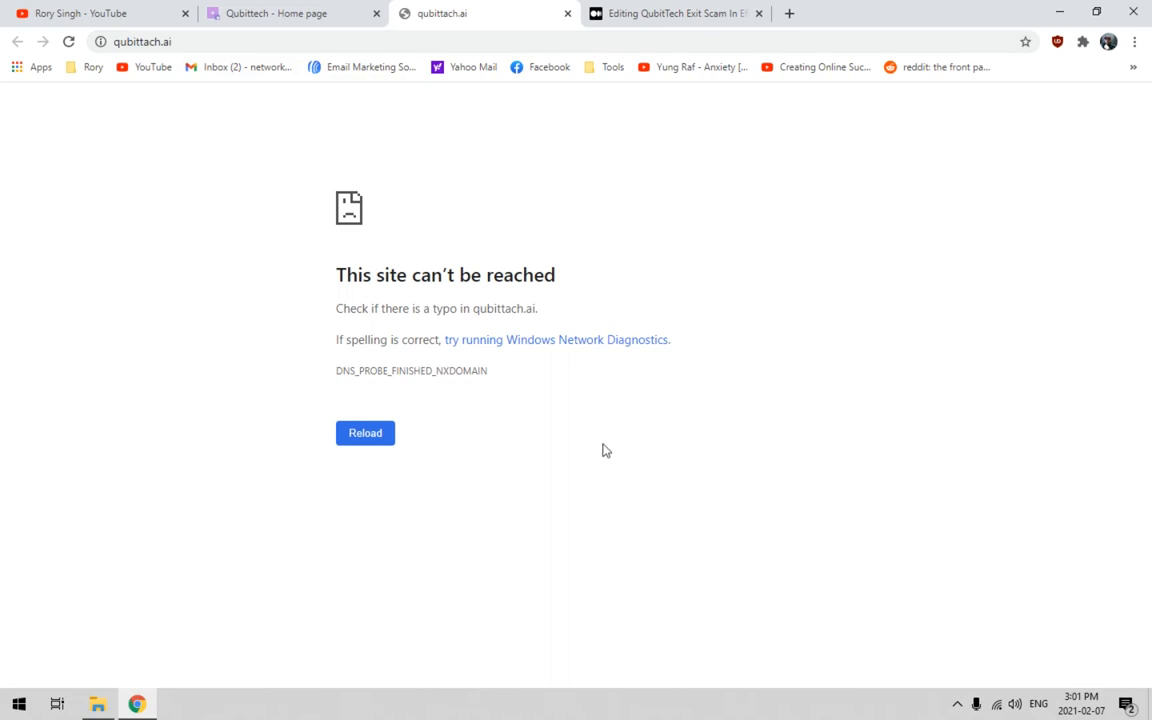
mouse_move(566, 462)
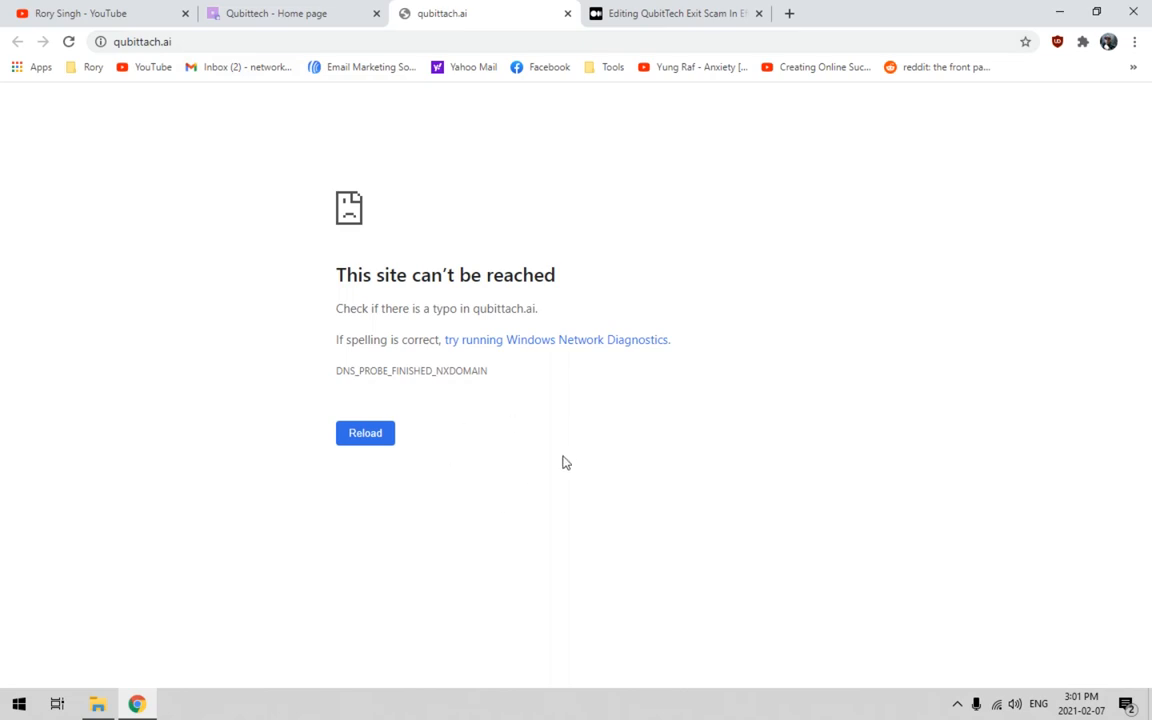
mouse_move(660, 418)
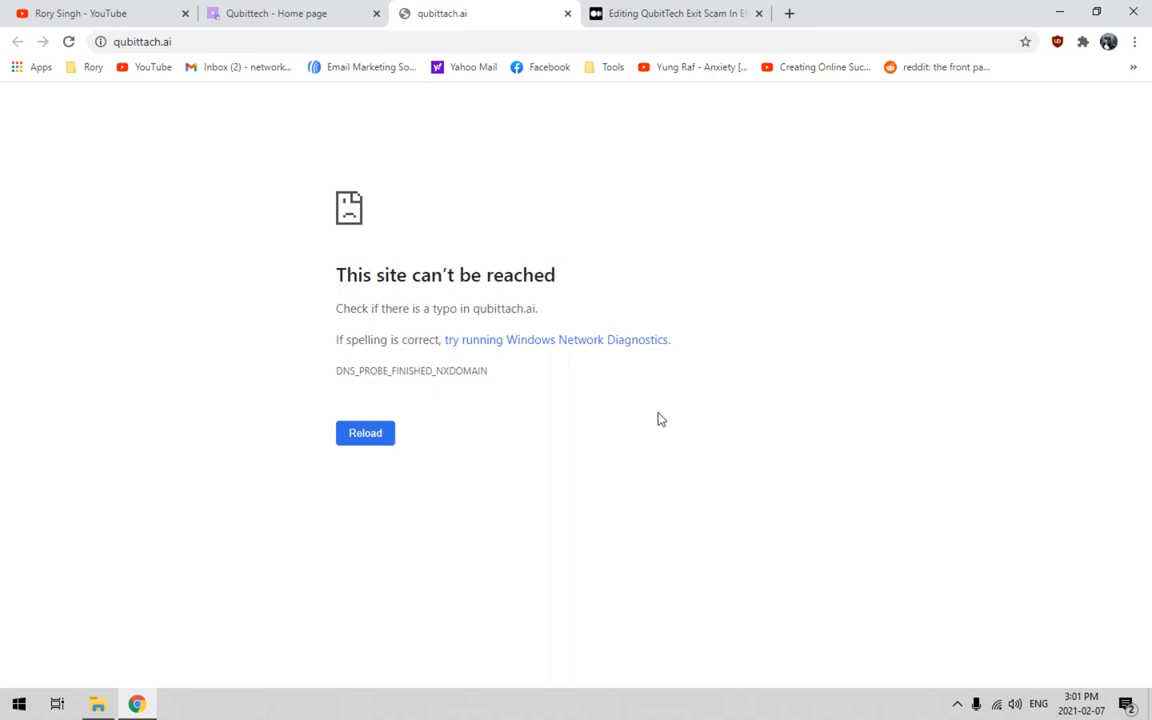
mouse_move(185, 94)
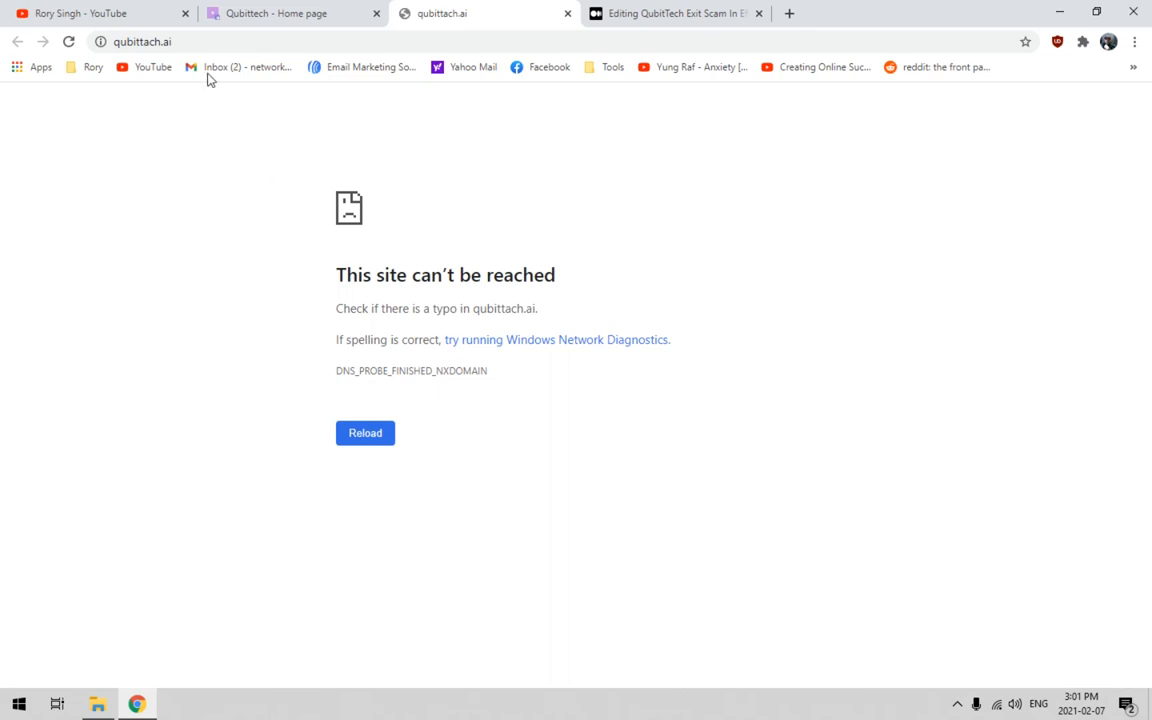
mouse_move(254, 257)
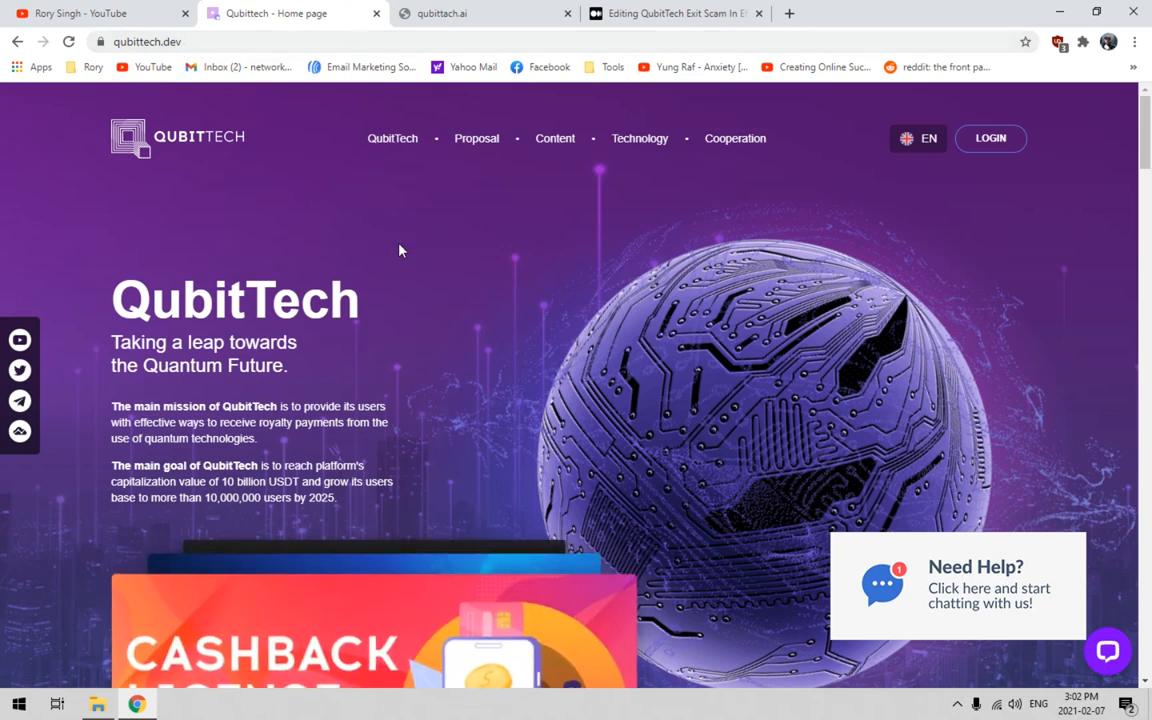
mouse_move(397, 264)
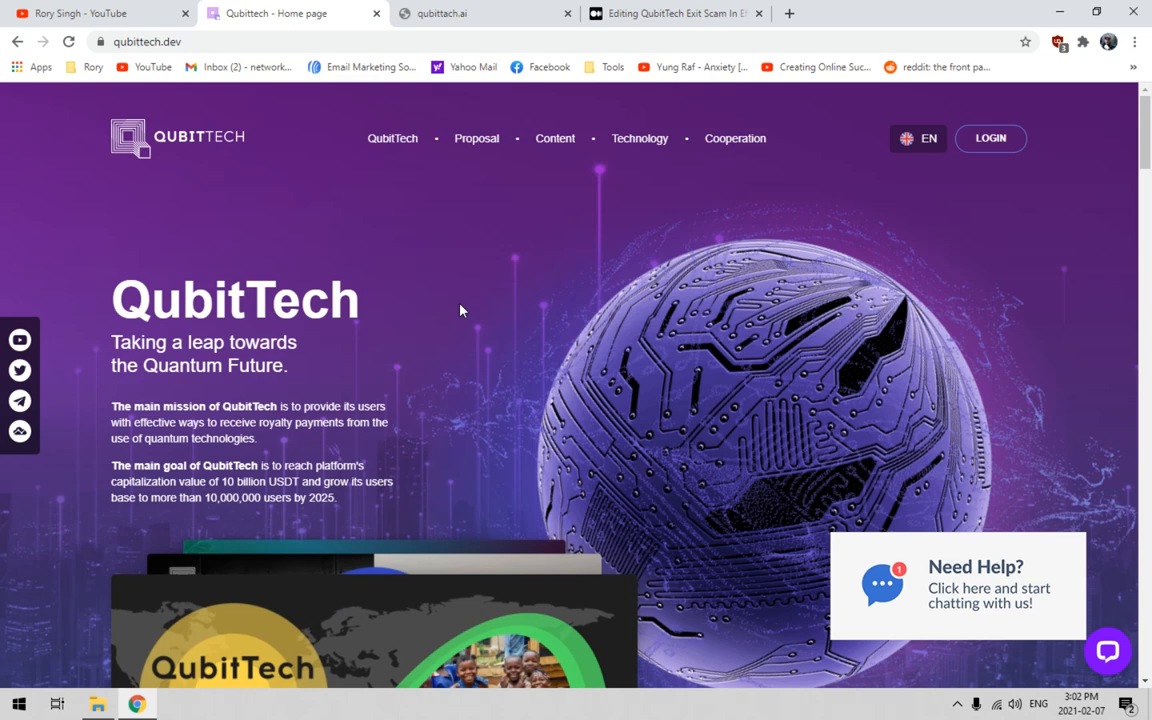
Show the qubittach.ai 'This site can't be reached' page again.
left_click(480, 13)
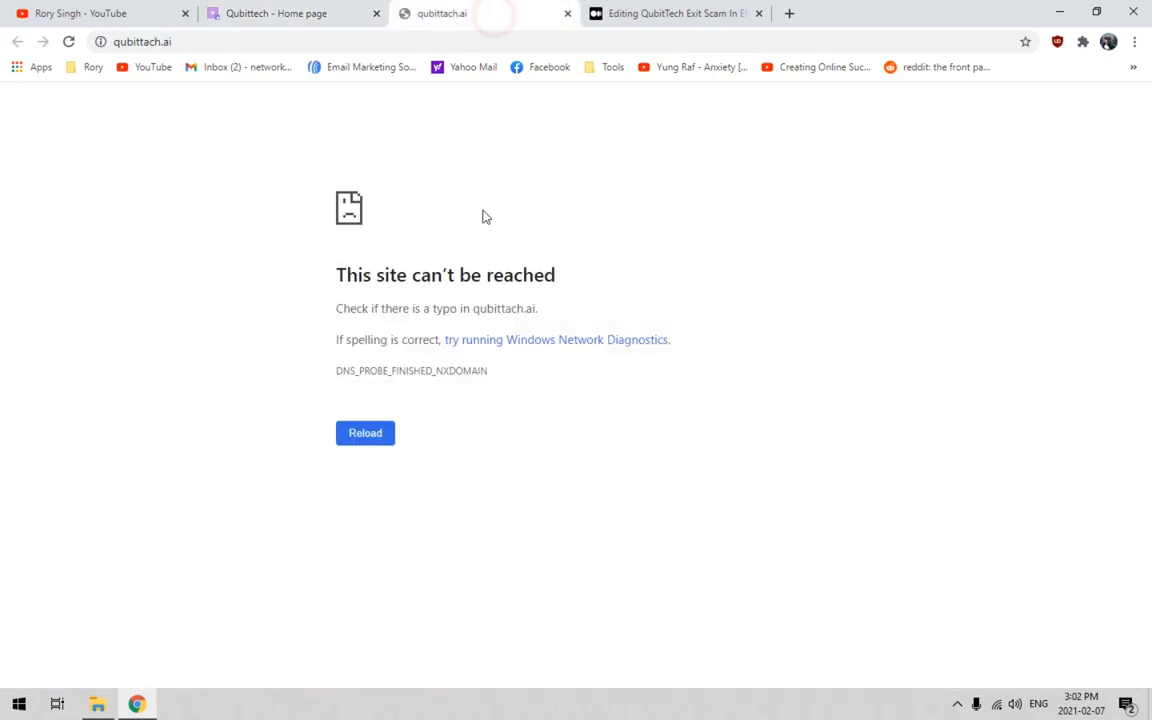
mouse_move(806, 384)
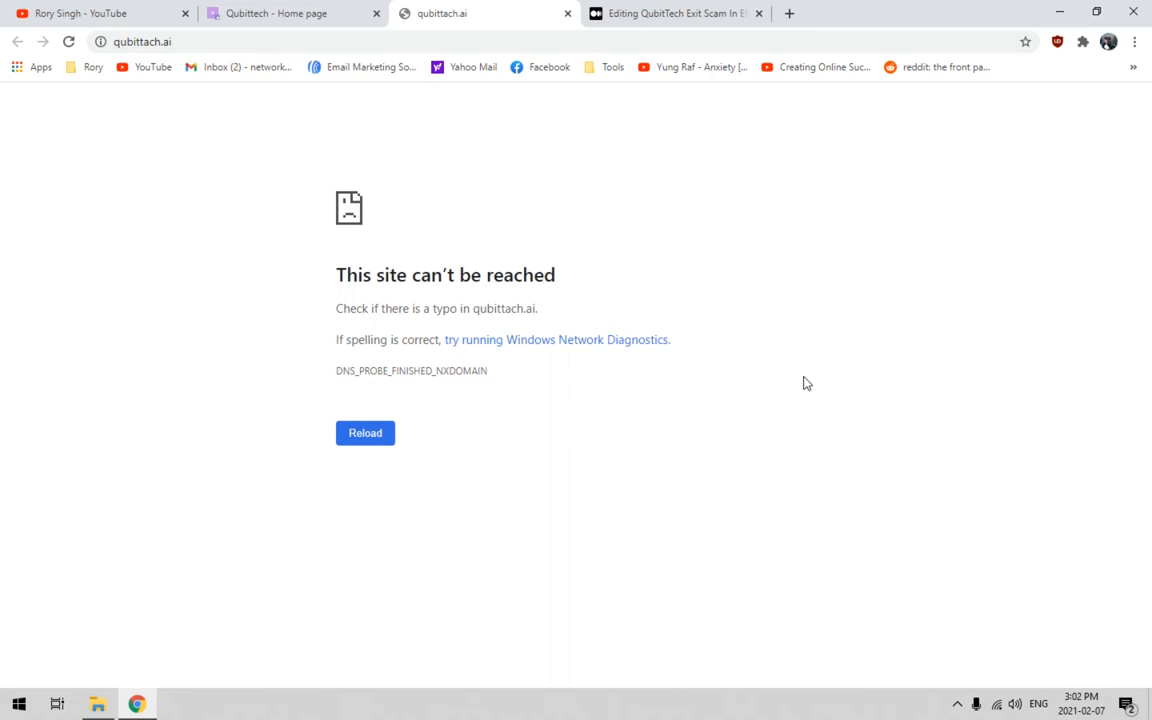
mouse_move(798, 377)
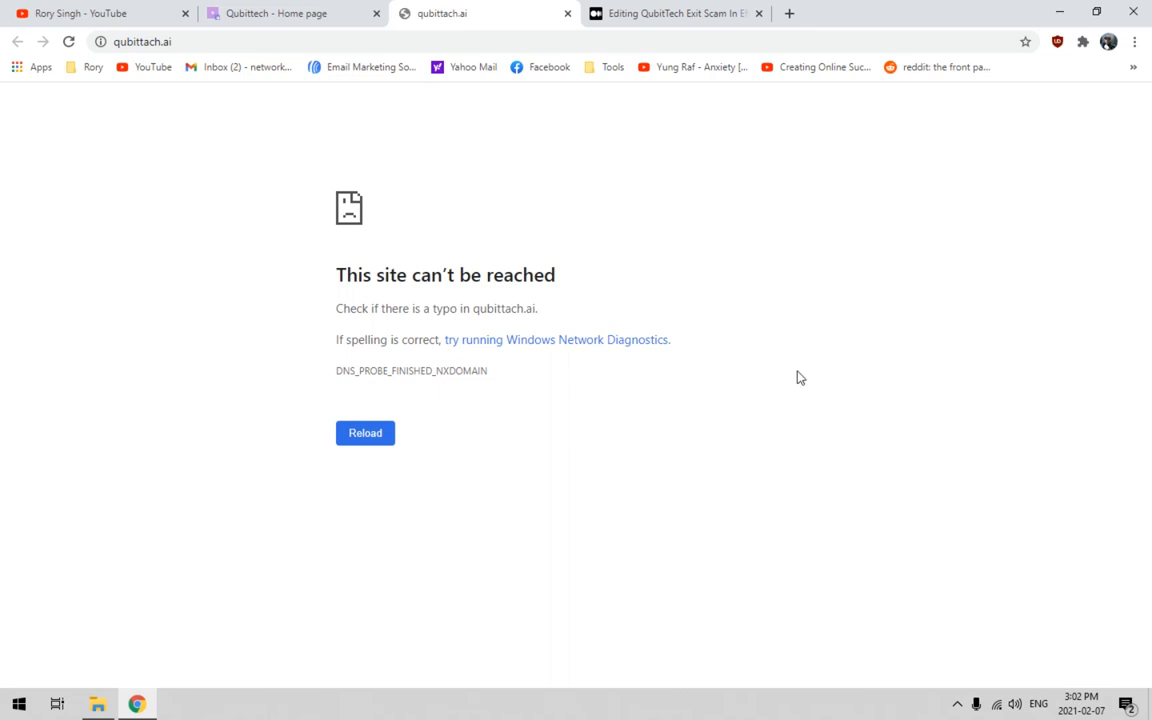
mouse_move(586, 199)
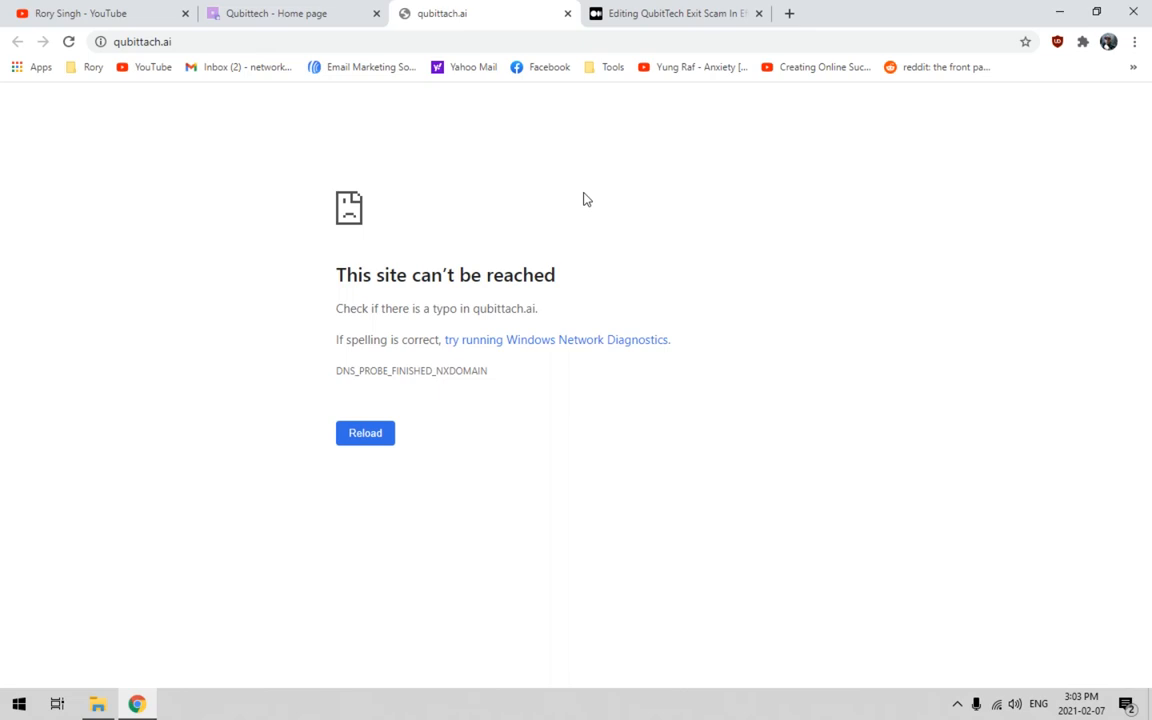
Bring the live qubittech.dev QubitTech homepage back on screen.
left_click(359, 43)
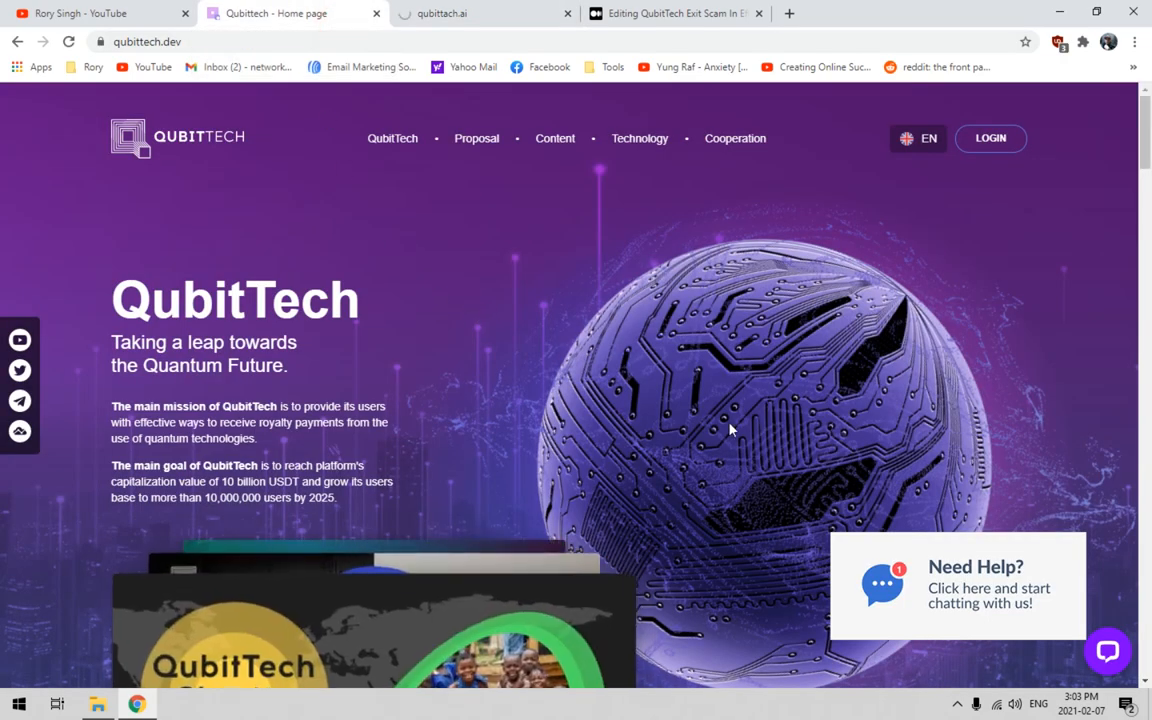
mouse_move(702, 503)
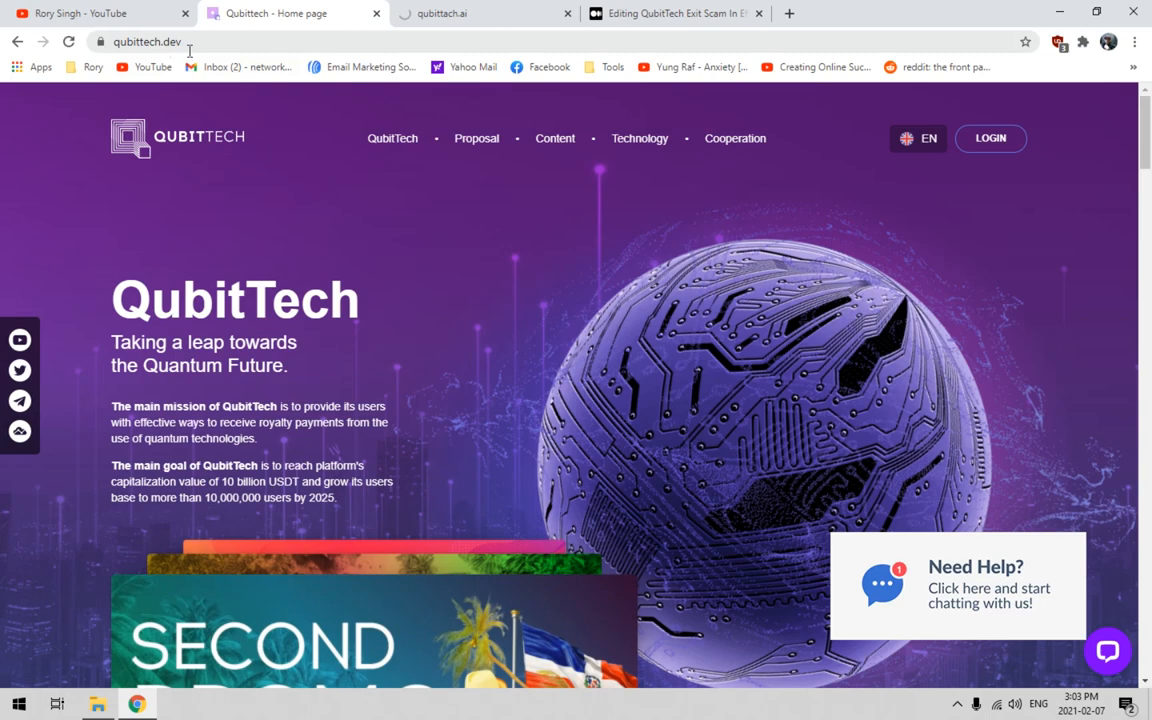
left_click(470, 14)
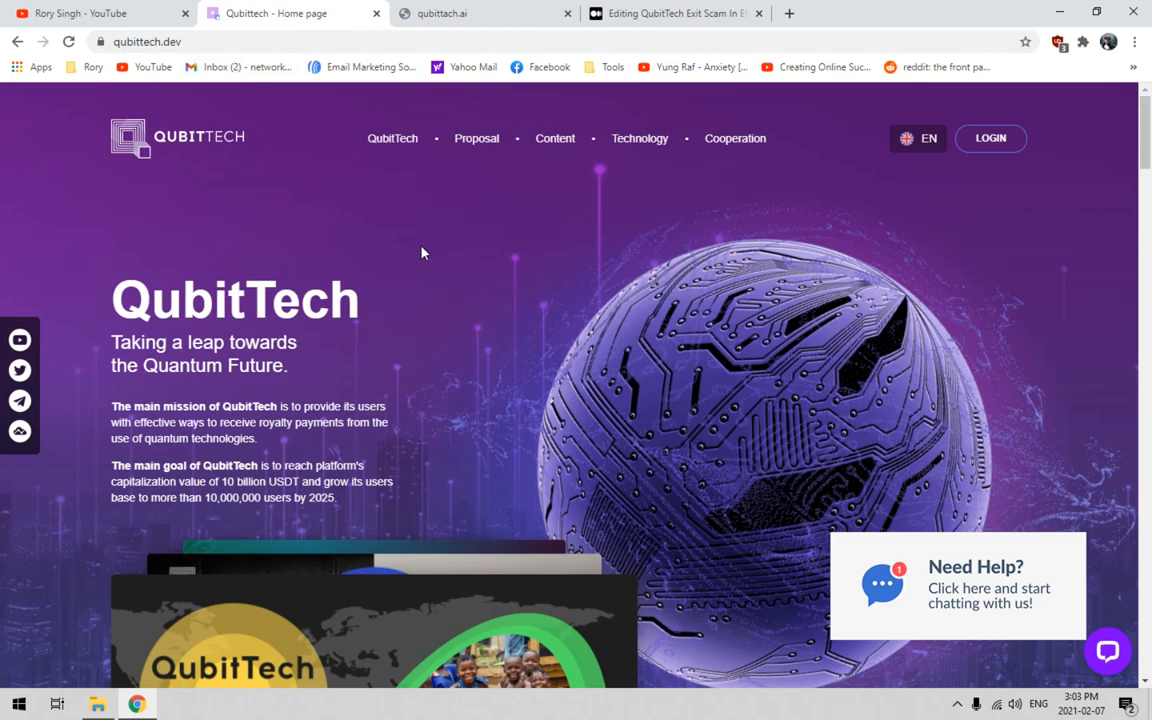
Scroll the Medium draft down to the CEO's tweet blaming DDOS attacks.
left_click(655, 13)
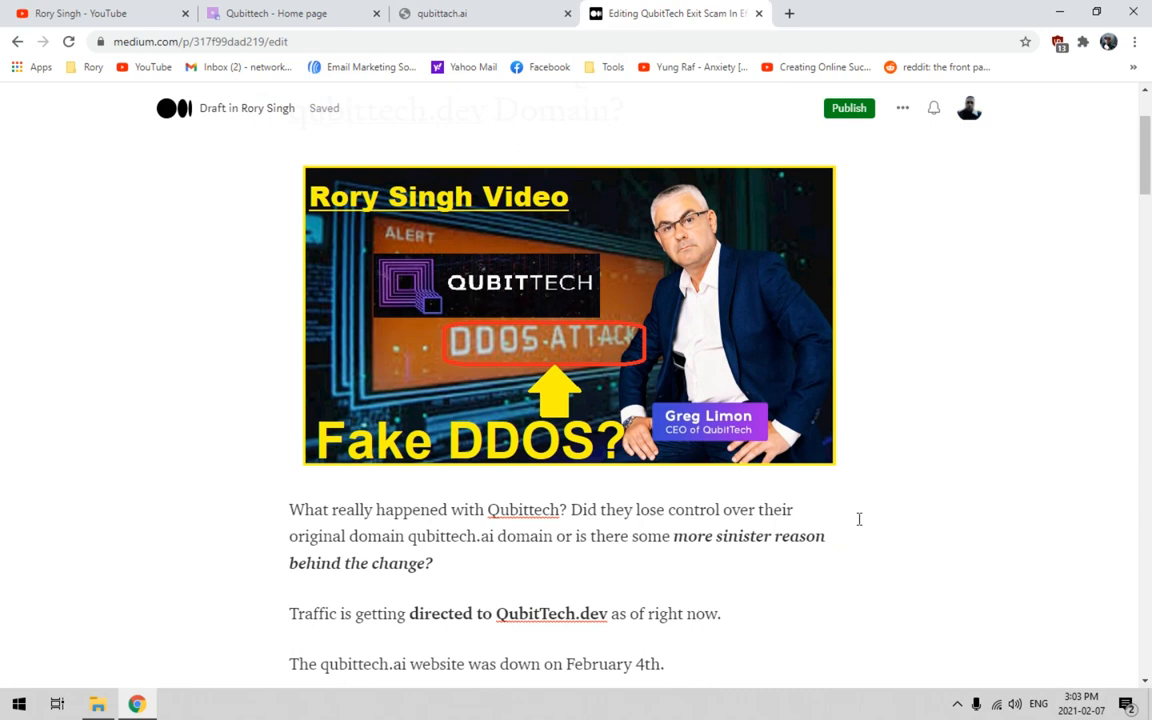
mouse_move(879, 513)
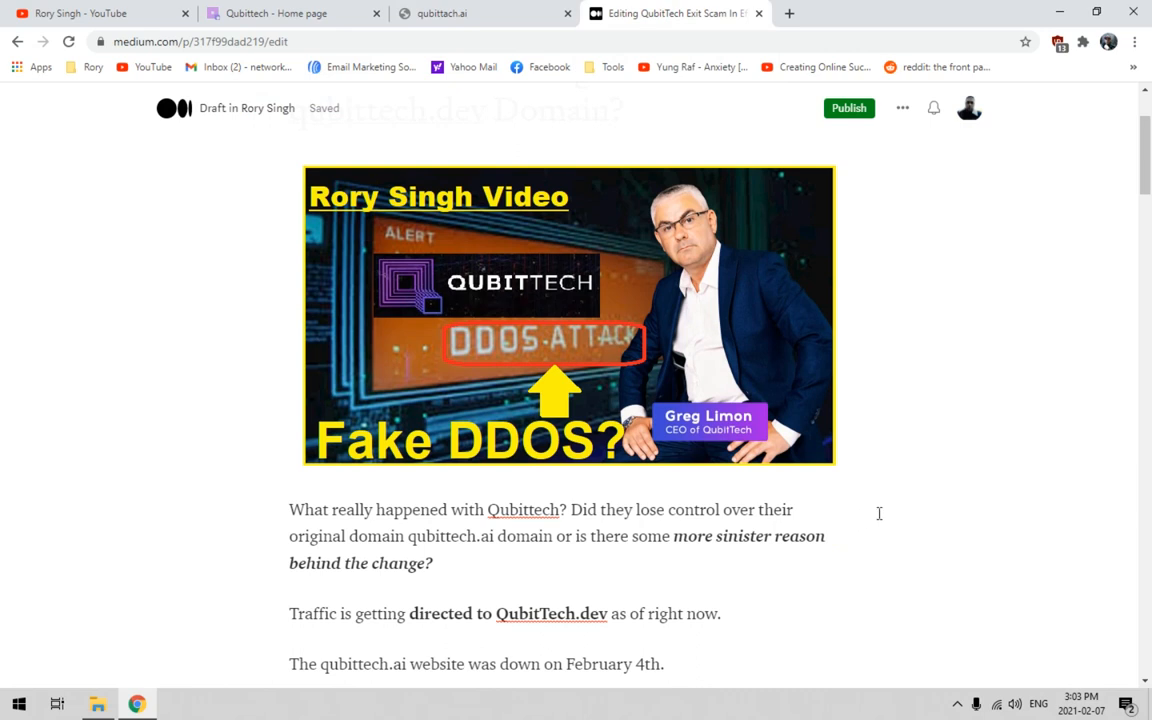
scroll("down", 3)
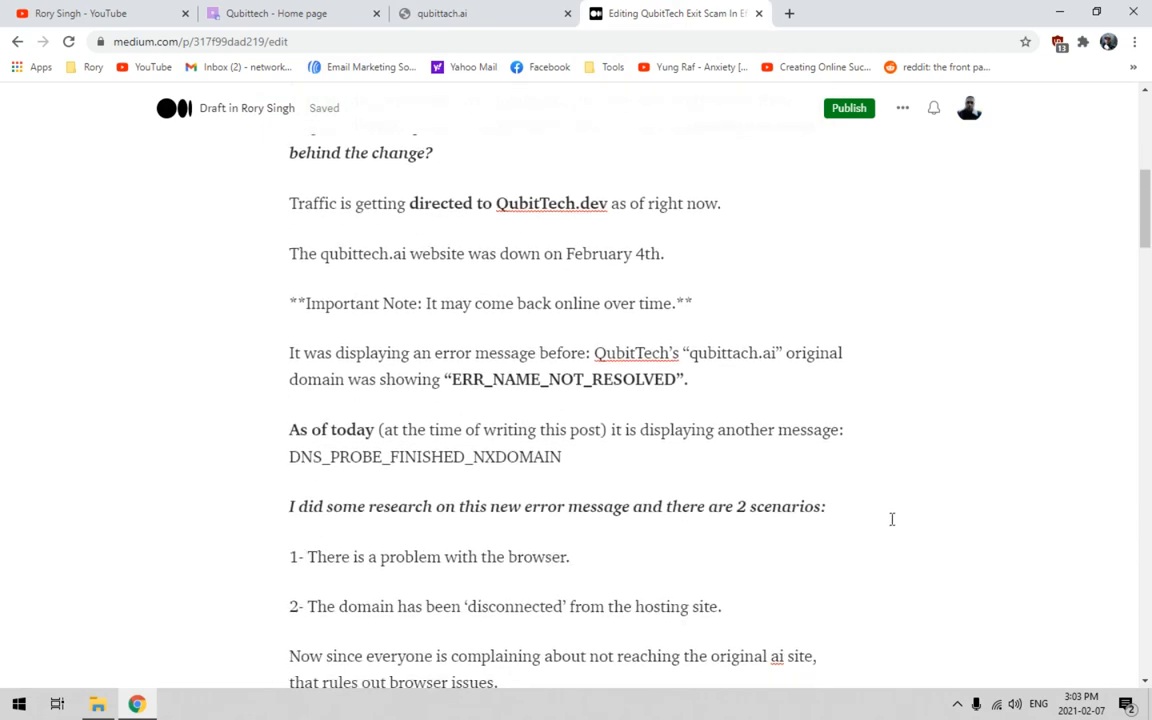
scroll("down", 3)
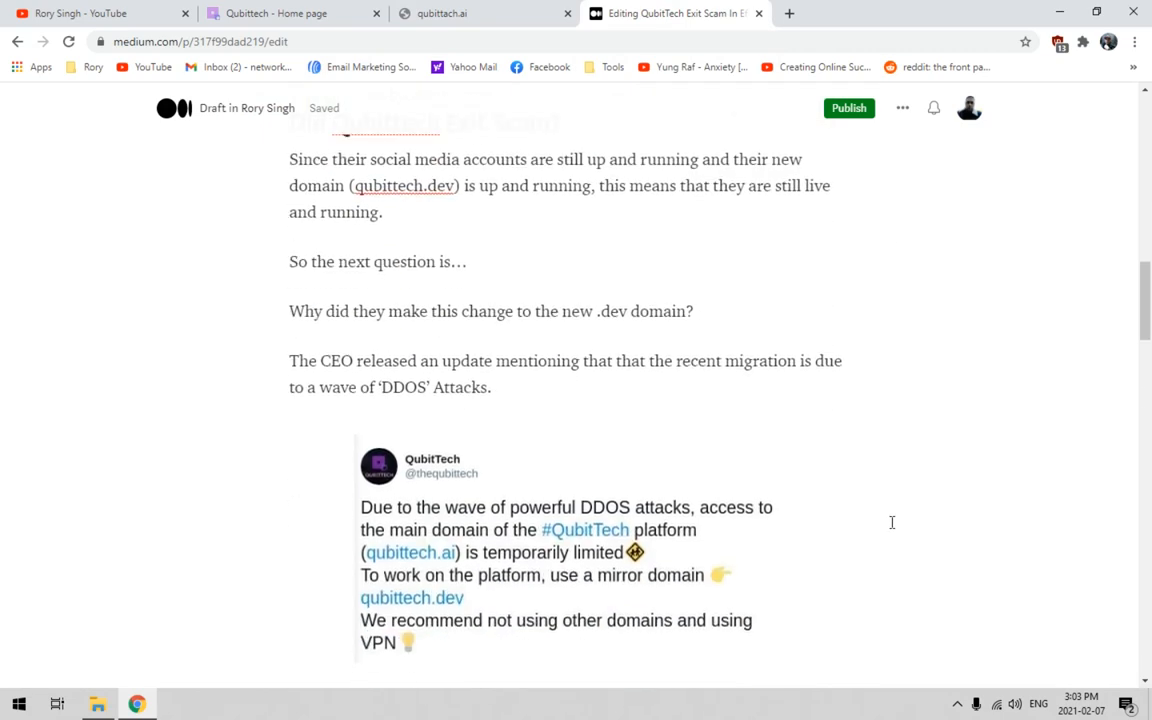
scroll("down", 3)
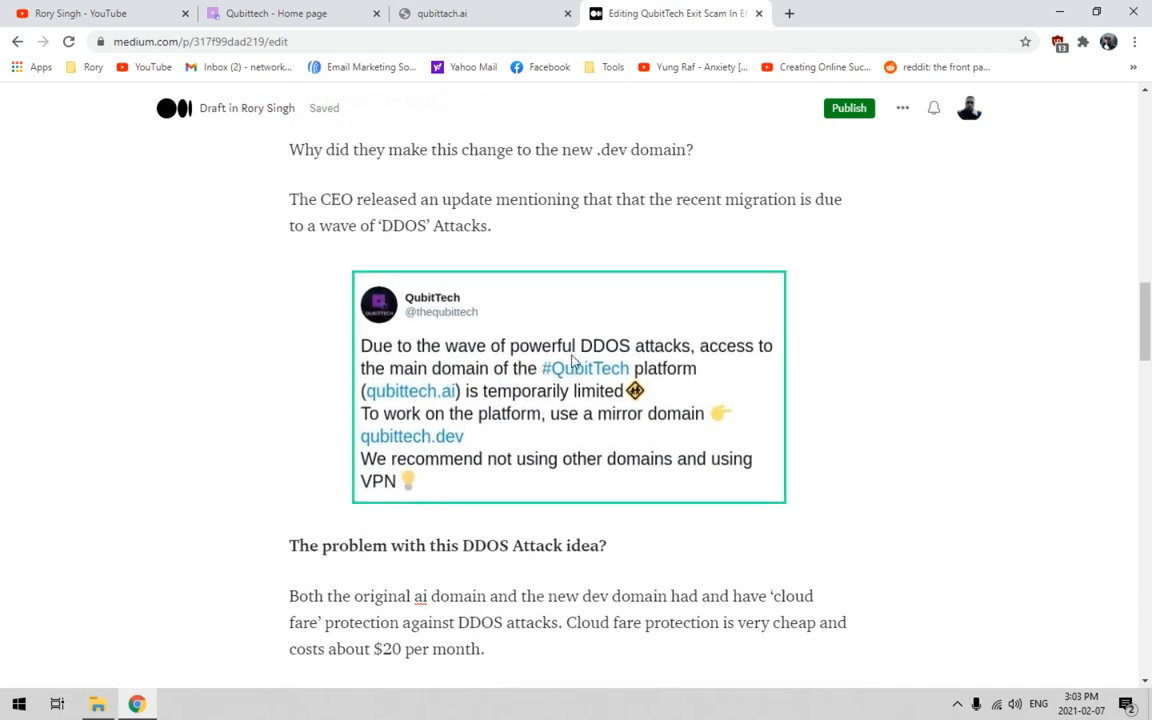
mouse_move(748, 370)
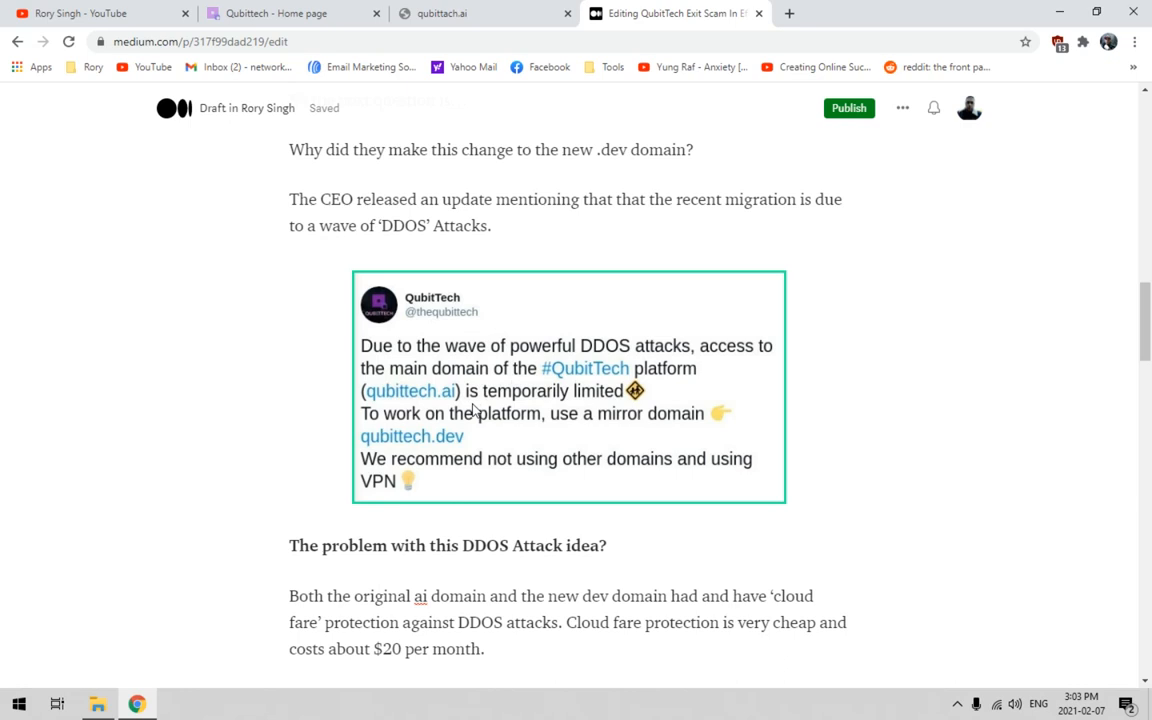
mouse_move(610, 416)
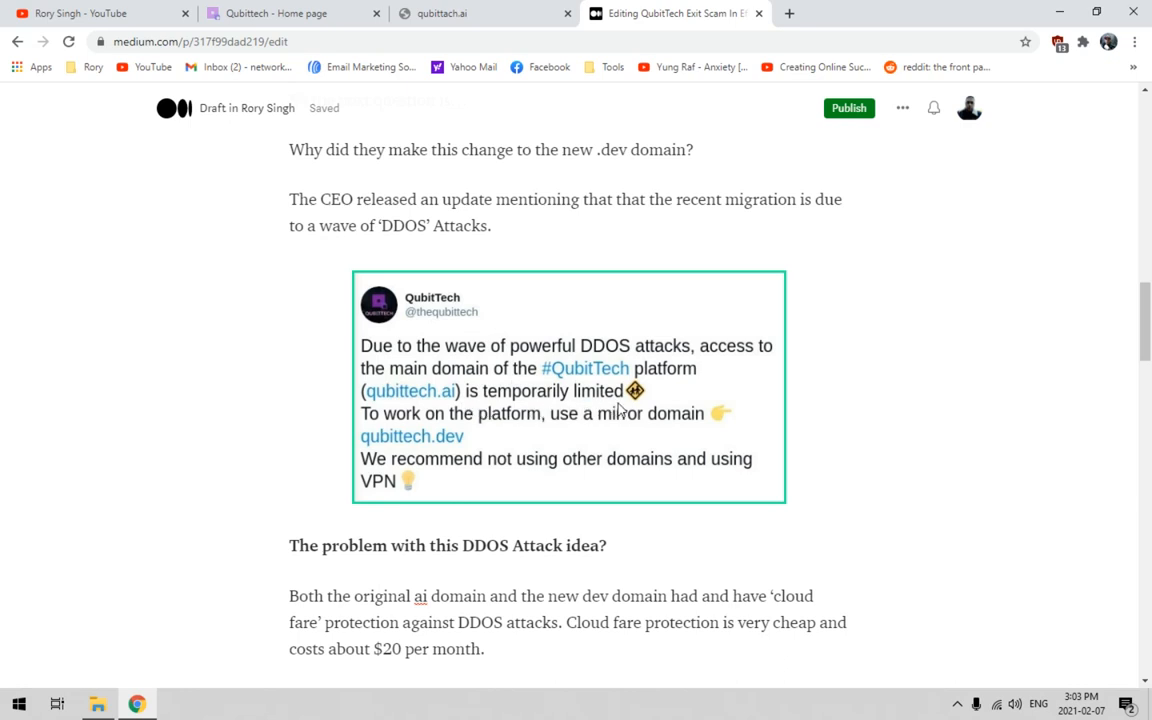
mouse_move(507, 430)
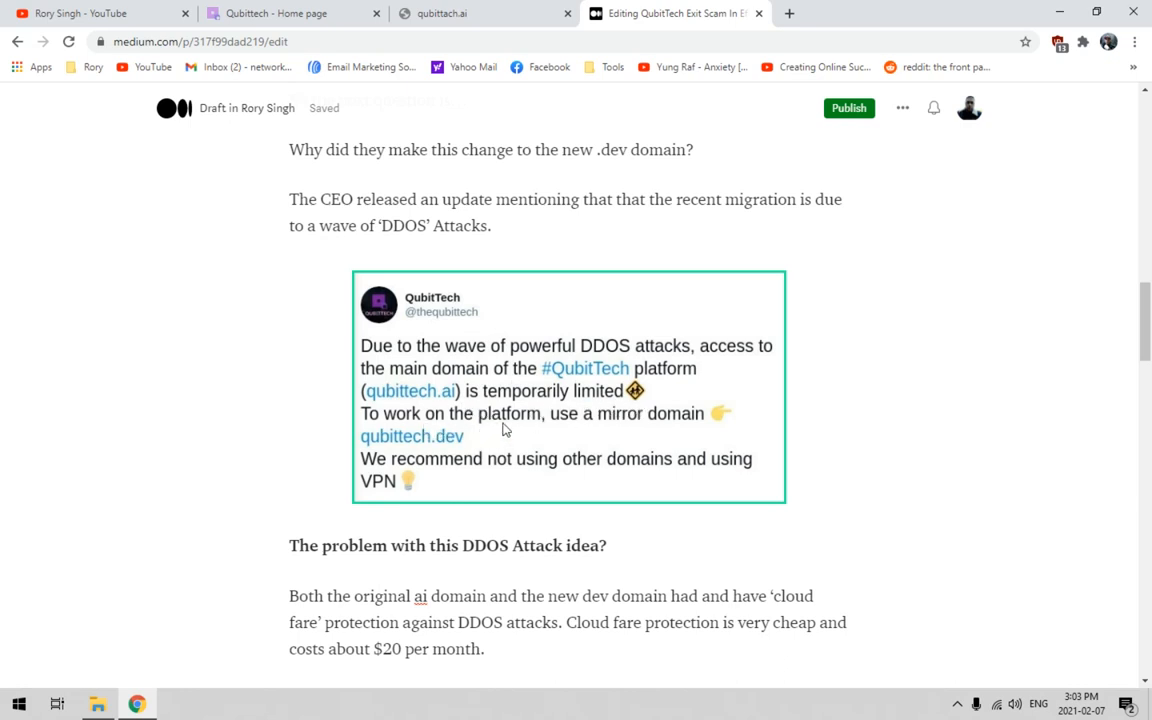
mouse_move(704, 432)
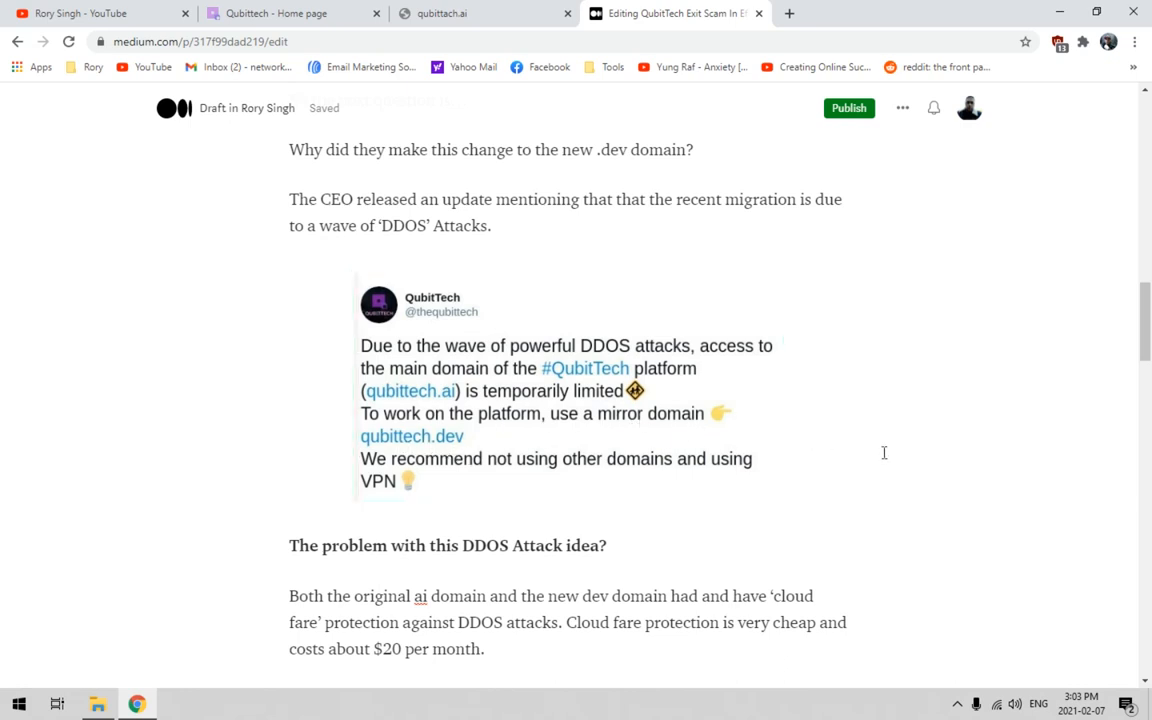
mouse_move(278, 75)
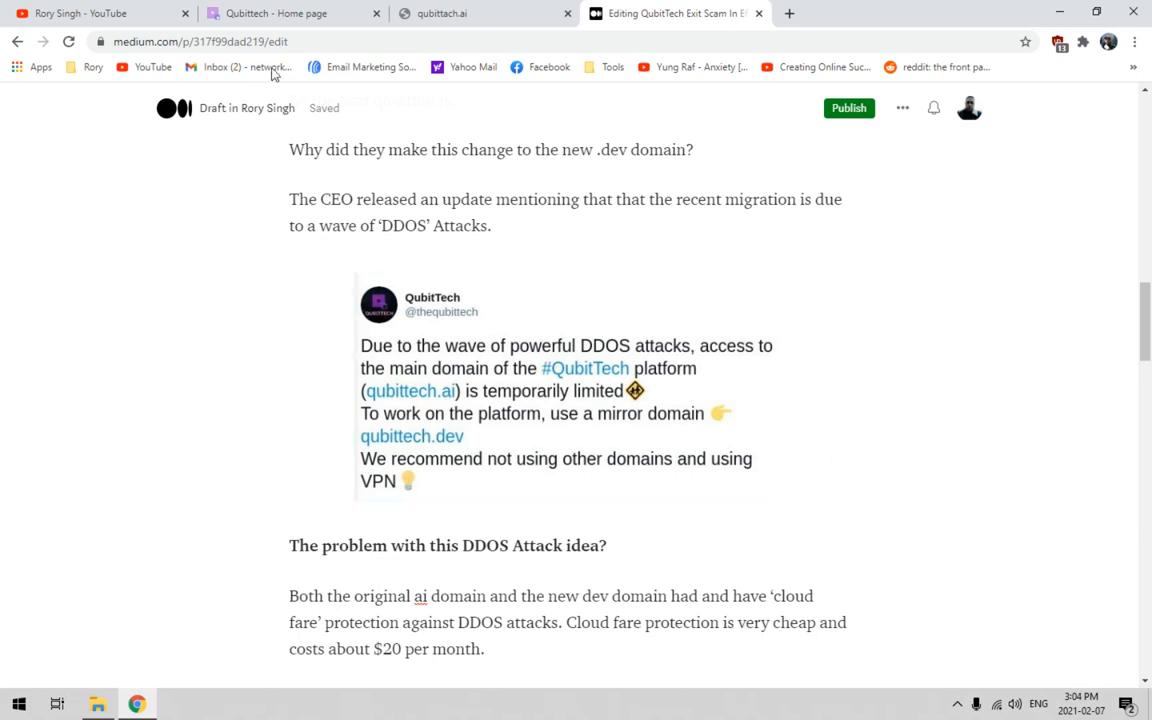
View the qubittach.ai tab's 'site can't be reached' error page.
left_click(475, 13)
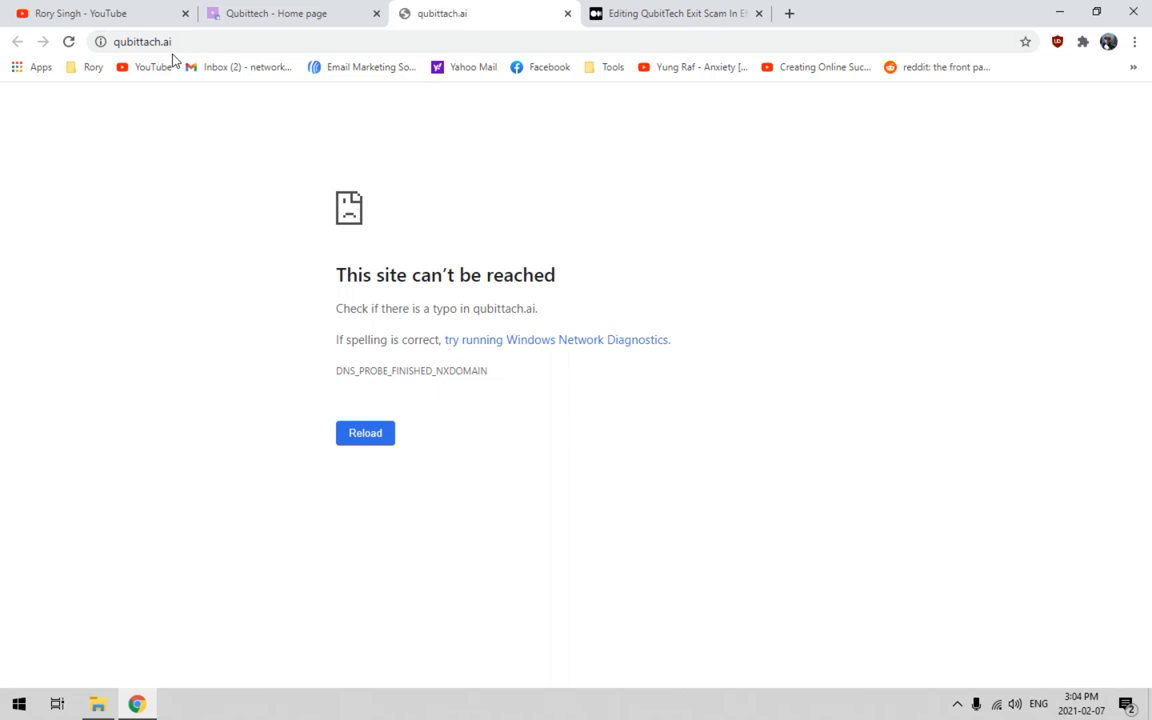
mouse_move(462, 241)
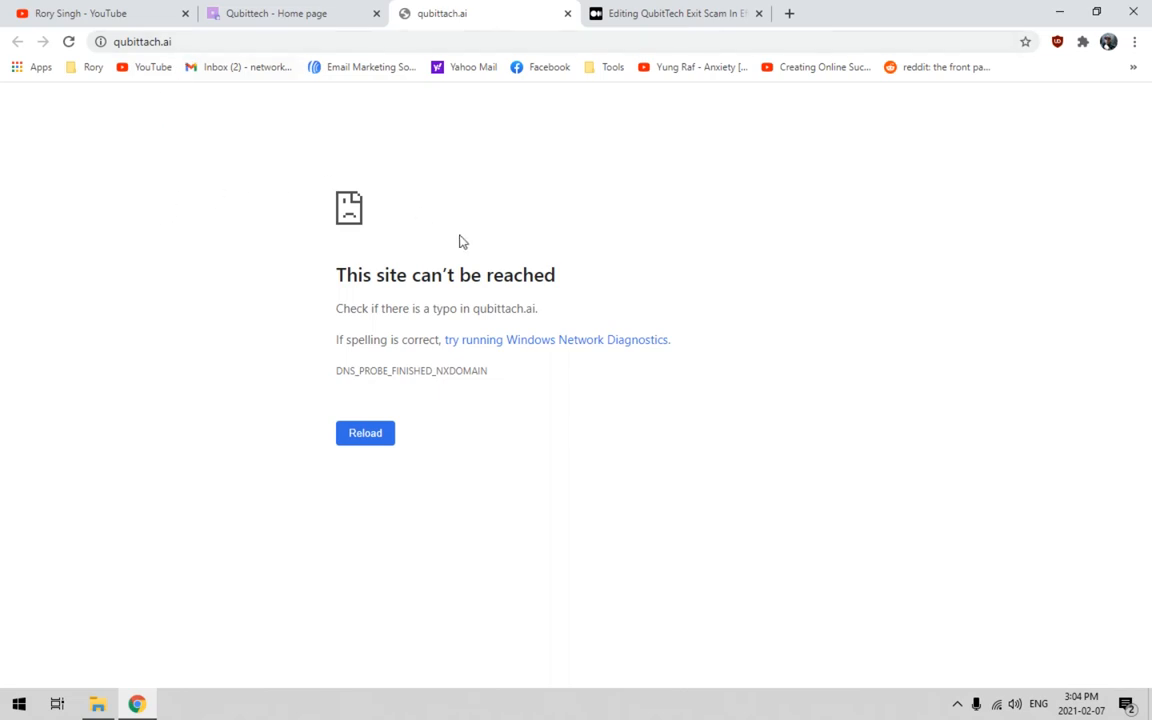
mouse_move(452, 242)
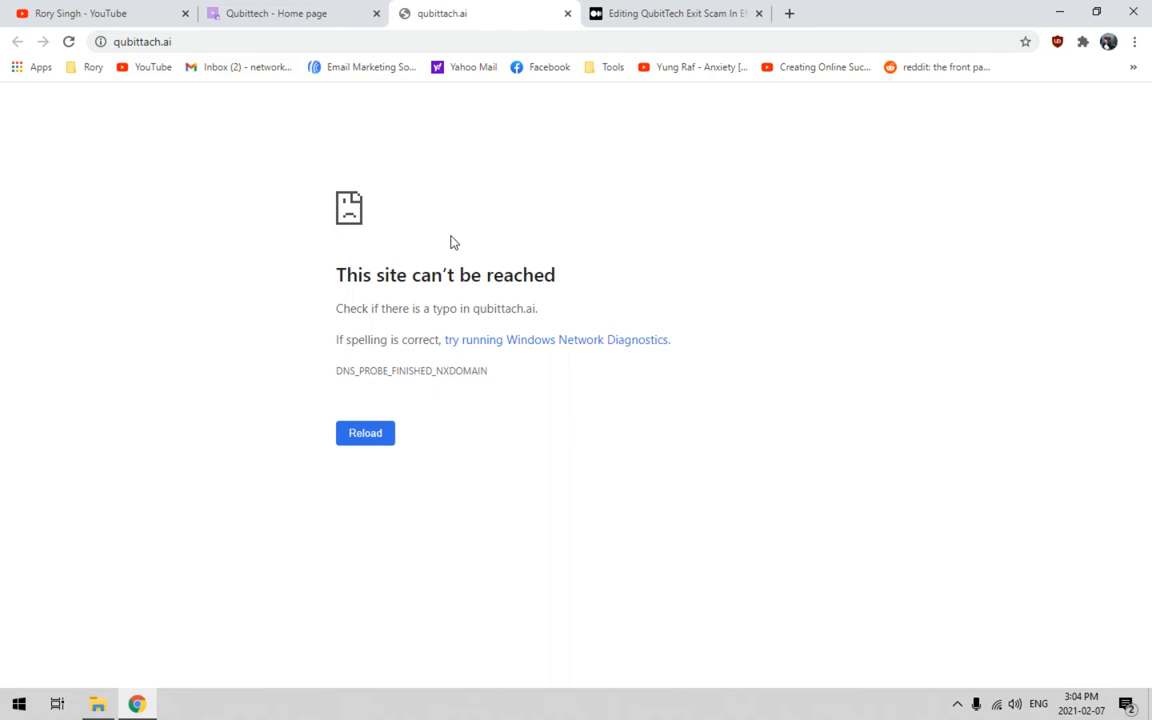
mouse_move(331, 91)
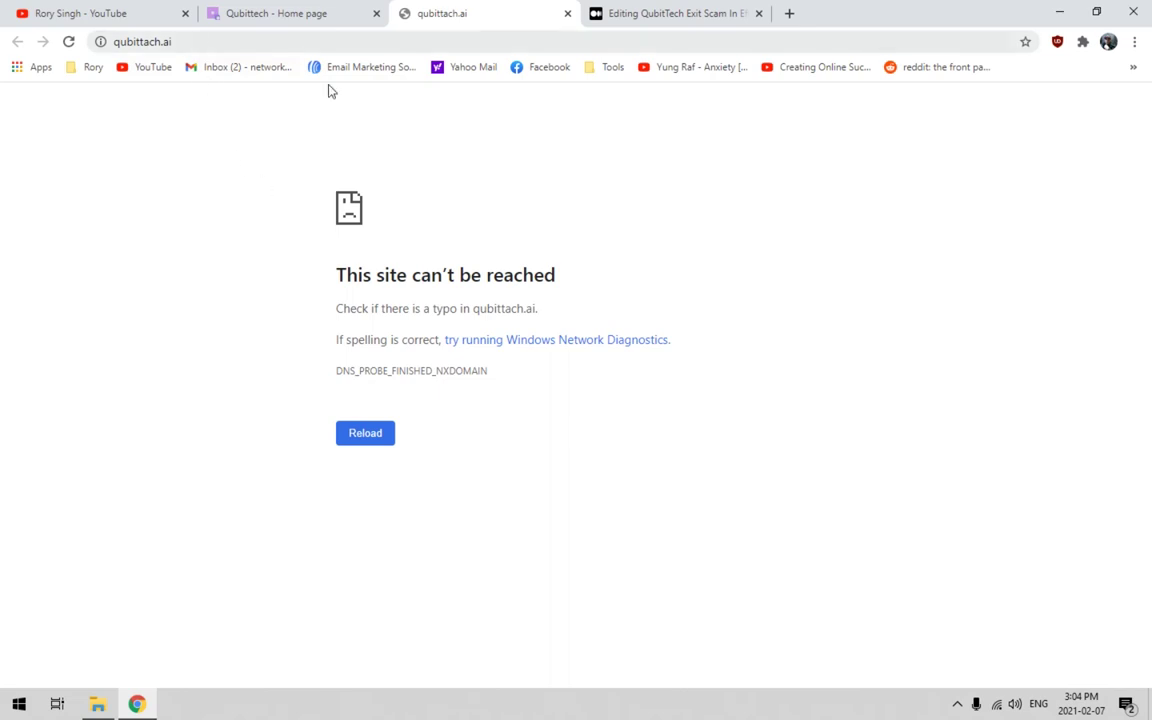
Return to the Medium draft at the ERR_NAME_NOT_RESOLVED error paragraph.
left_click(685, 13)
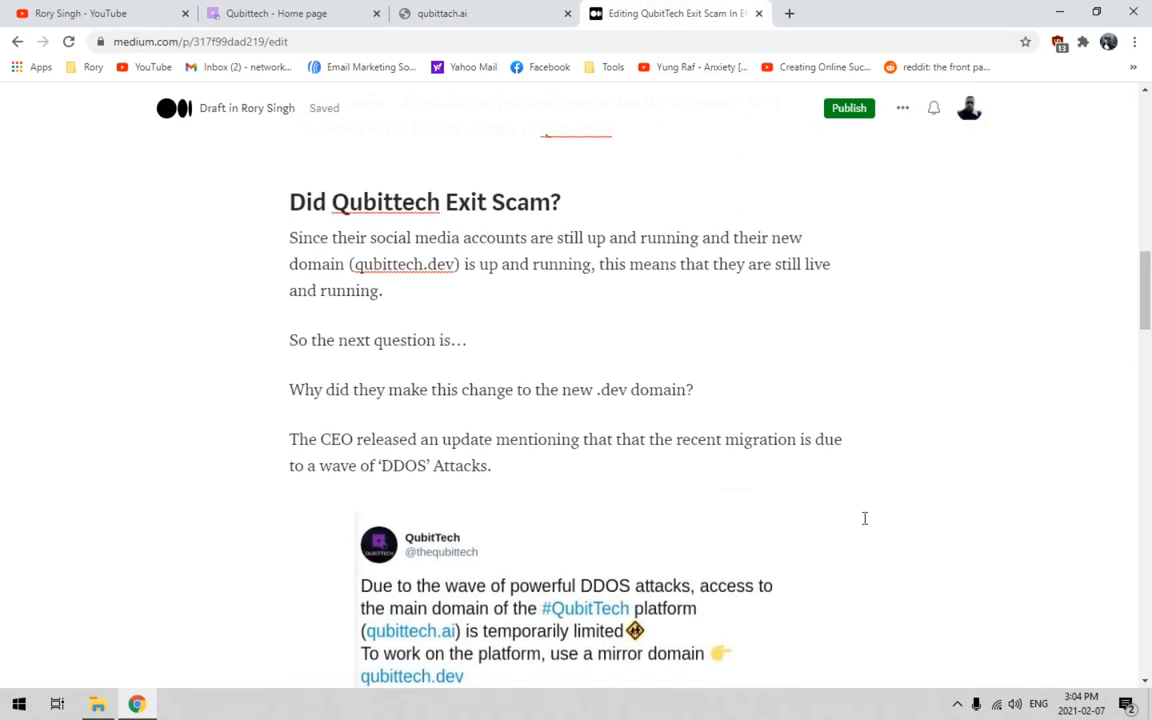
scroll("down", 3)
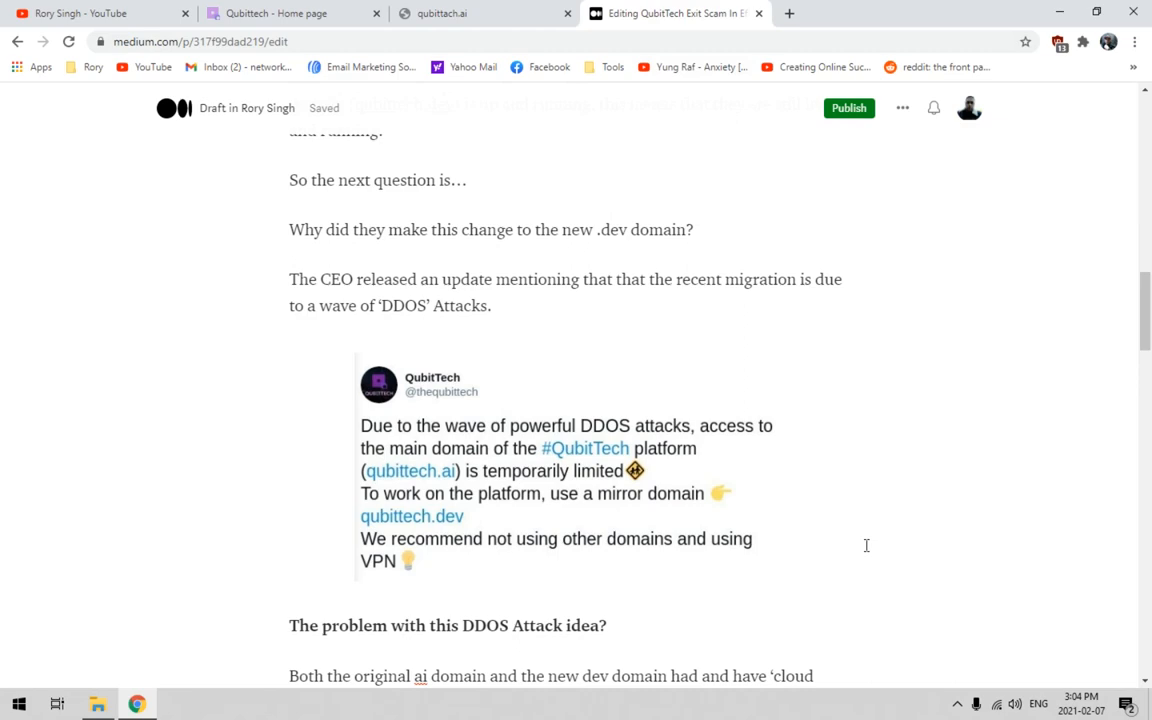
scroll("down", 3)
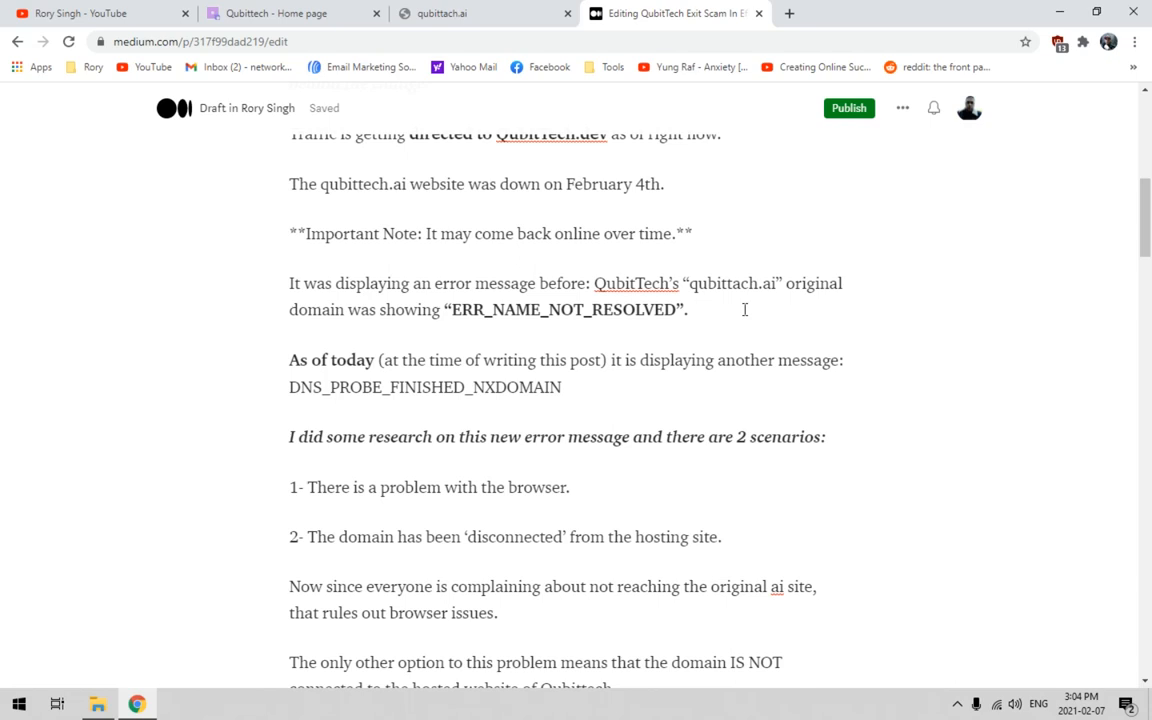
Return to the qubittach.ai page showing the DNS_PROBE_FINISHED_NXDOMAIN error.
left_click(450, 14)
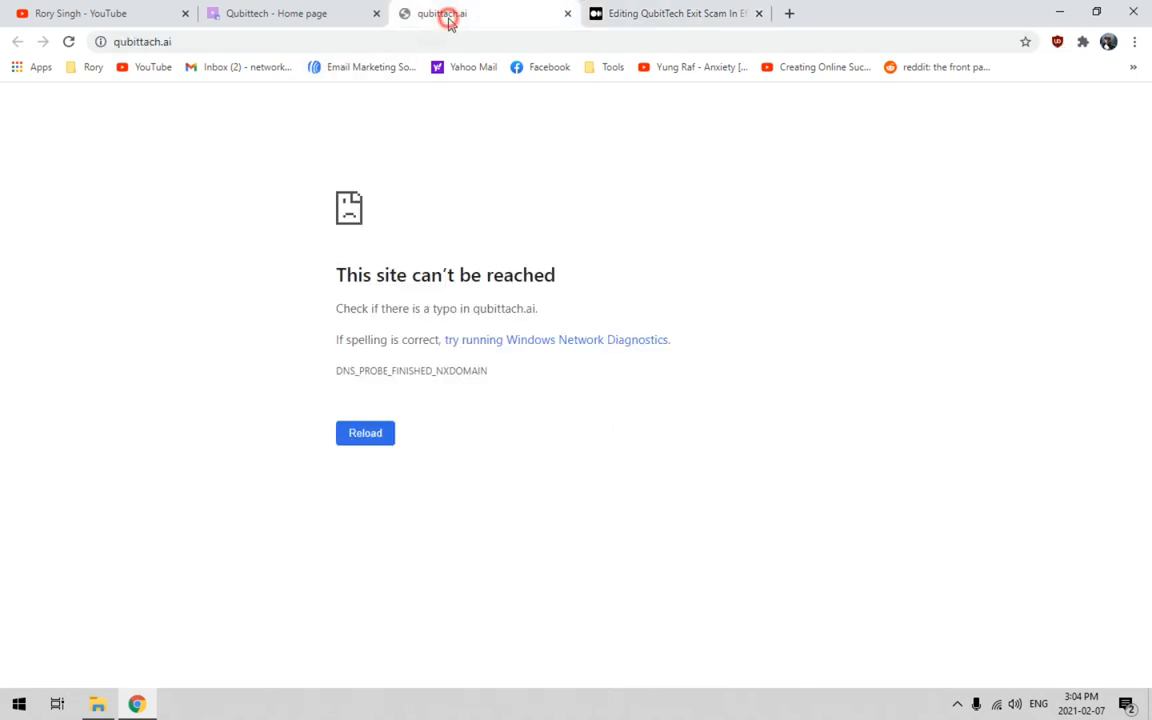
mouse_move(640, 284)
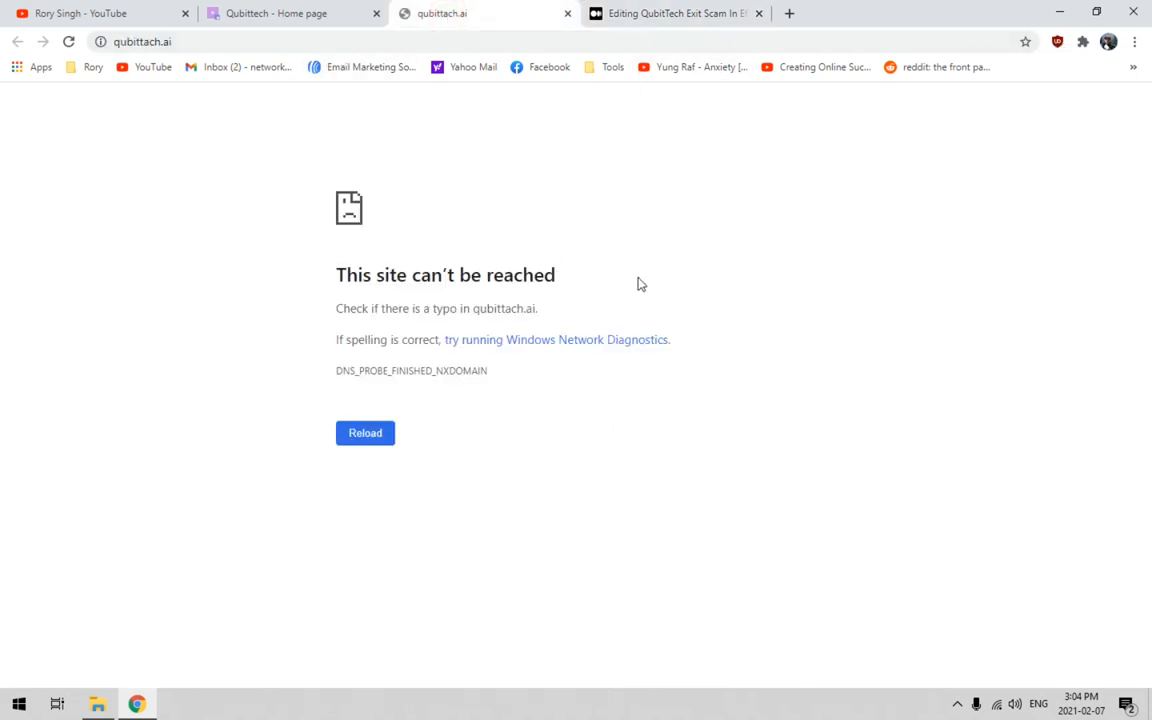
mouse_move(332, 376)
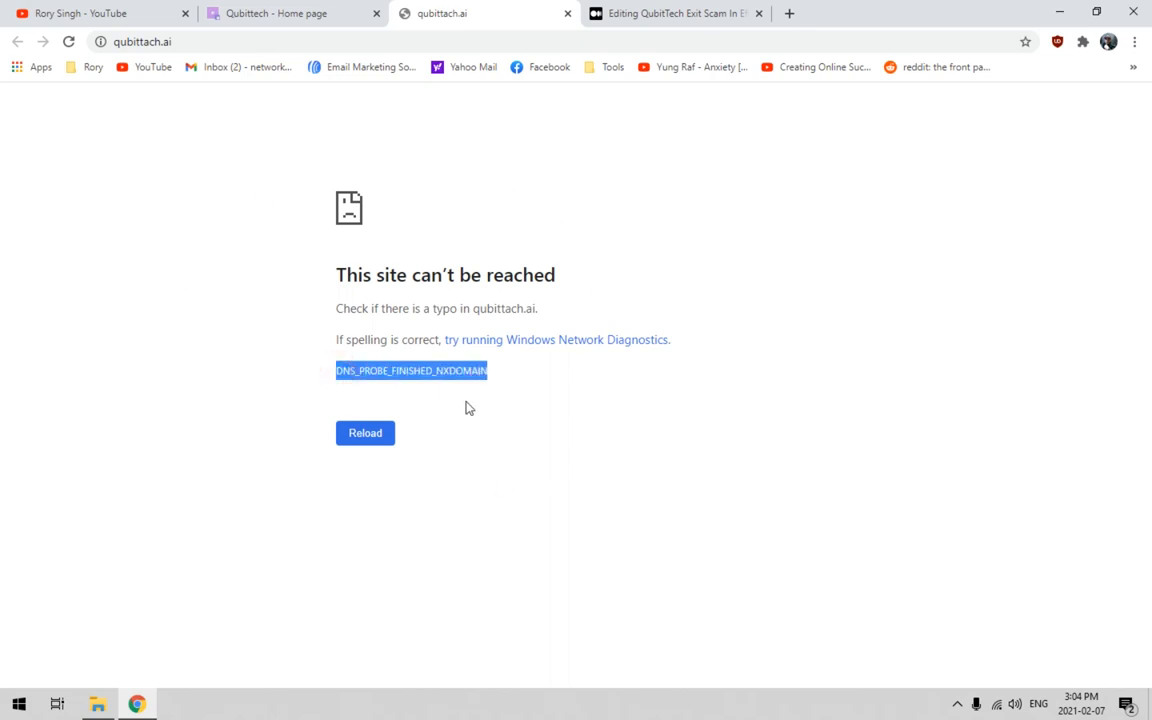
mouse_move(371, 383)
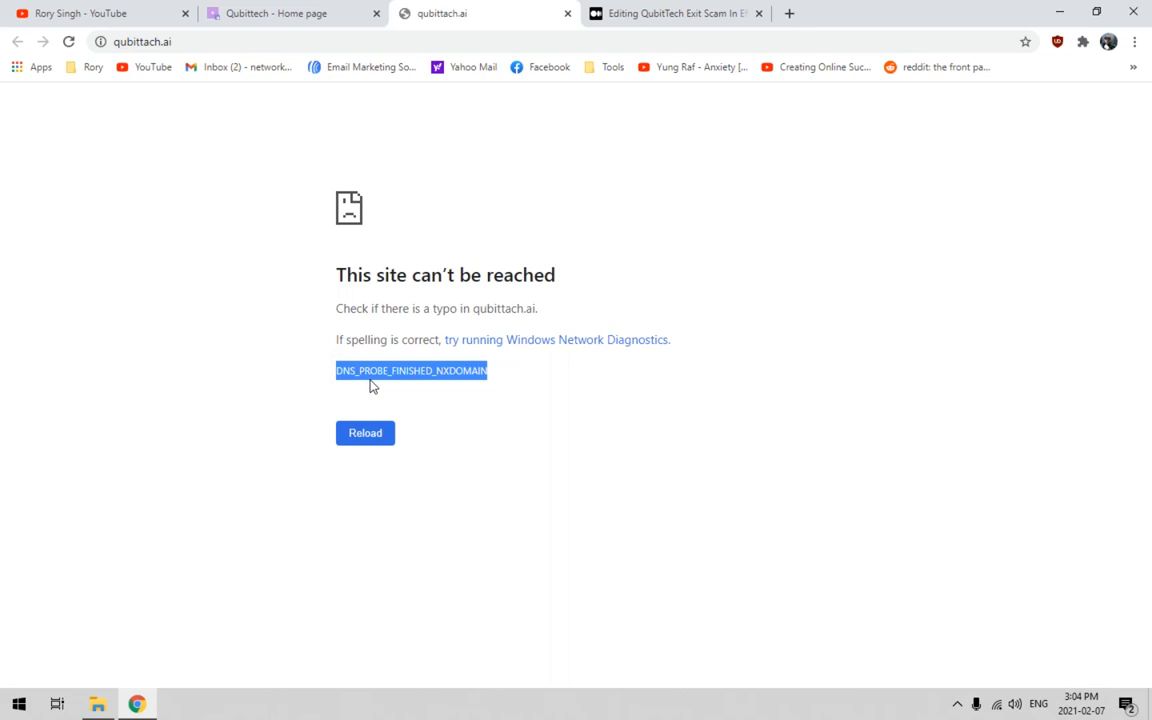
mouse_move(456, 389)
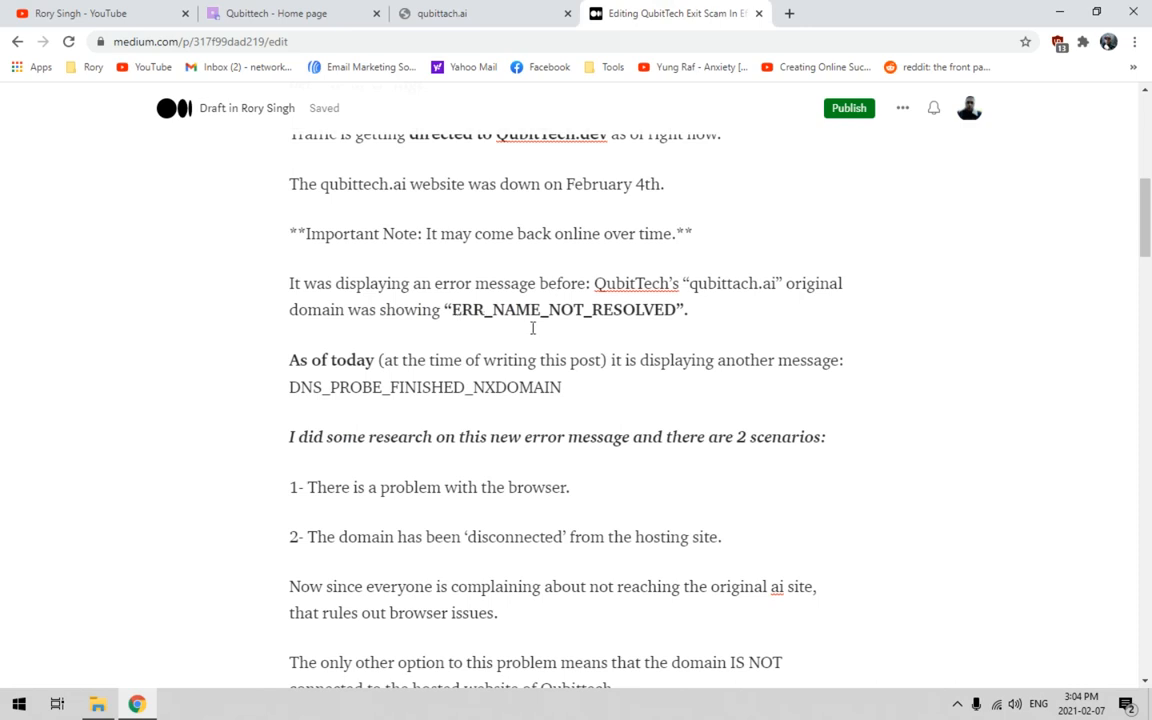
mouse_move(663, 328)
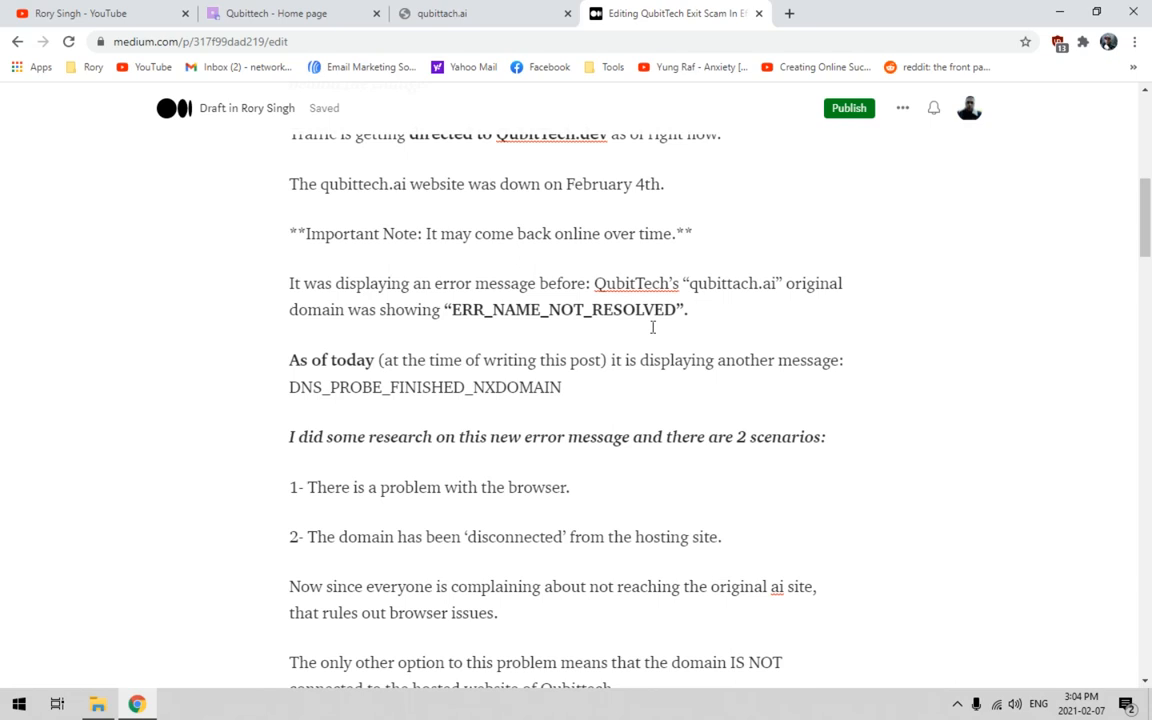
Highlight the '2- The domain has been disconnected' sentence, then view qubittech.dev.
scroll("down", 3)
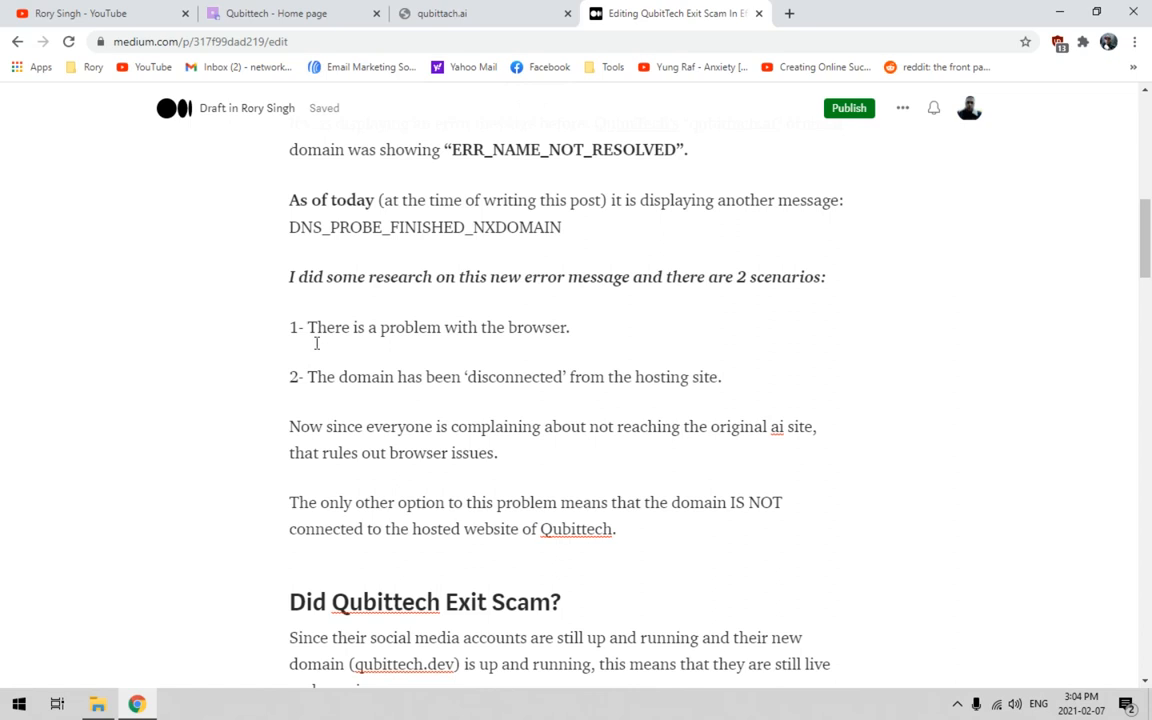
left_click_drag(308, 327, 569, 327)
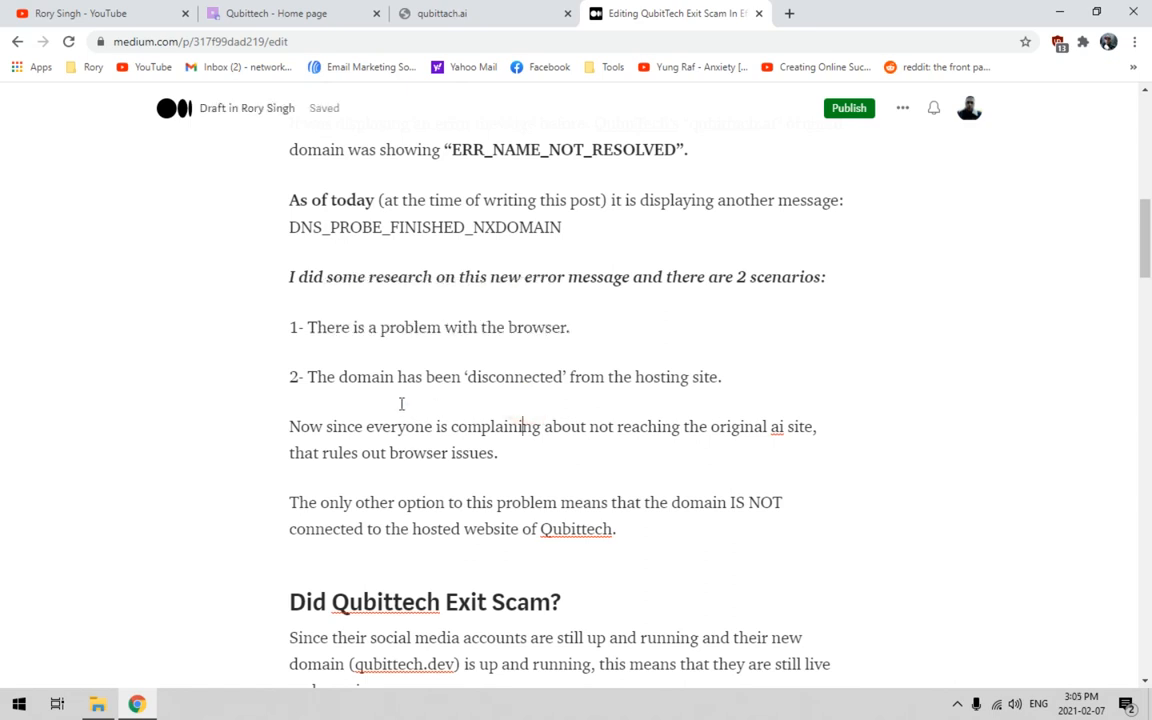
left_click_drag(307, 376, 557, 376)
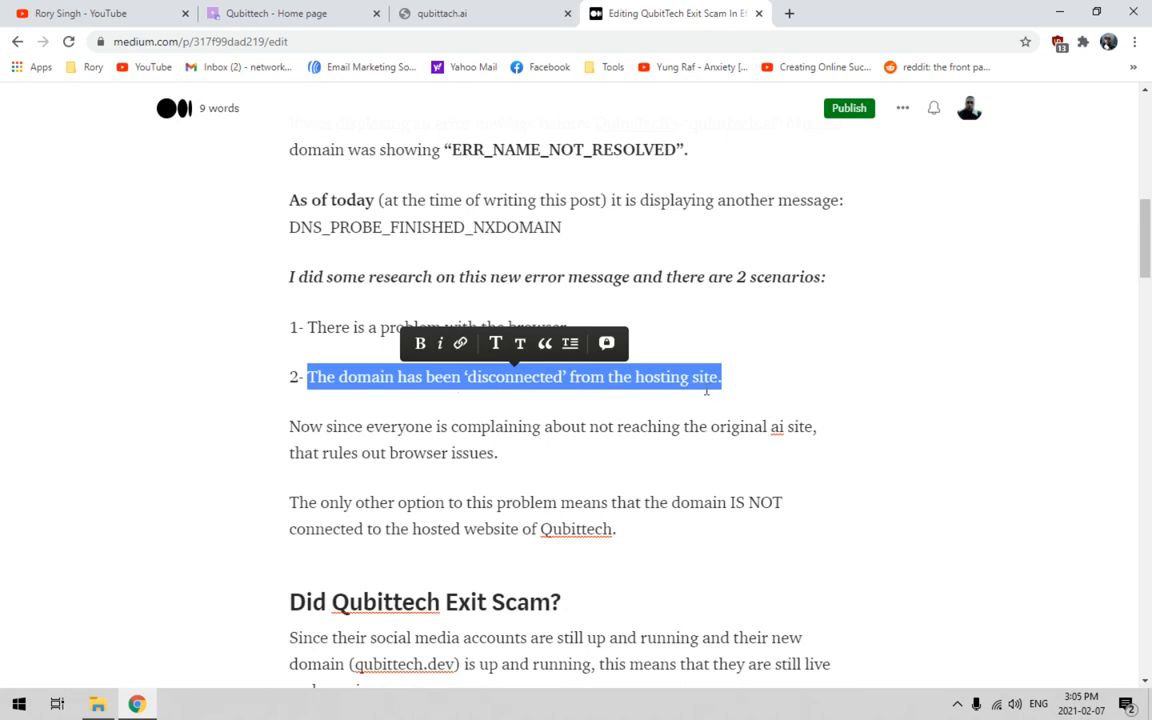
left_click(285, 13)
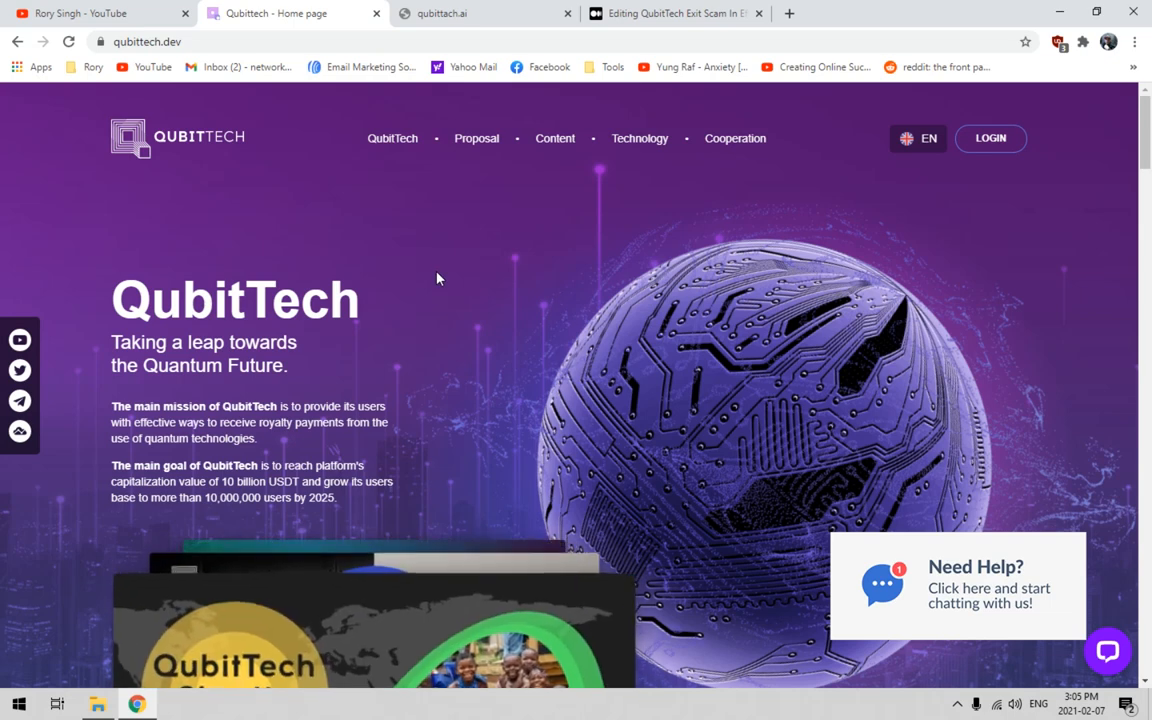
mouse_move(508, 332)
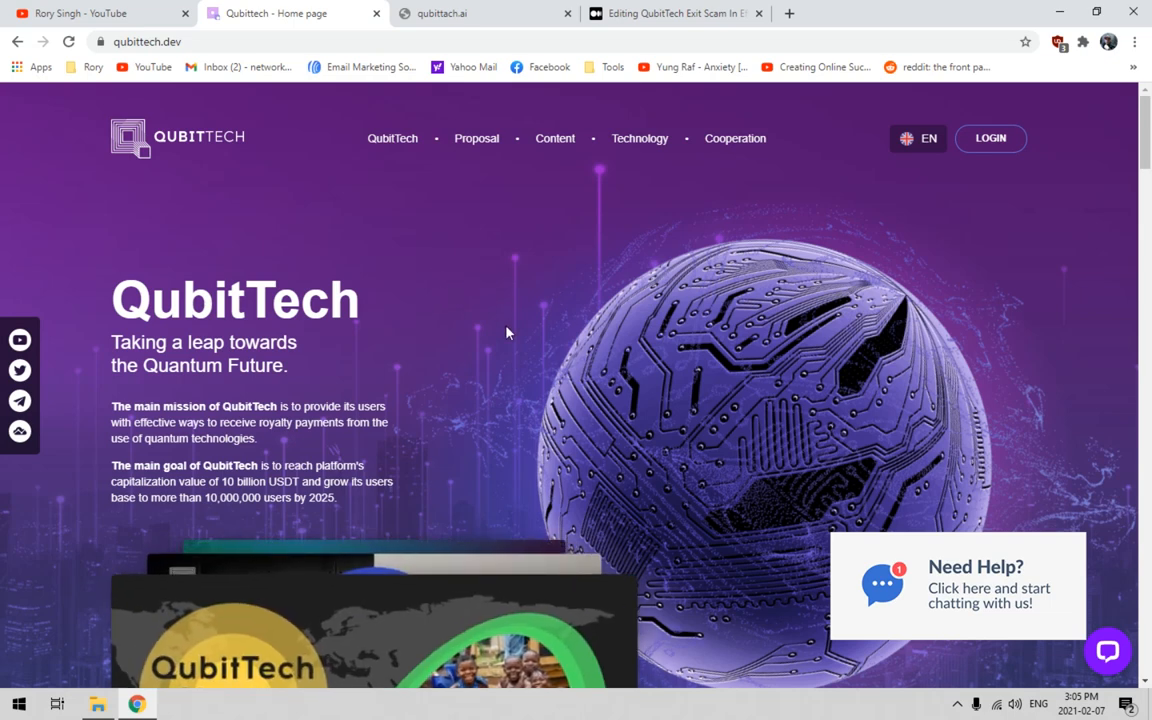
Recheck the qubittach.ai error page, clear its highlight, and return to the draft.
left_click(480, 14)
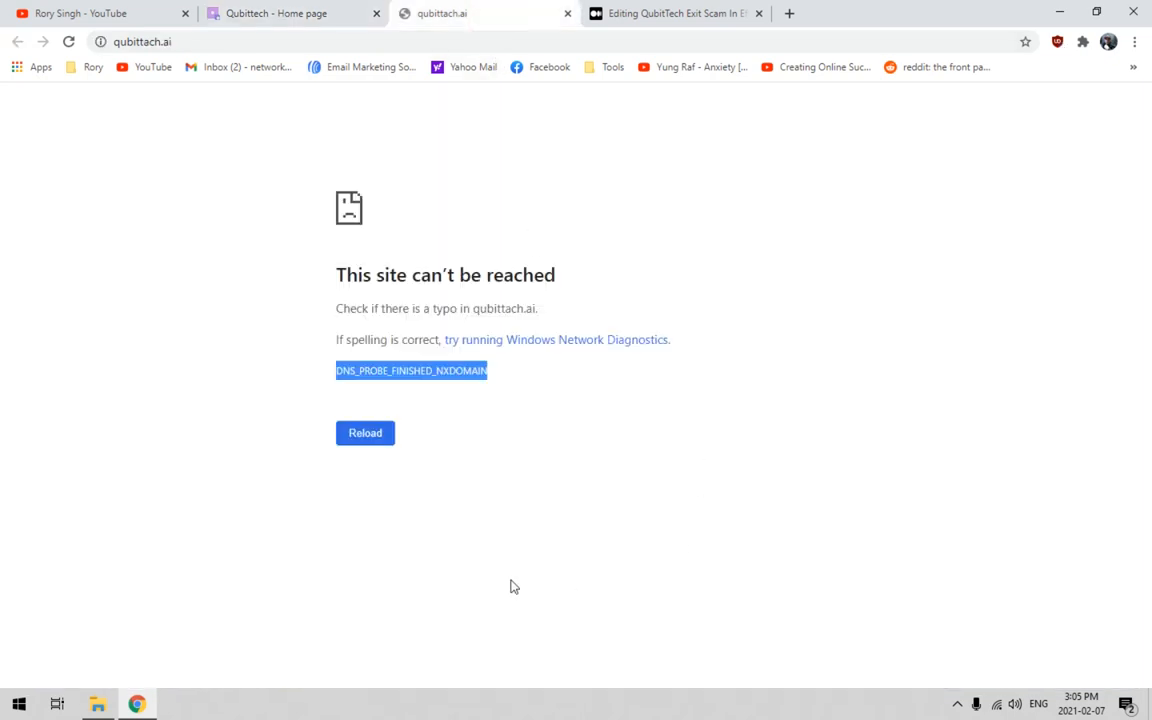
mouse_move(617, 528)
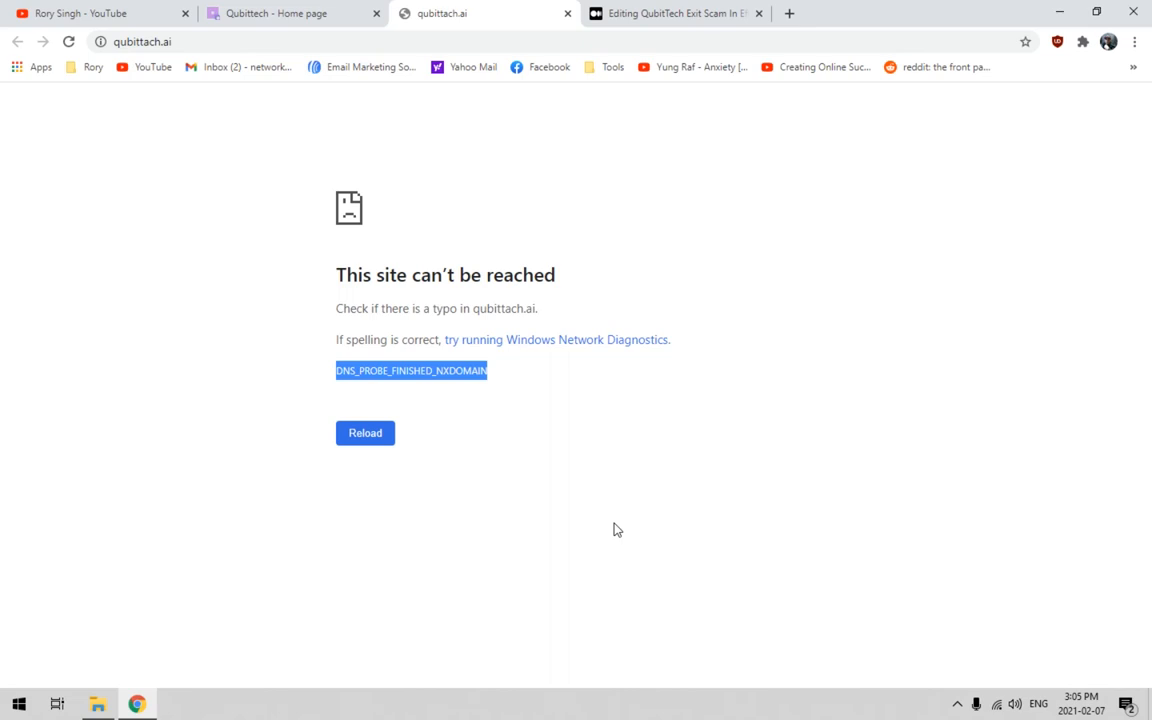
mouse_move(617, 530)
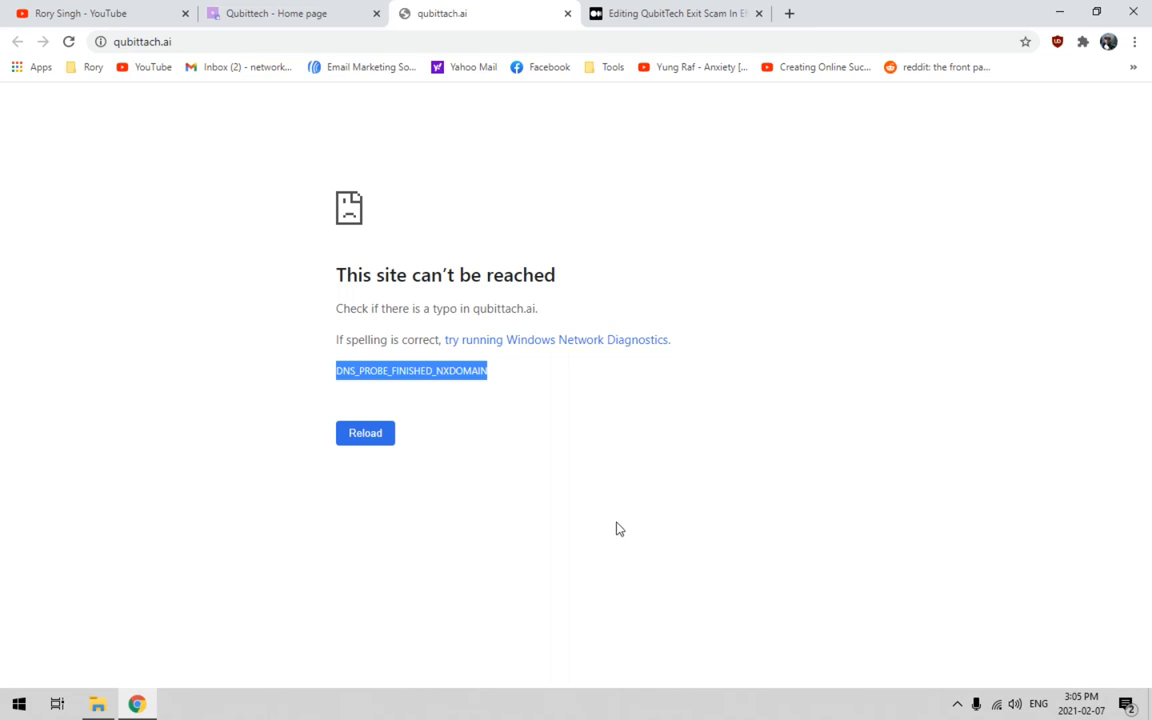
left_click(615, 527)
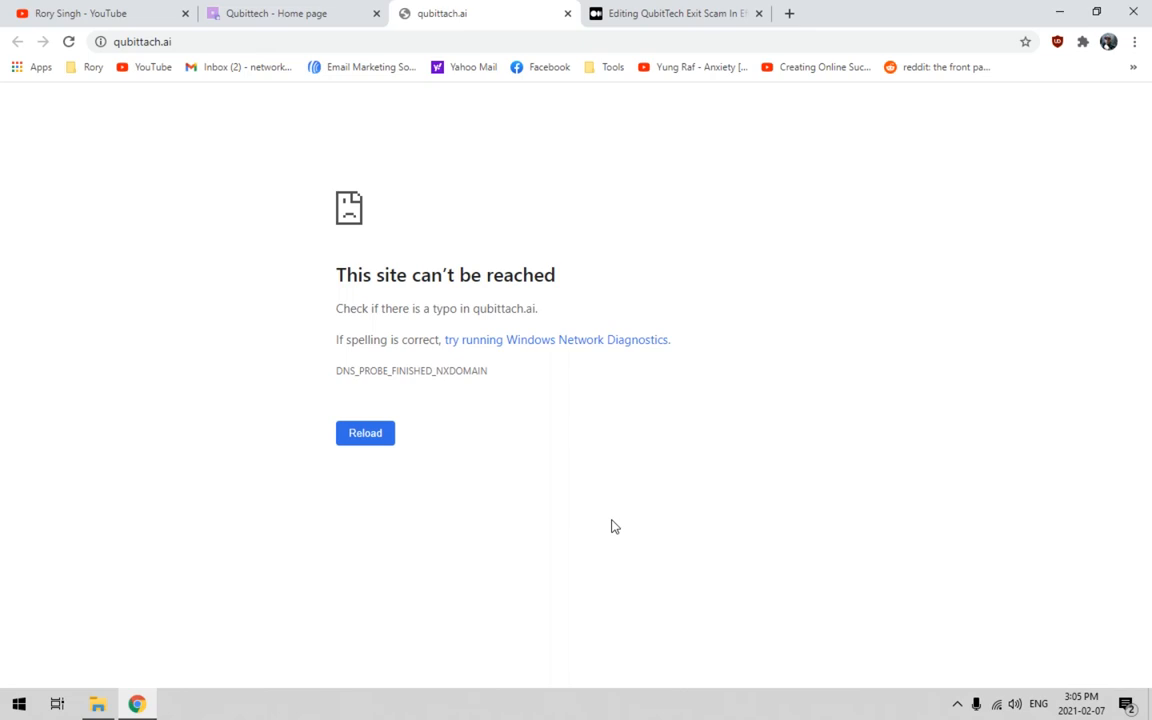
mouse_move(619, 522)
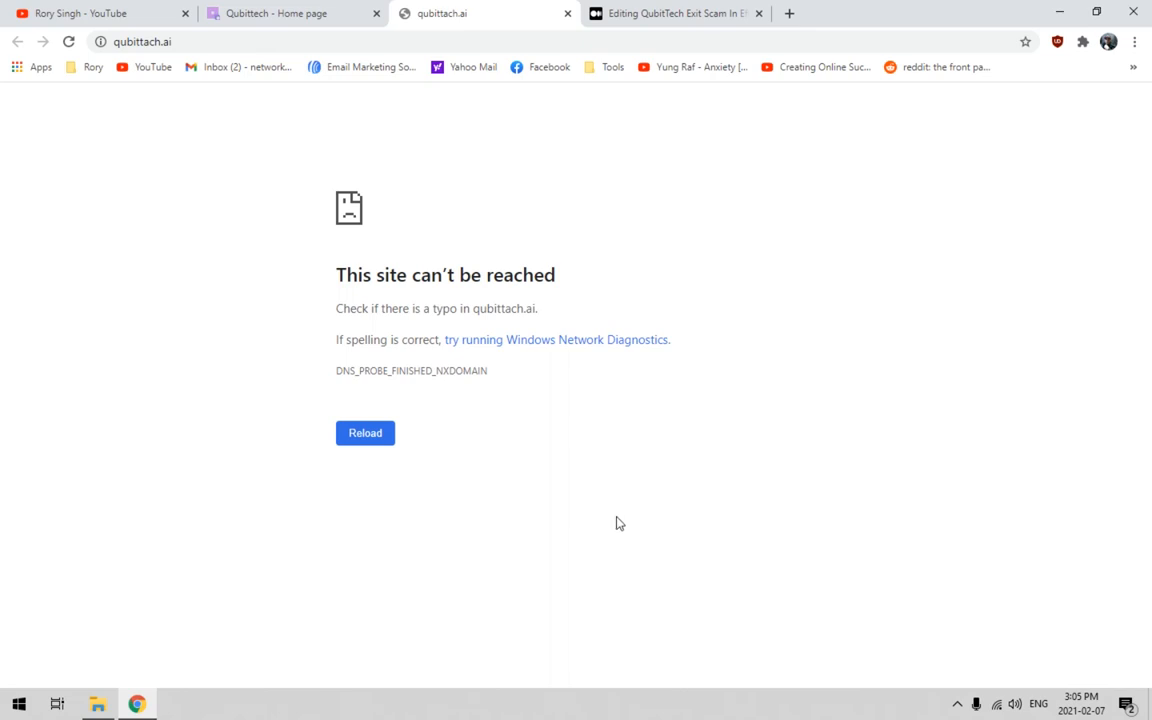
left_click(690, 13)
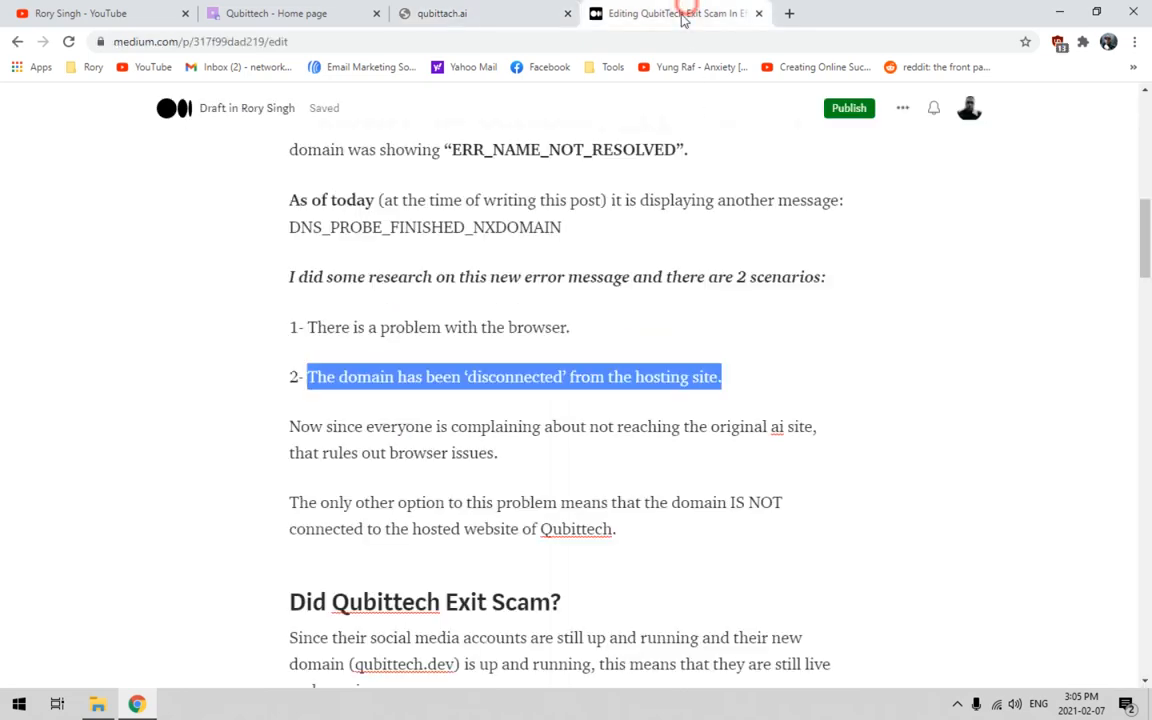
left_click(290, 452)
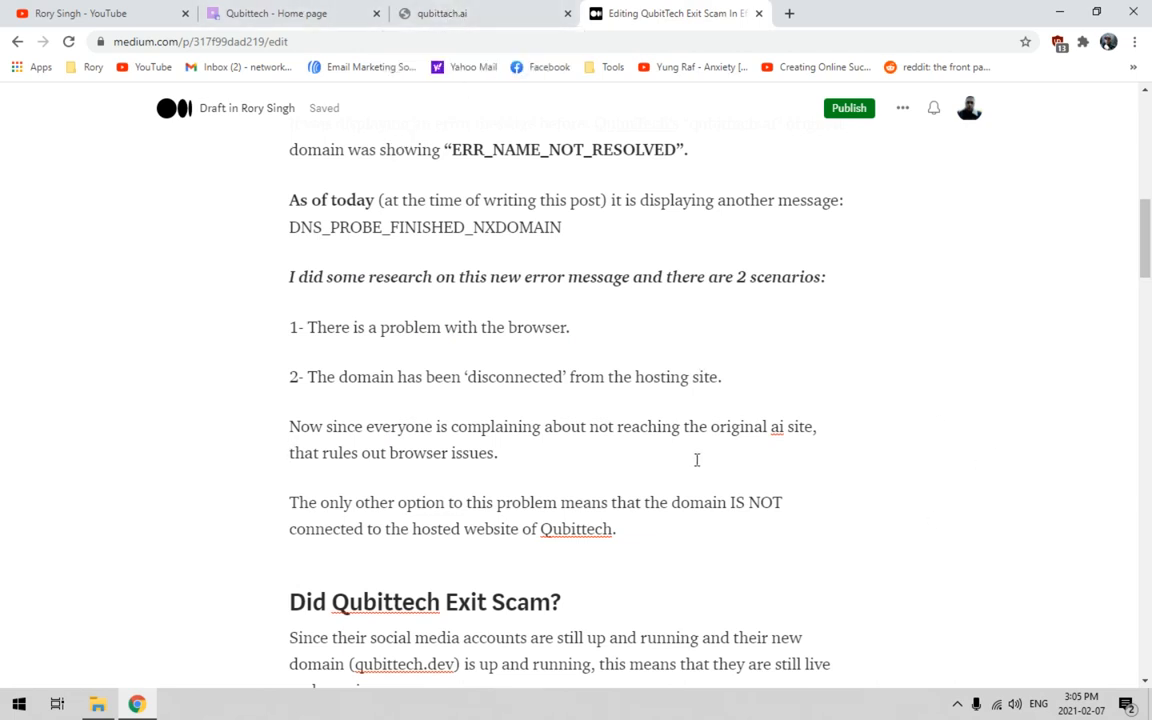
scroll("down", 3)
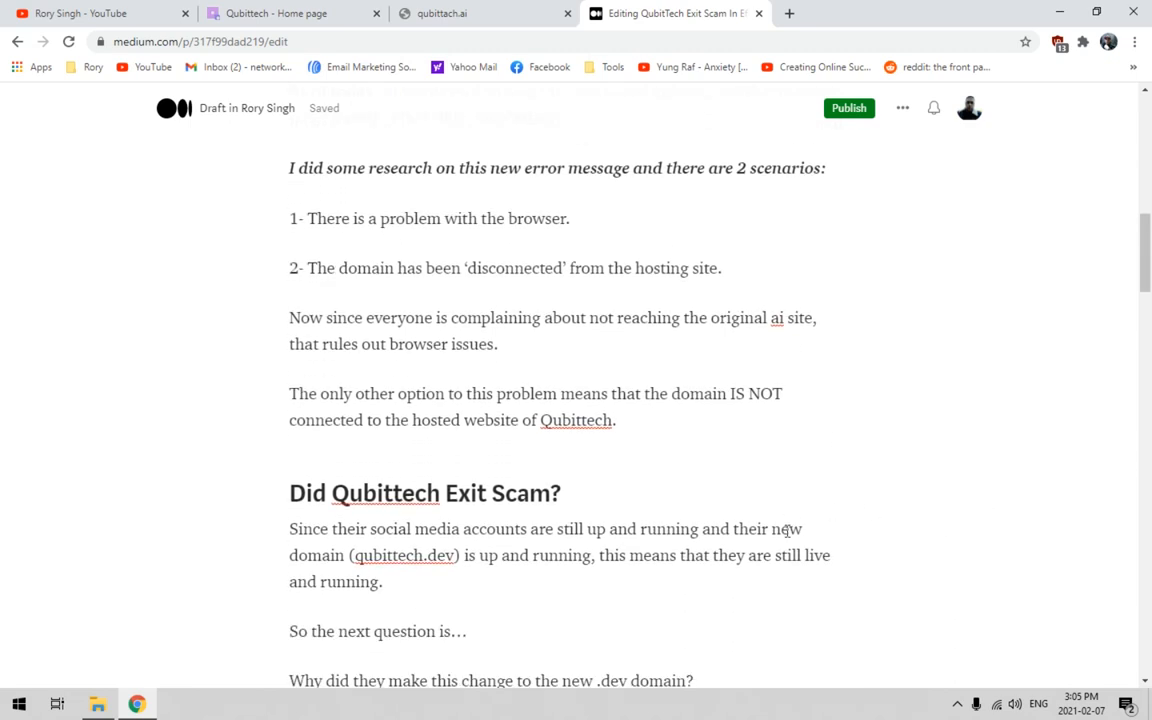
scroll("down", 3)
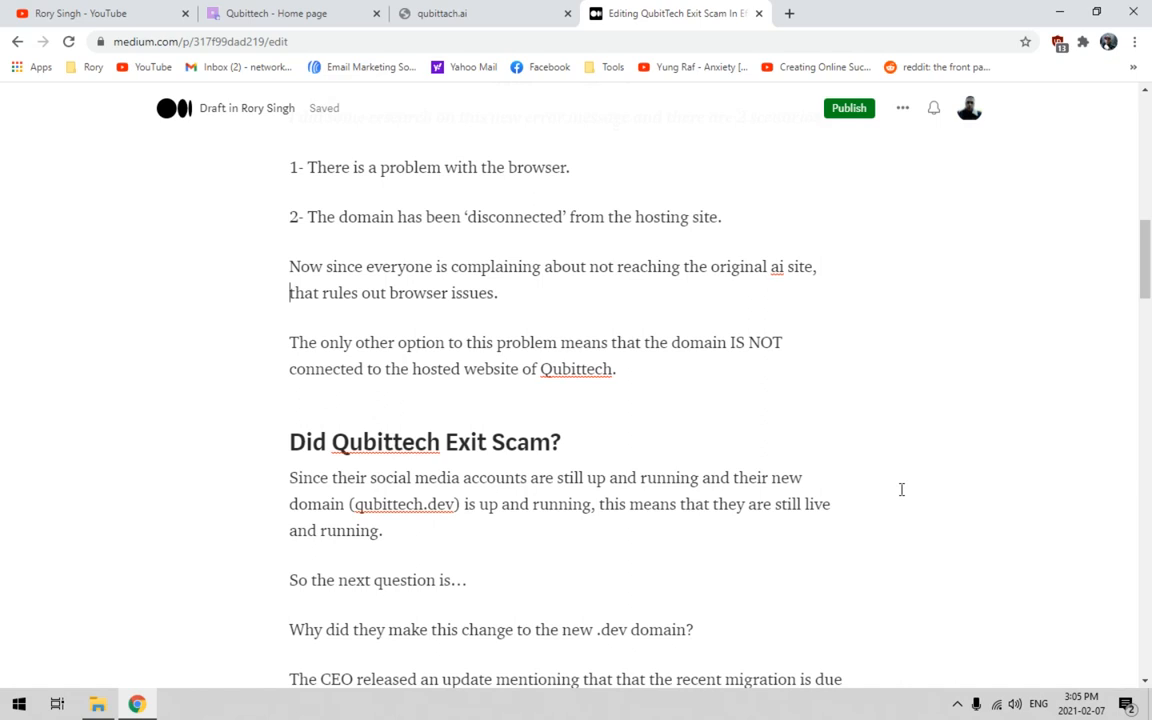
scroll("down", 3)
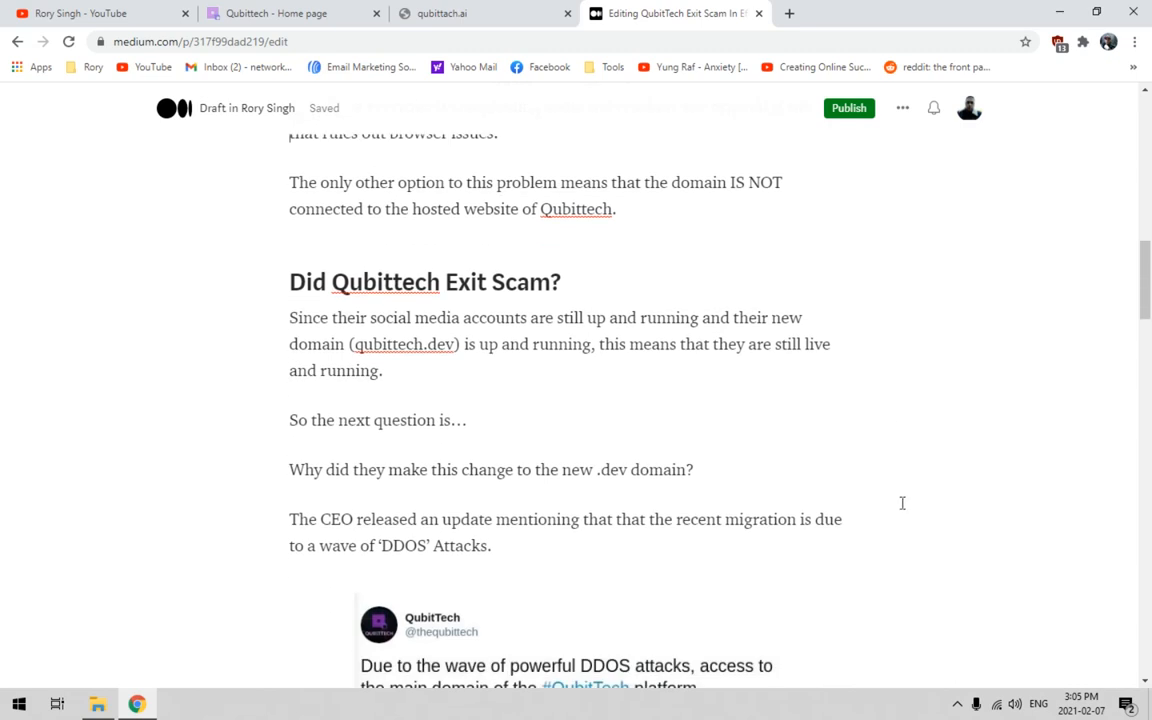
mouse_move(940, 506)
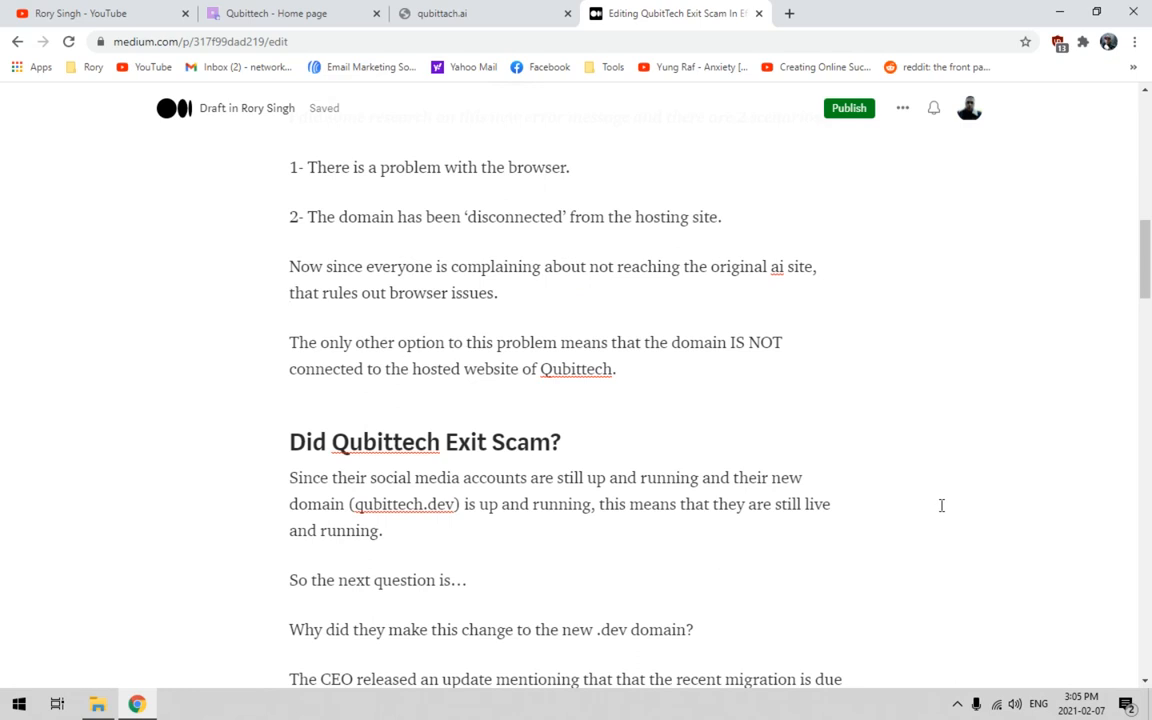
scroll("down", 3)
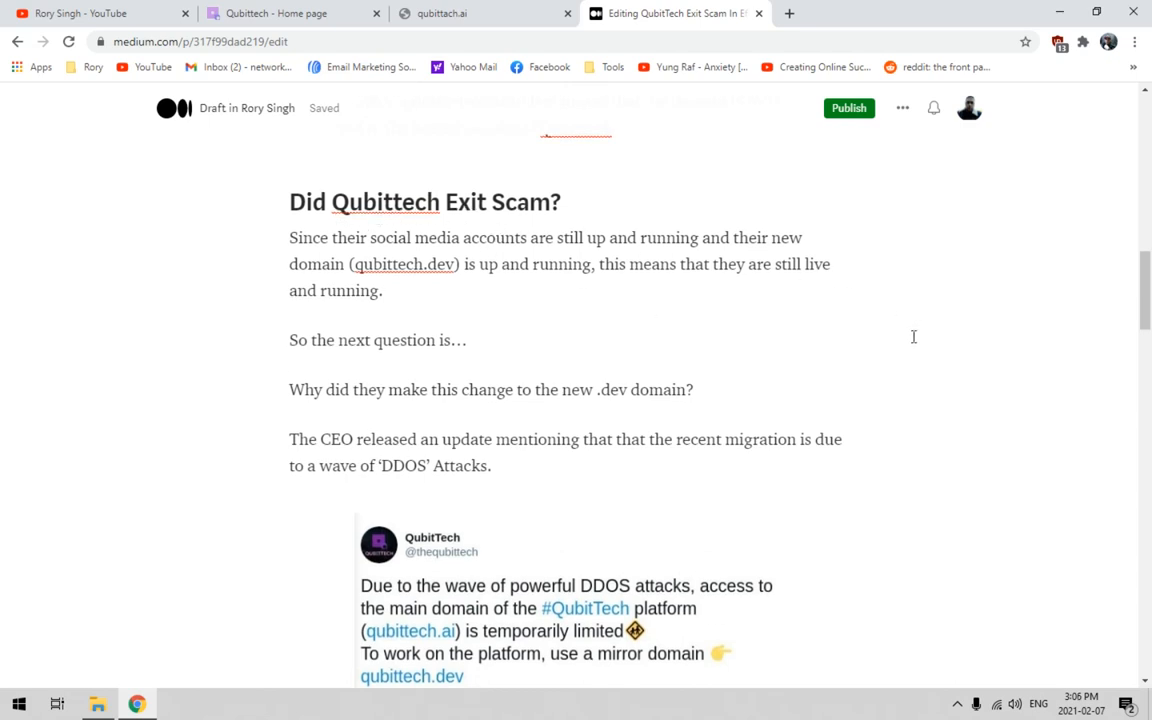
scroll("down", 3)
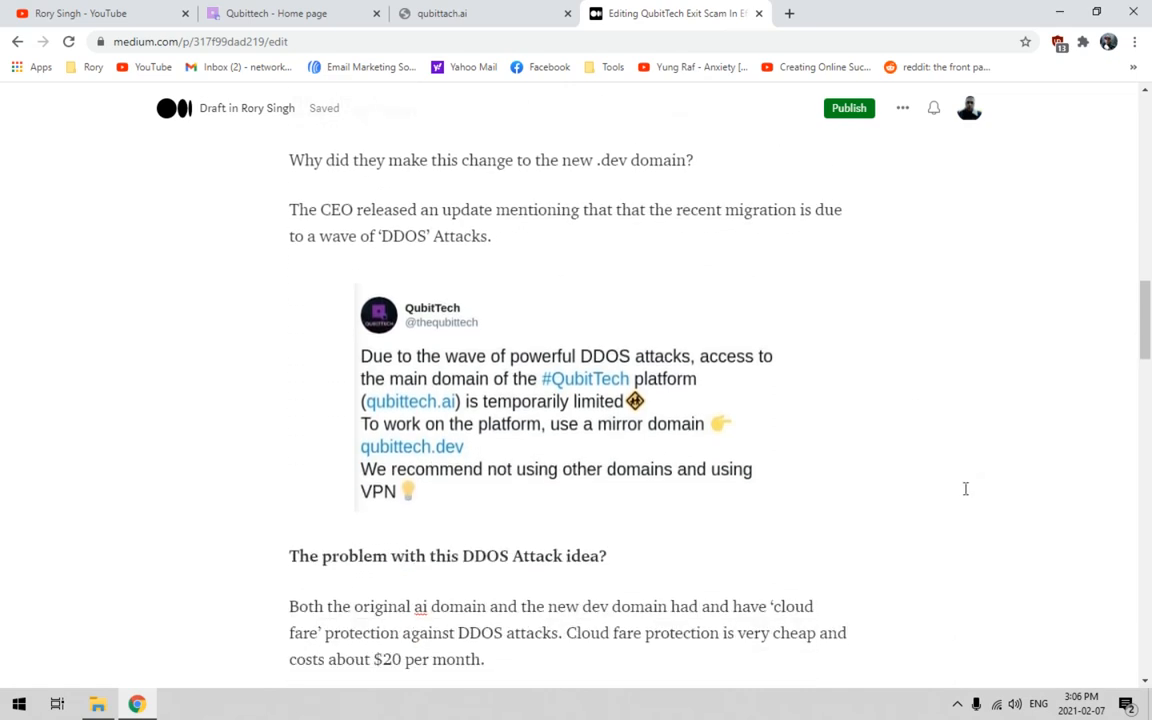
scroll("down", 3)
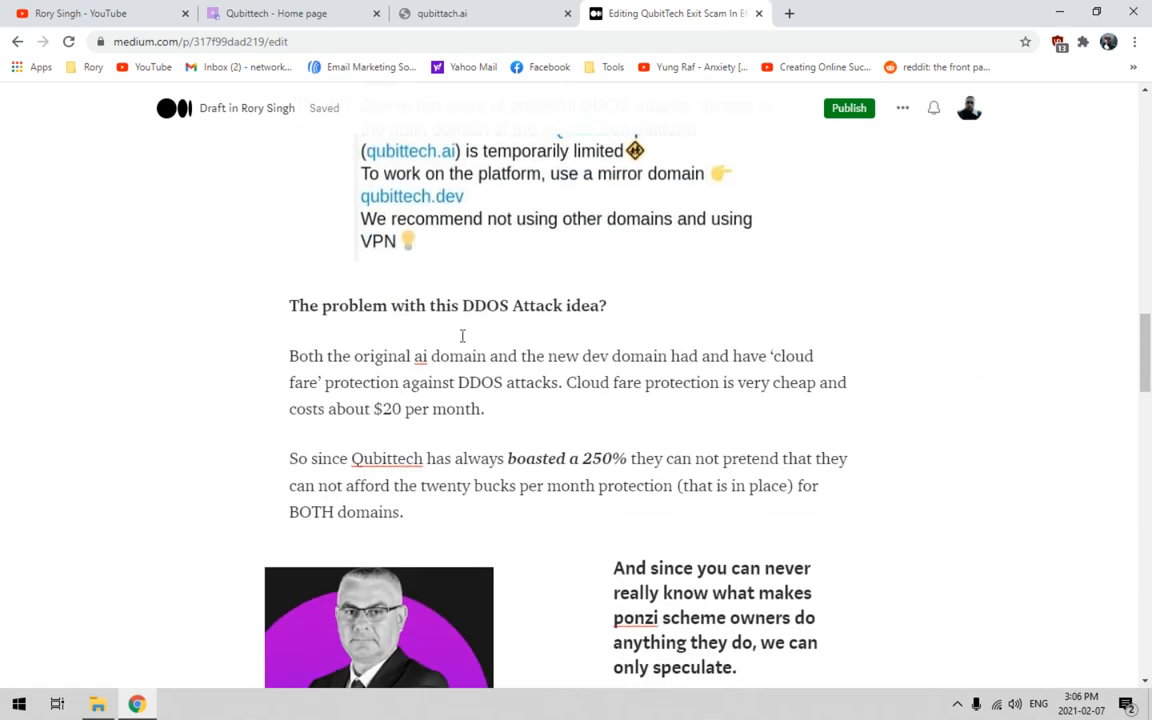
mouse_move(585, 324)
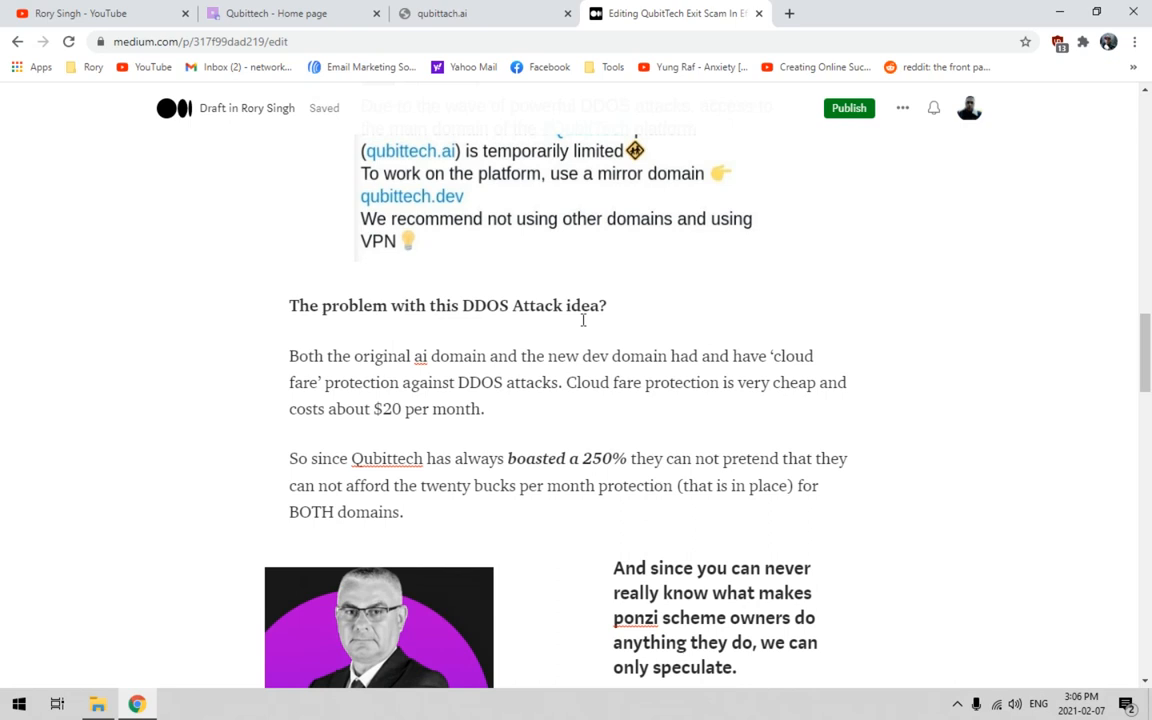
scroll("down", 3)
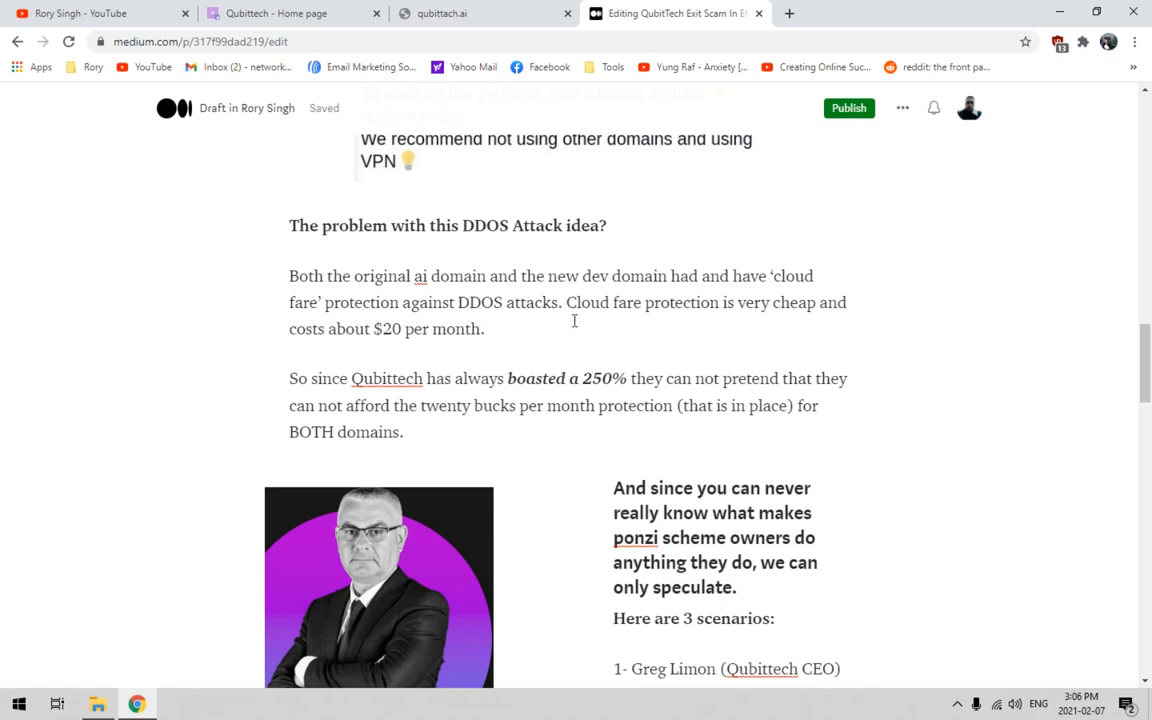
mouse_move(881, 323)
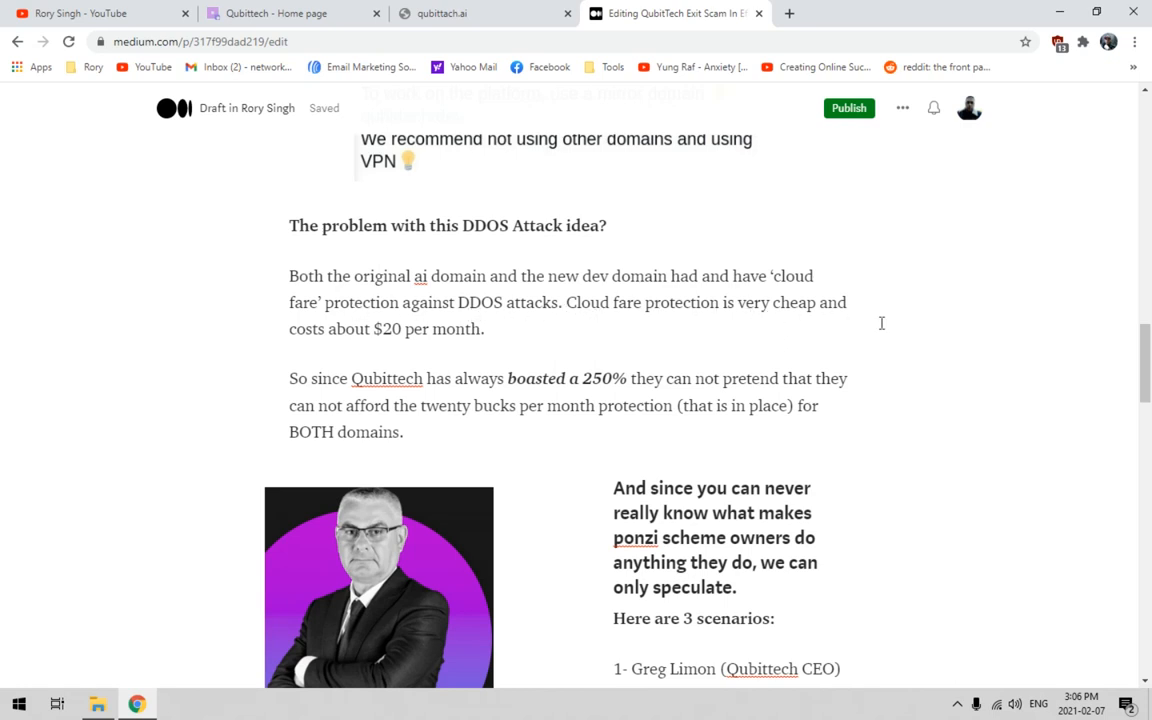
mouse_move(636, 347)
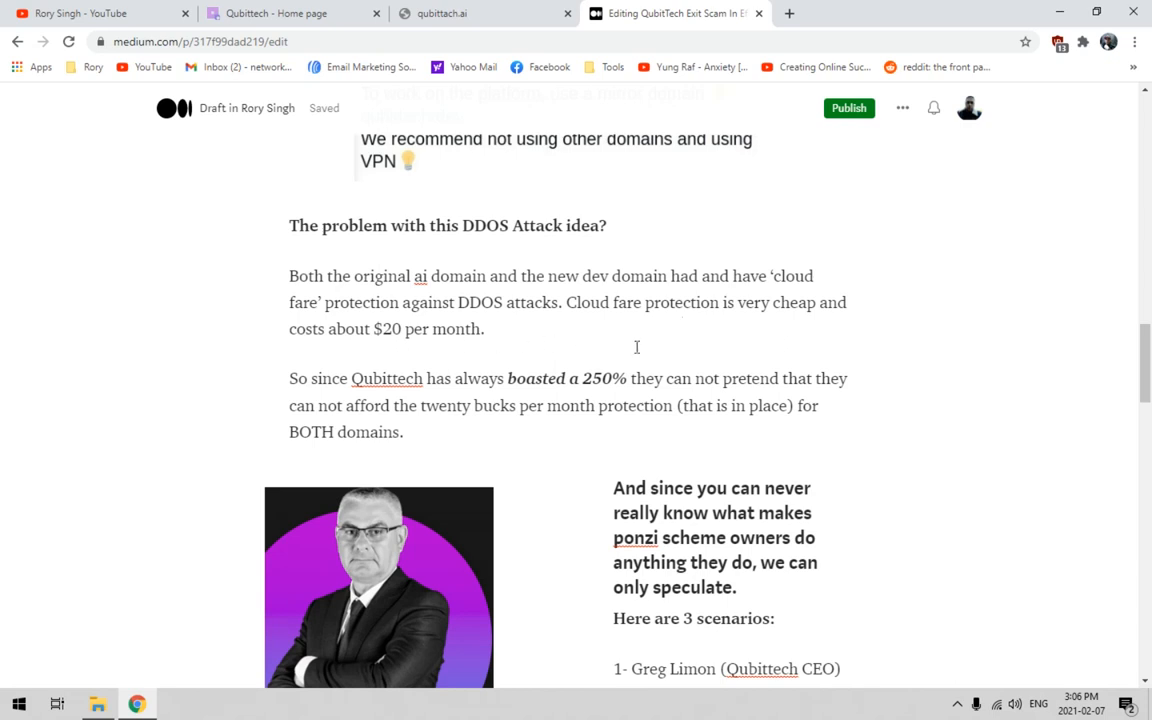
scroll("down", 3)
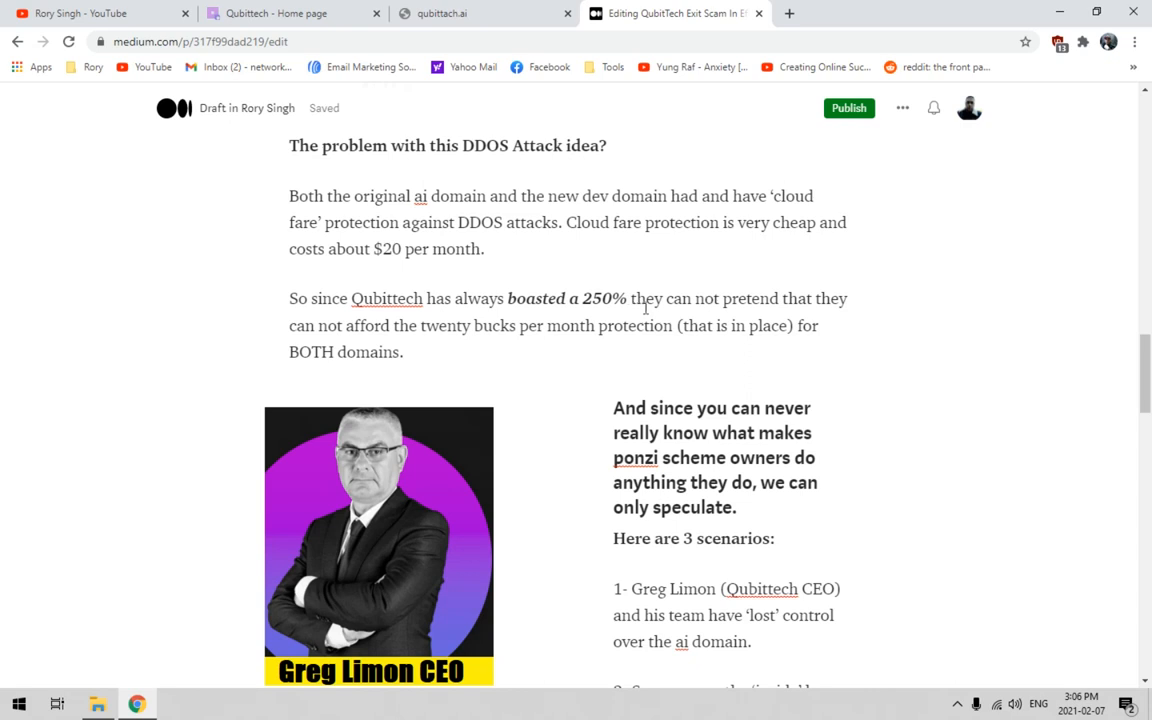
mouse_move(418, 330)
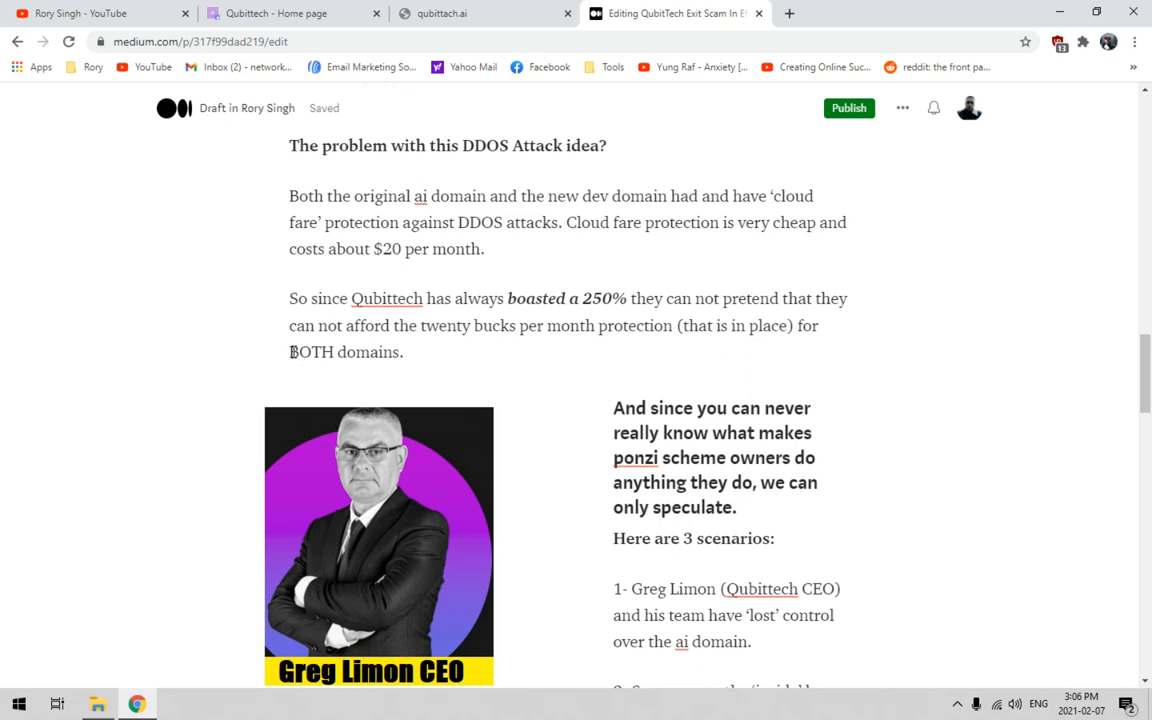
left_click_drag(288, 352, 403, 352)
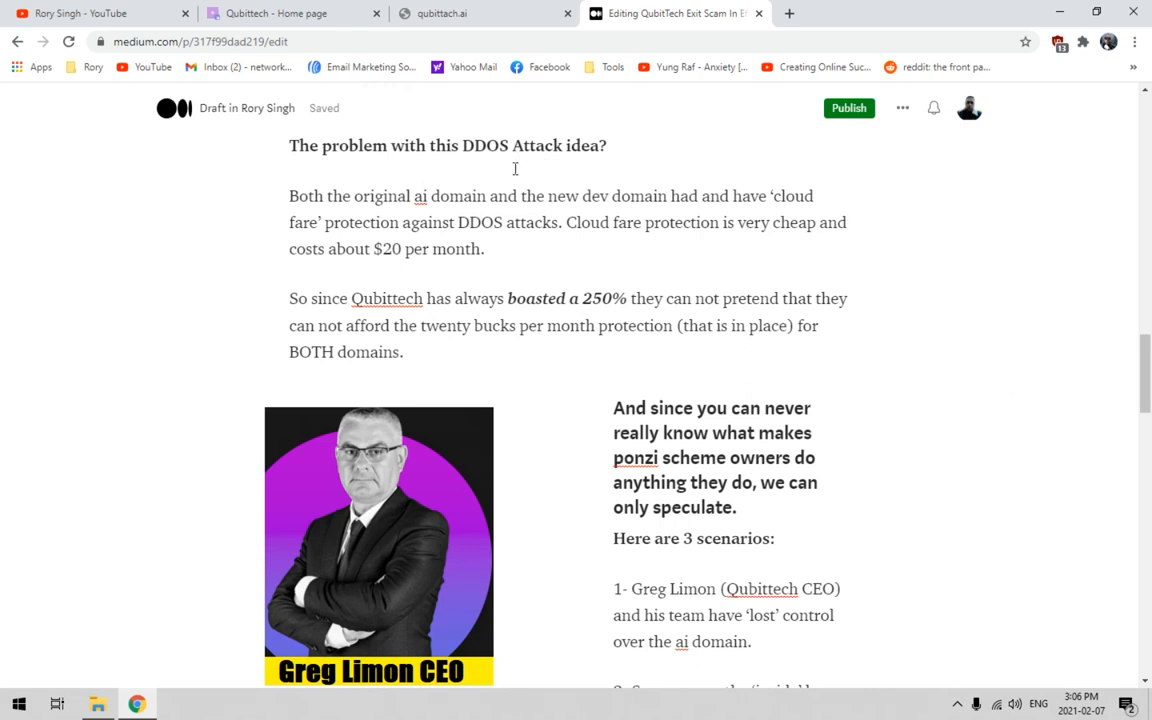
mouse_move(979, 451)
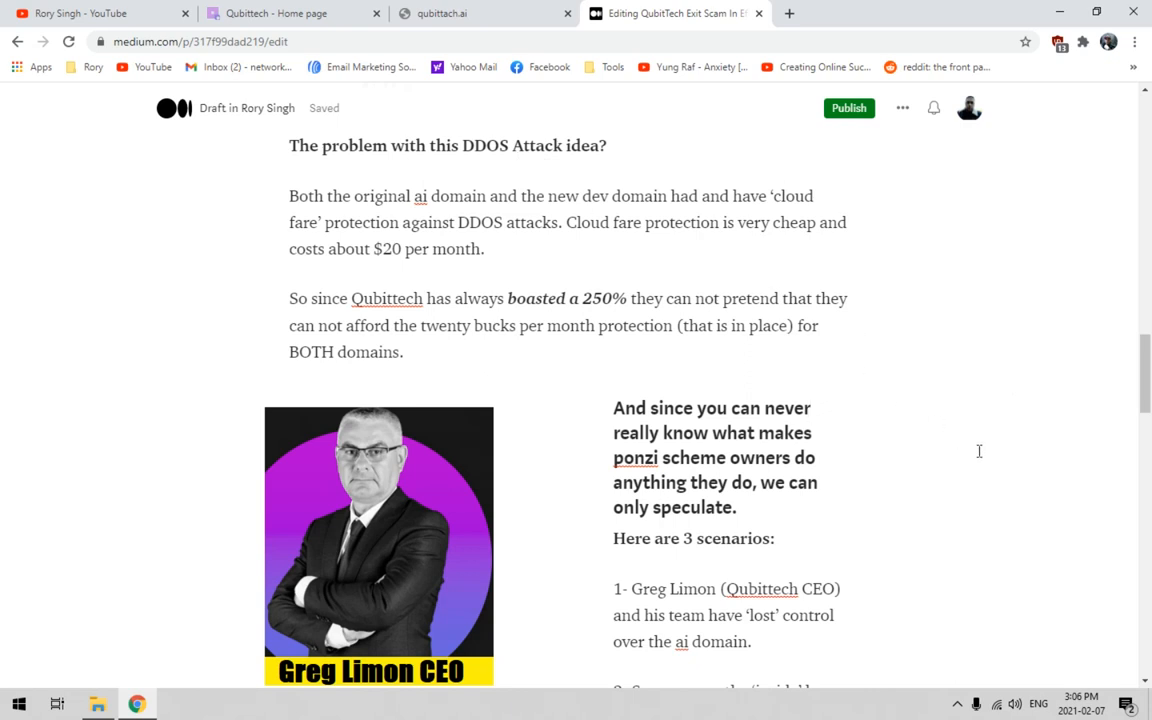
scroll("down", 3)
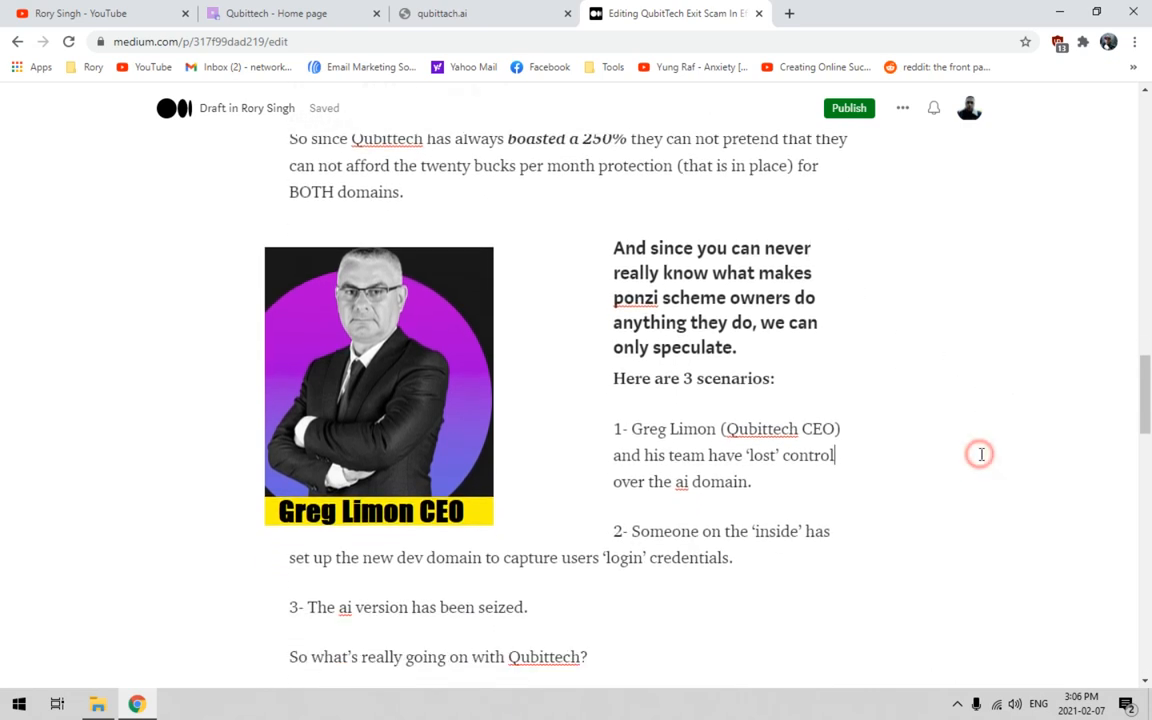
scroll("down", 3)
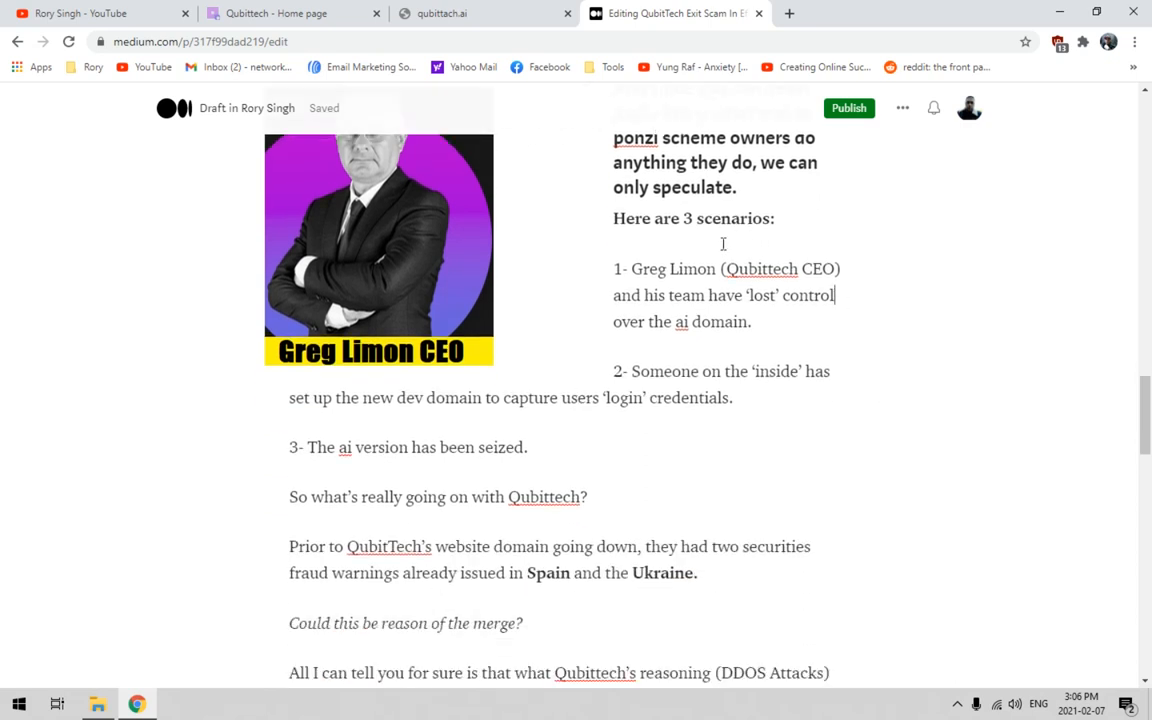
mouse_move(955, 326)
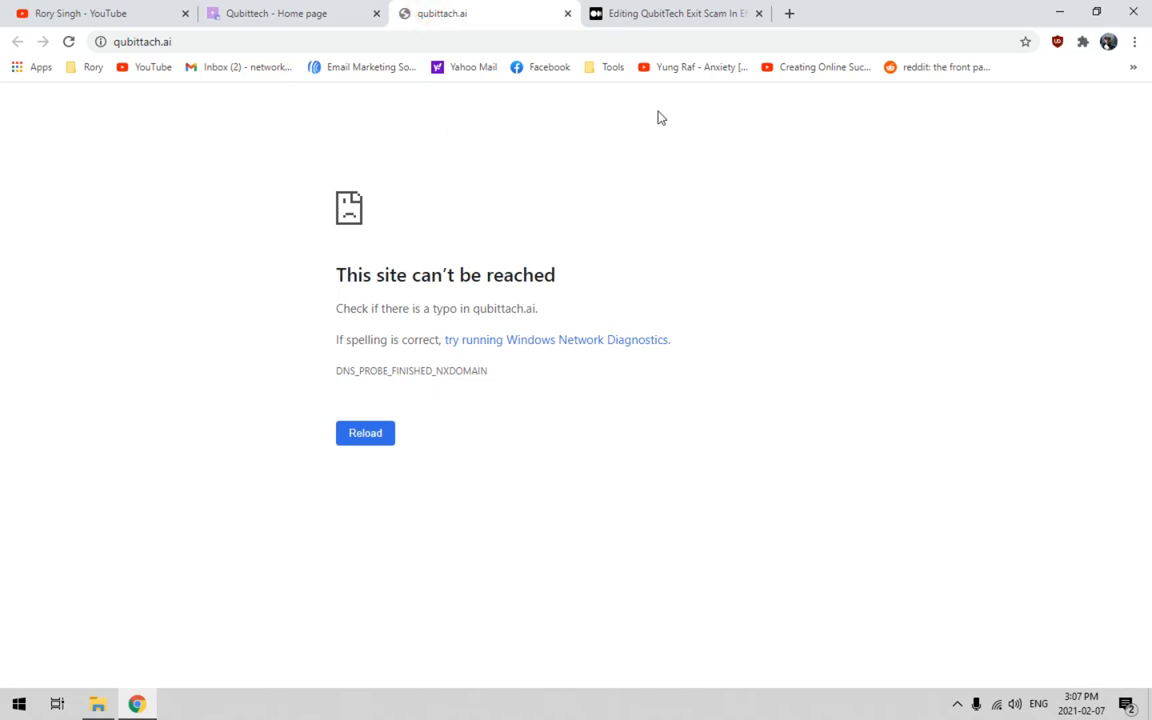
left_click(685, 13)
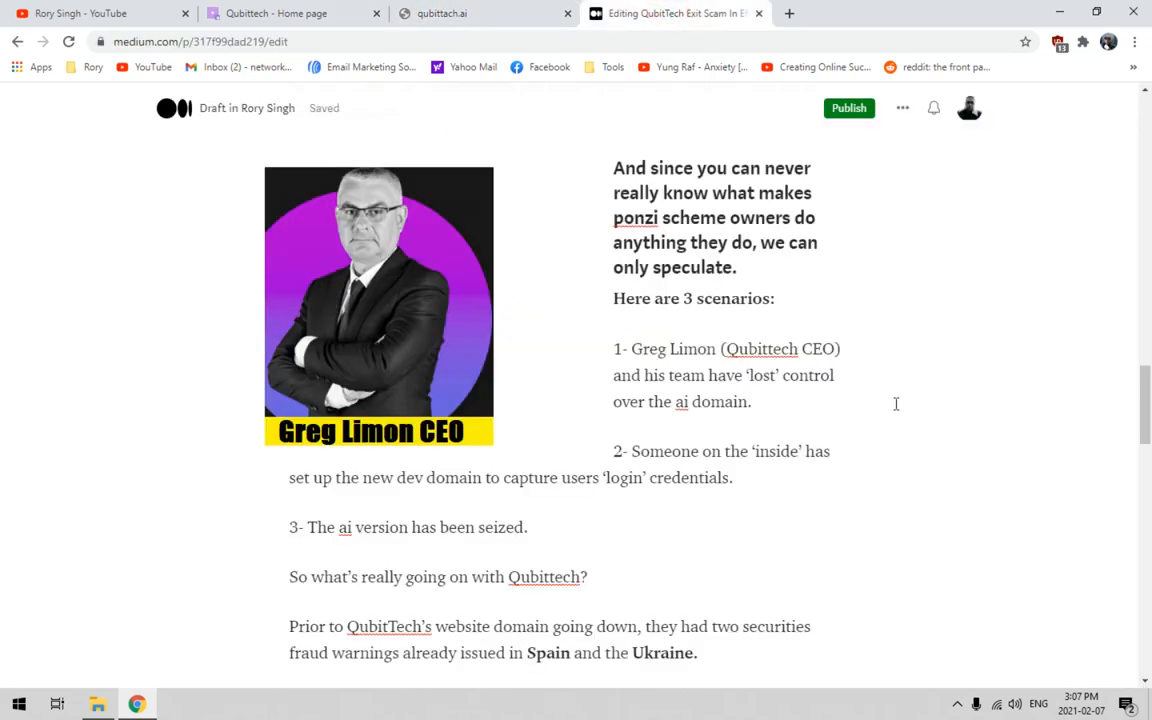
scroll("down", 3)
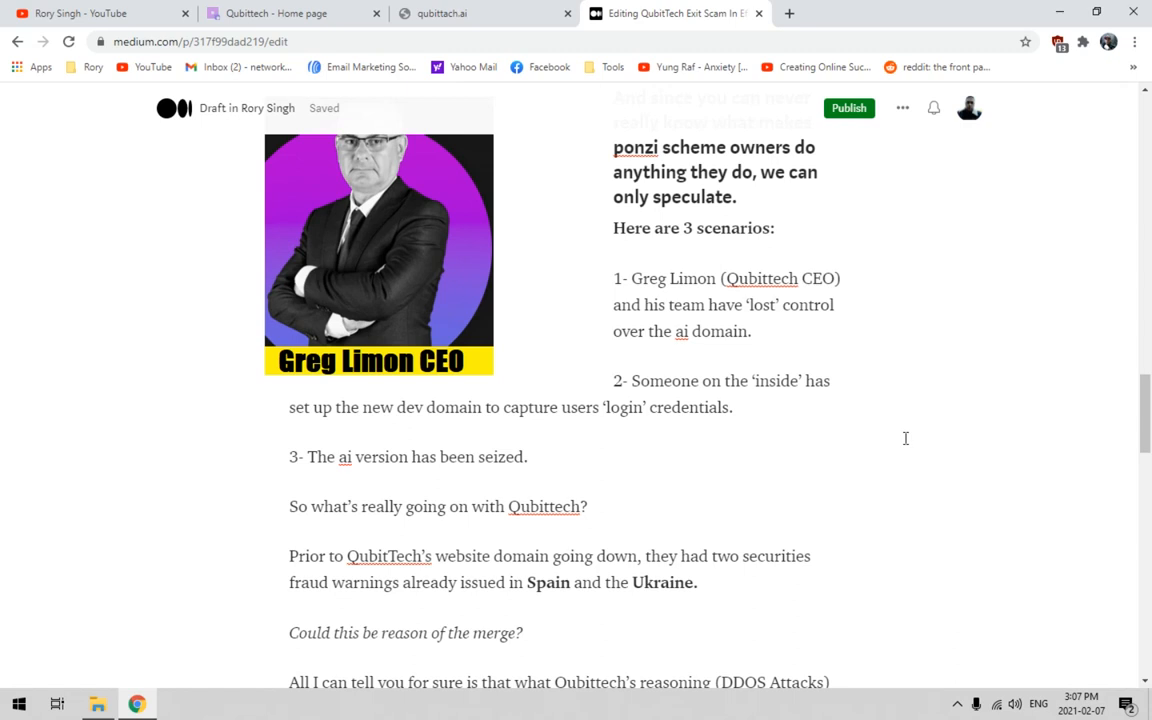
scroll("down", 3)
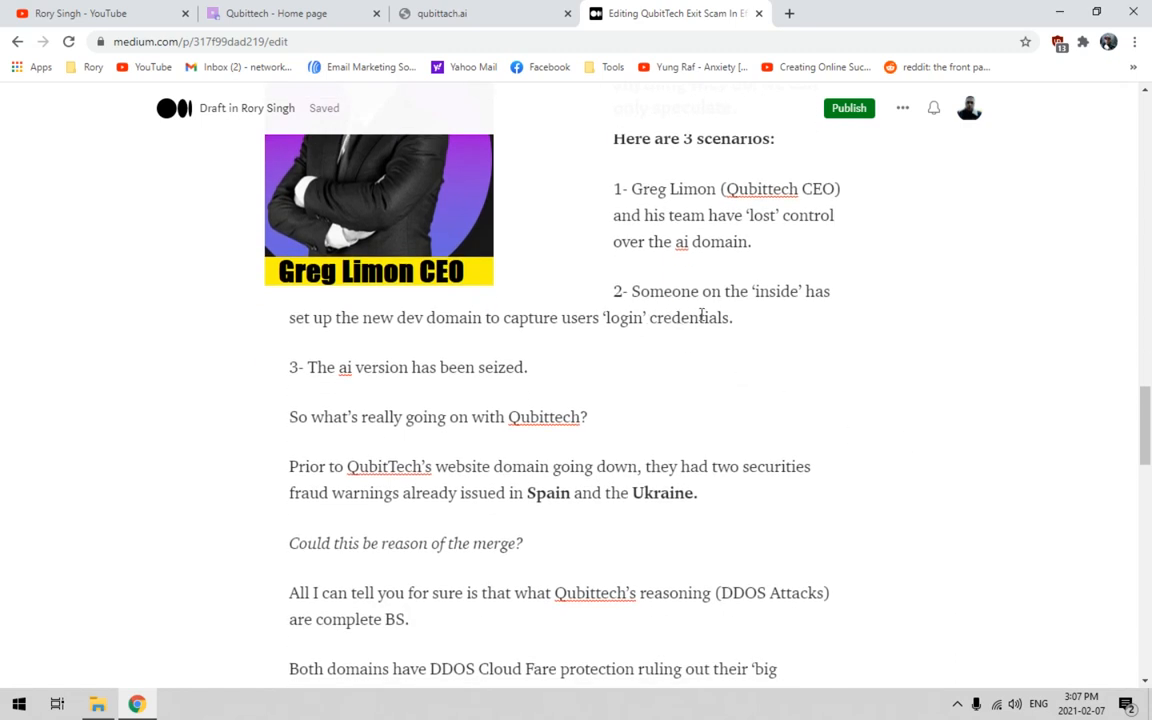
mouse_move(475, 337)
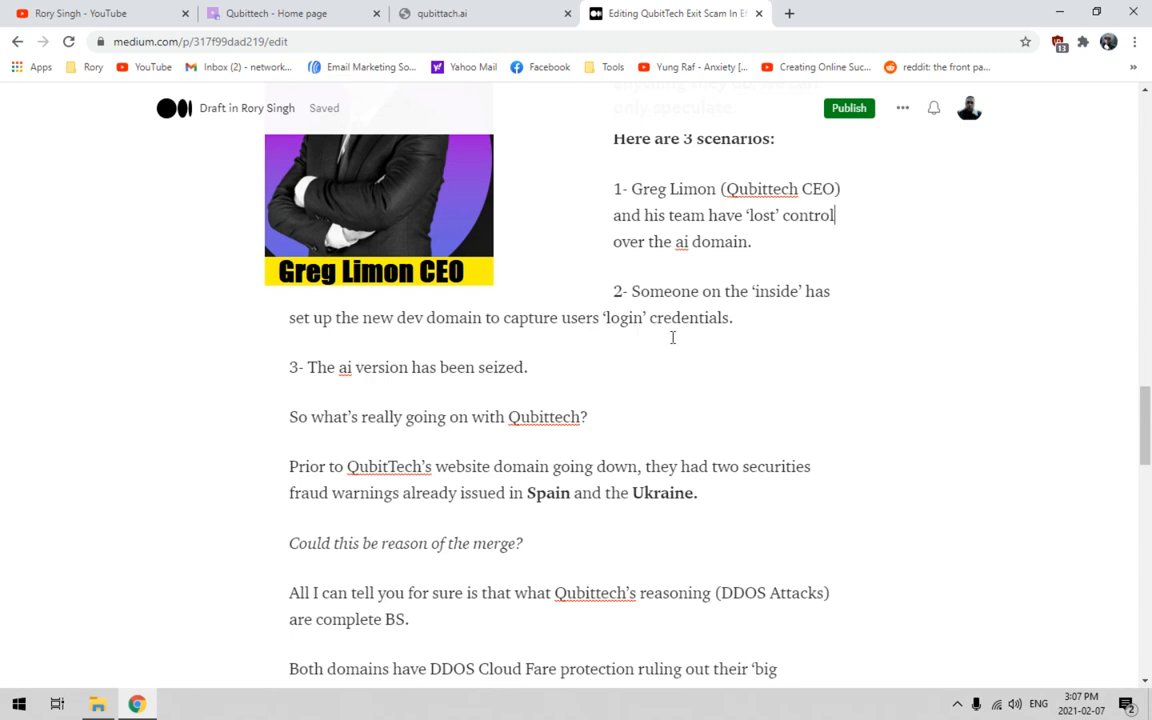
scroll("down", 3)
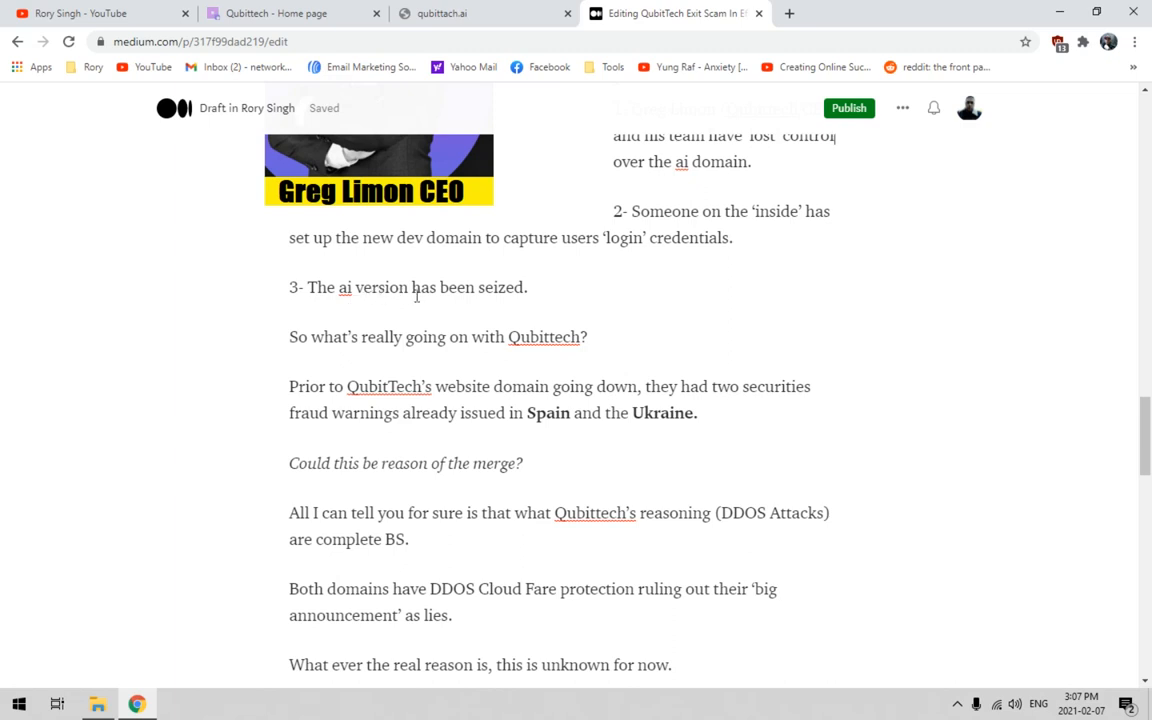
left_click_drag(346, 287, 527, 287)
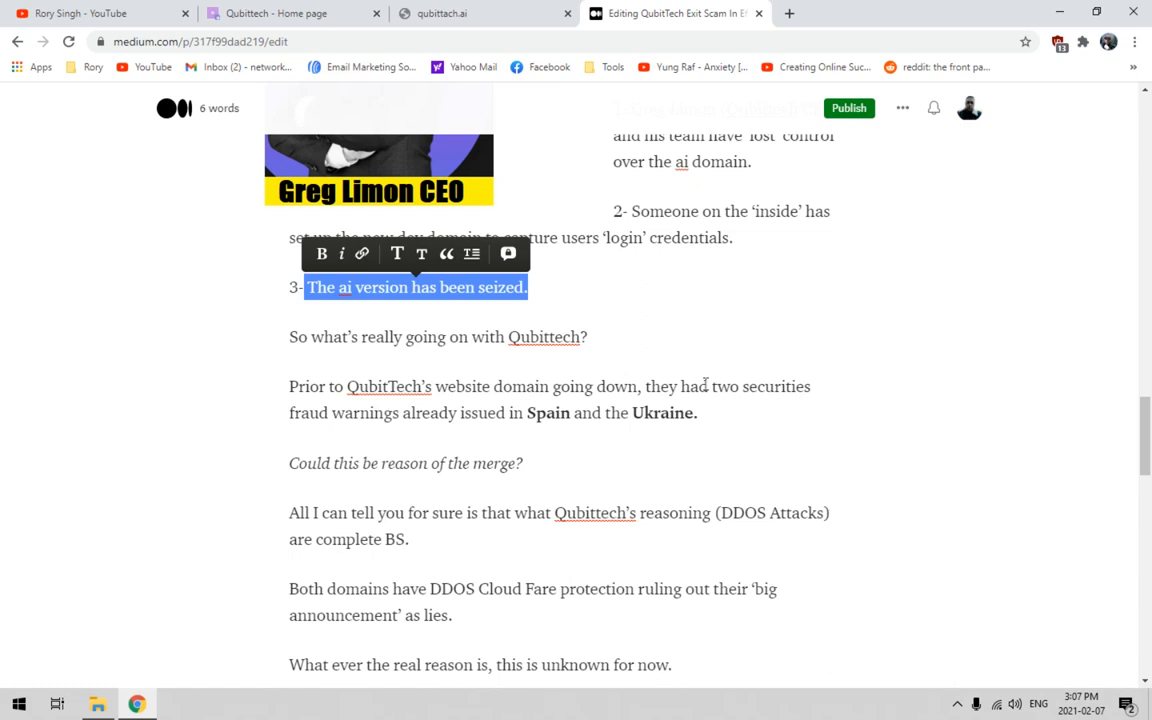
left_click(891, 419)
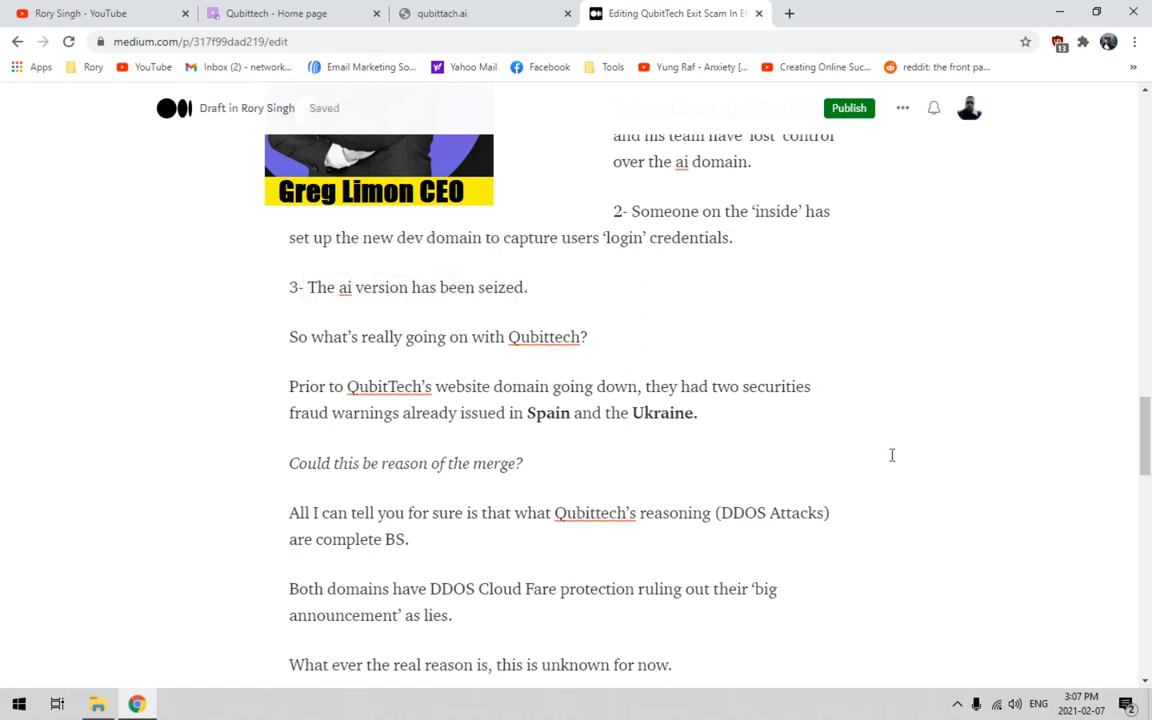
scroll("down", 3)
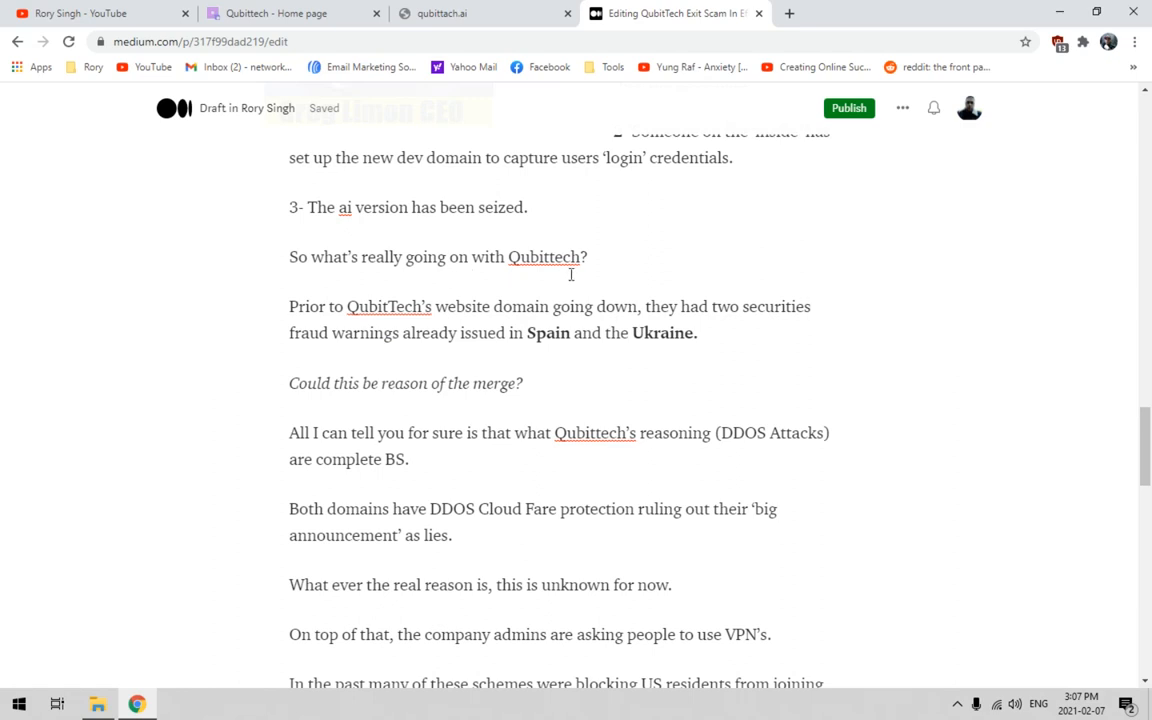
mouse_move(392, 327)
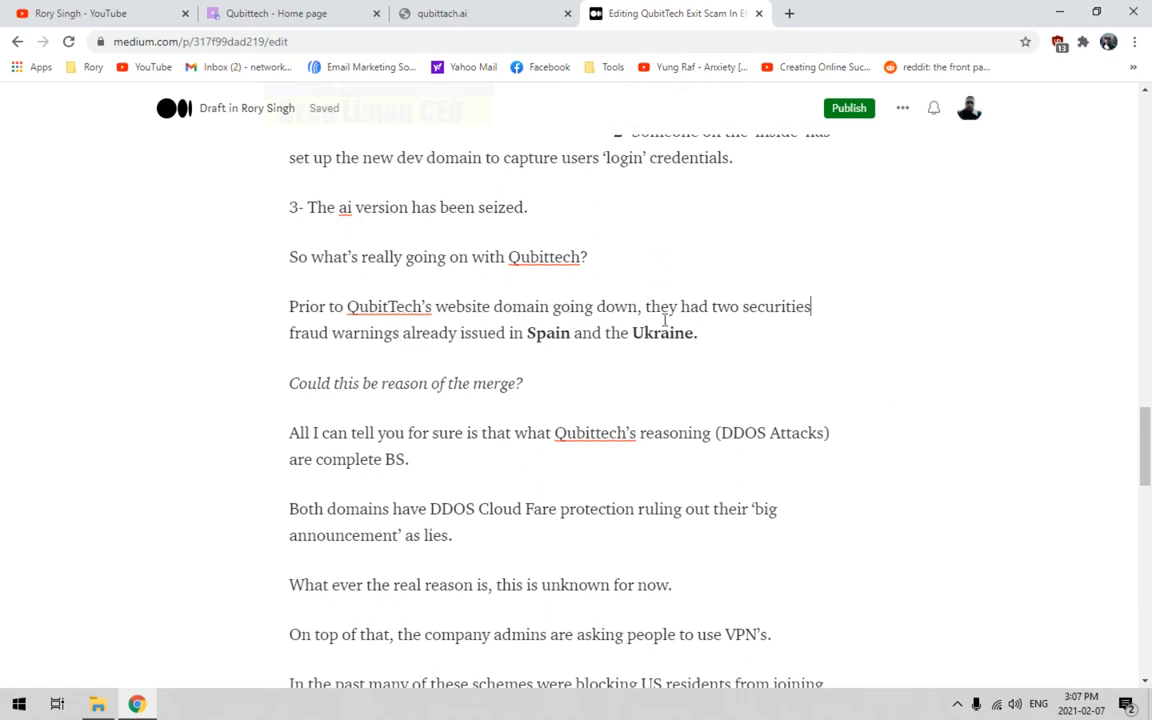
mouse_move(478, 347)
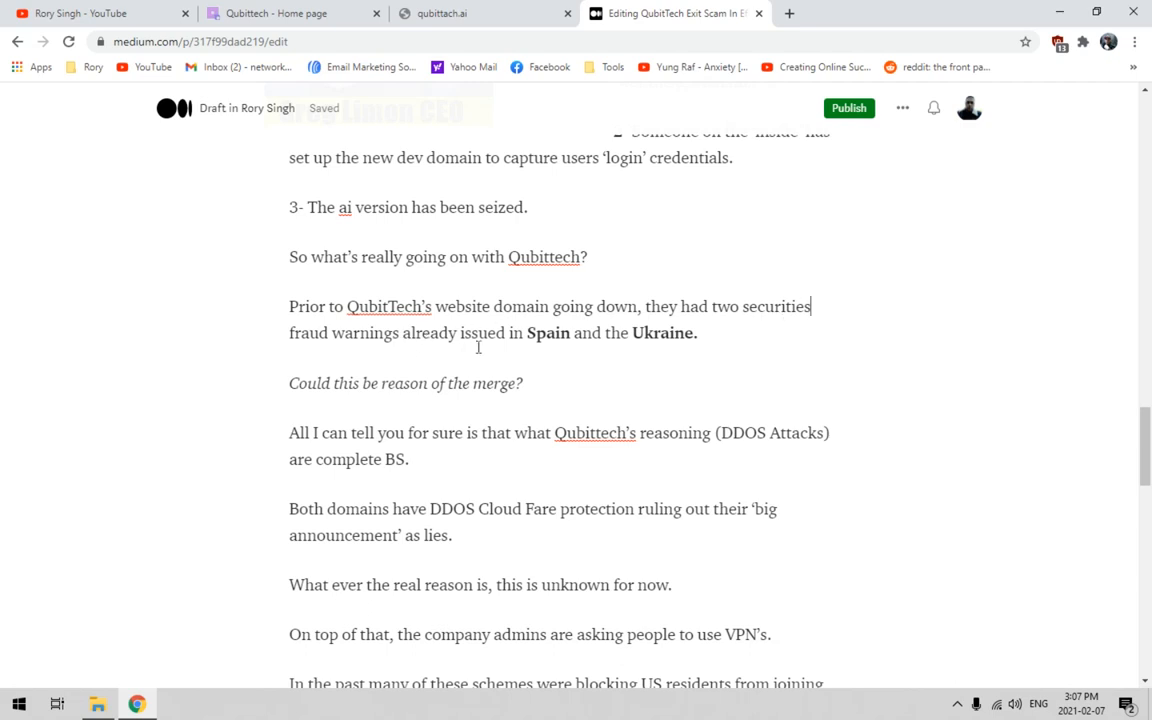
double_click(549, 332)
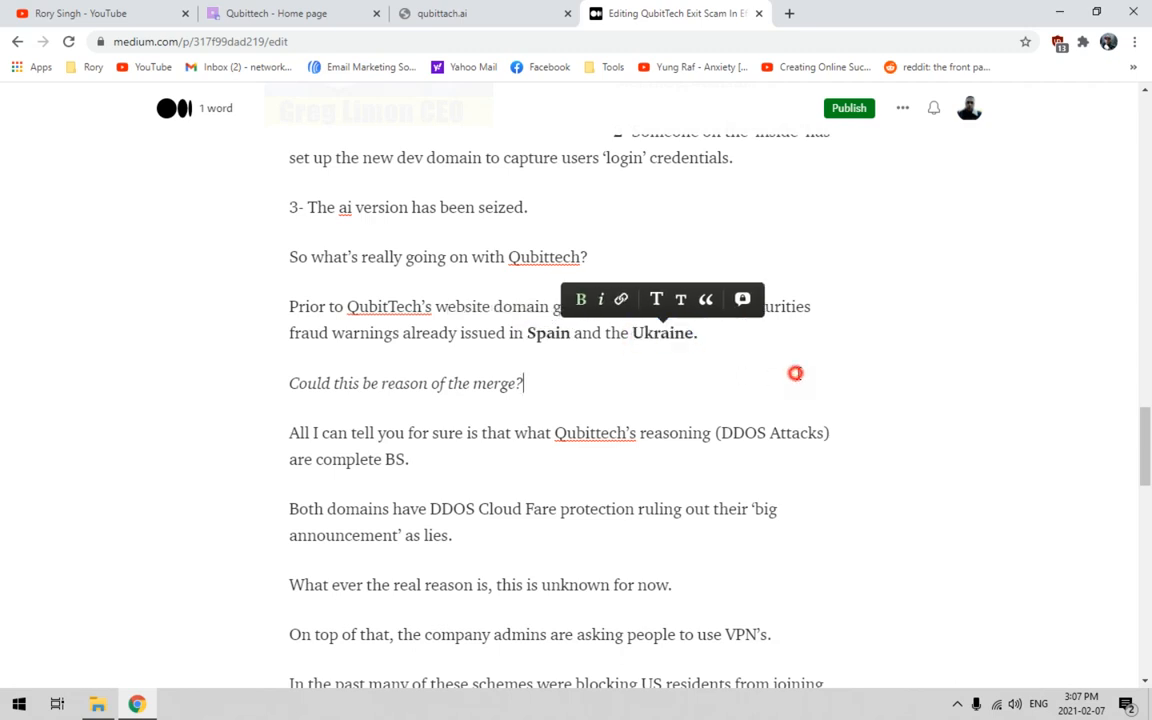
scroll("down", 3)
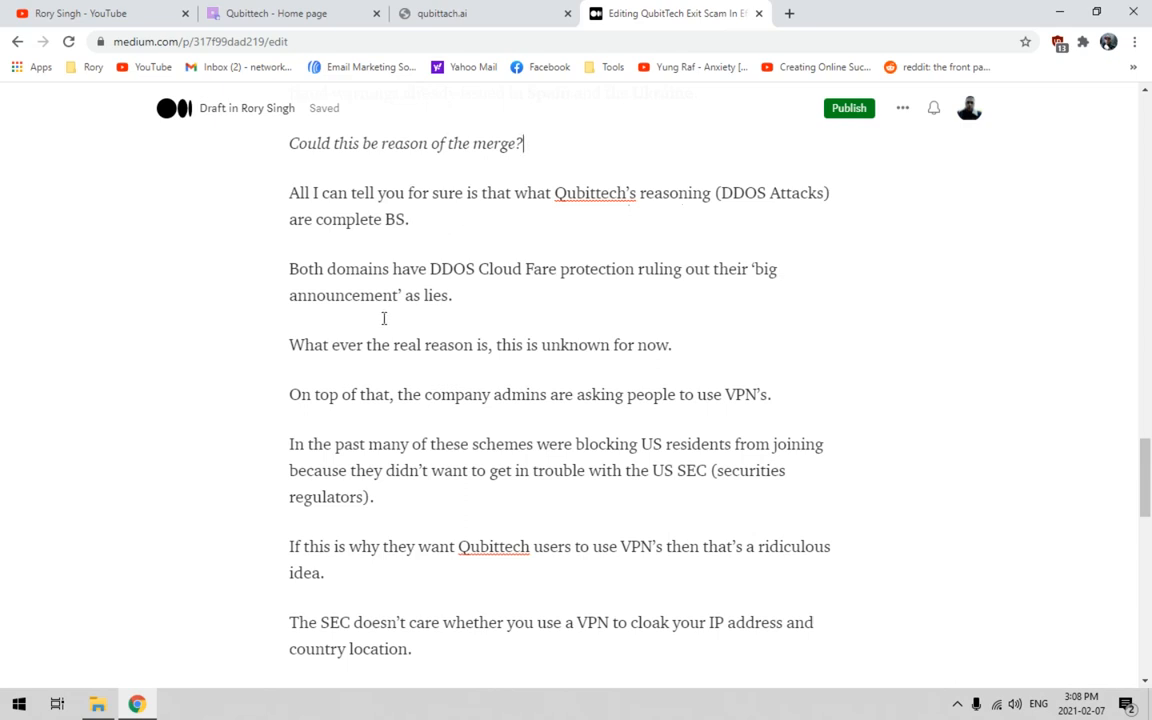
scroll("down", 3)
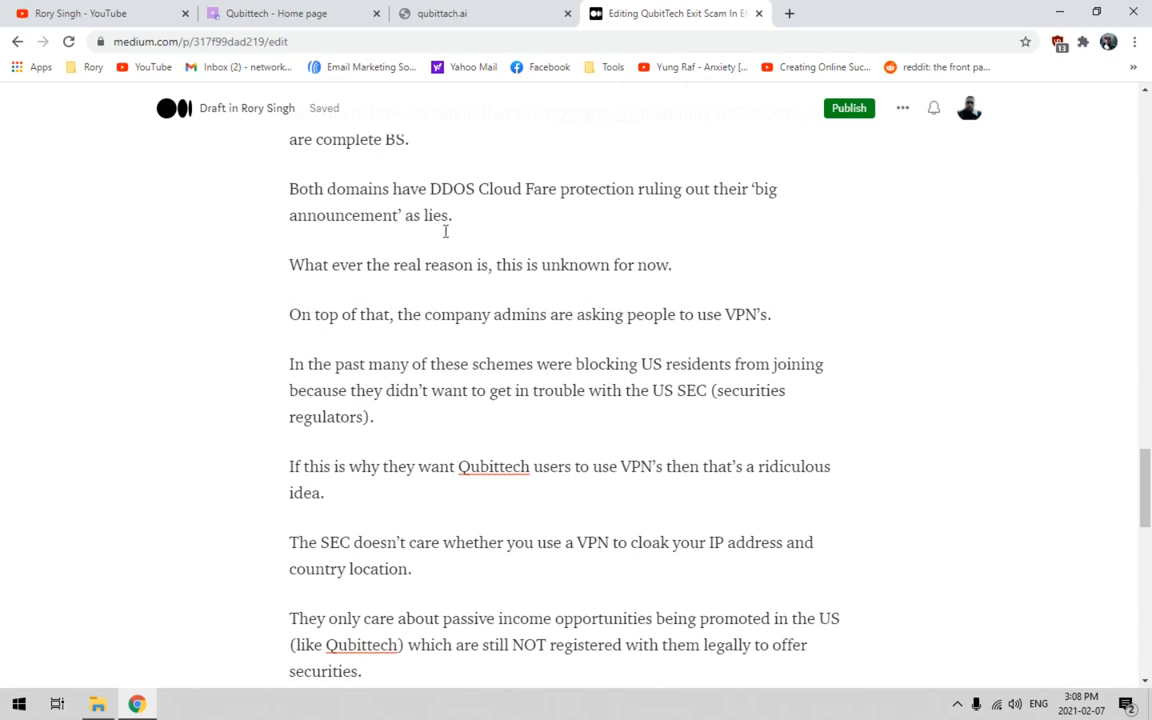
mouse_move(954, 401)
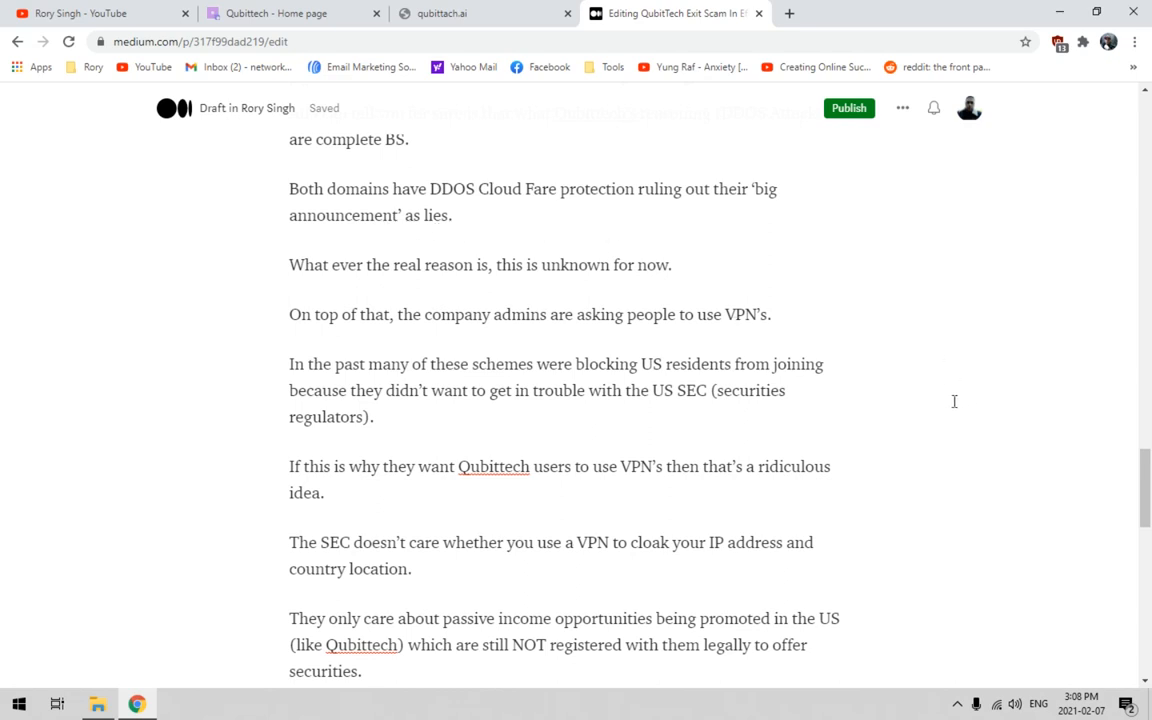
mouse_move(901, 407)
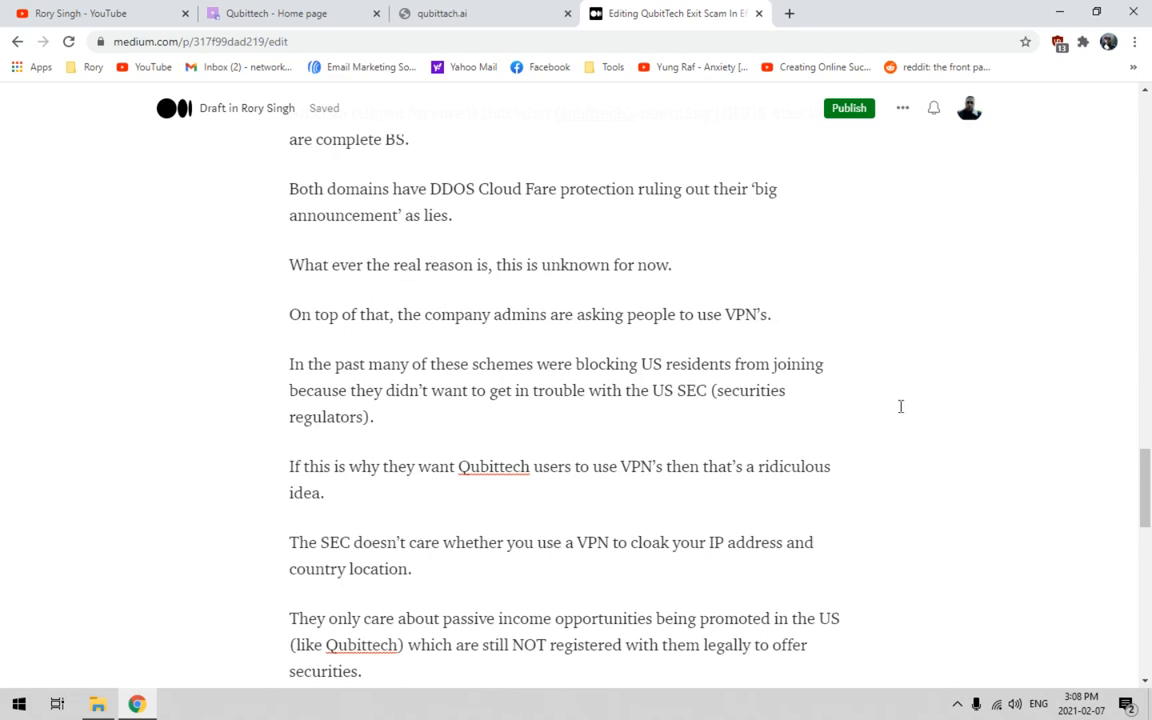
scroll("down", 3)
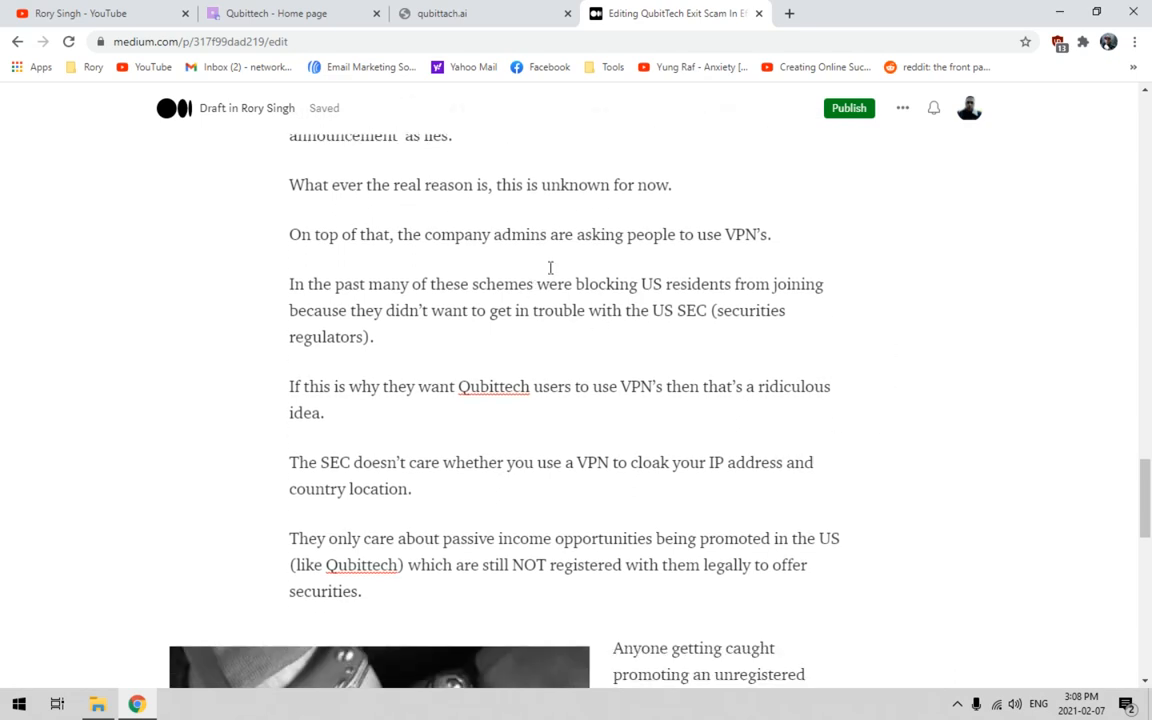
mouse_move(898, 348)
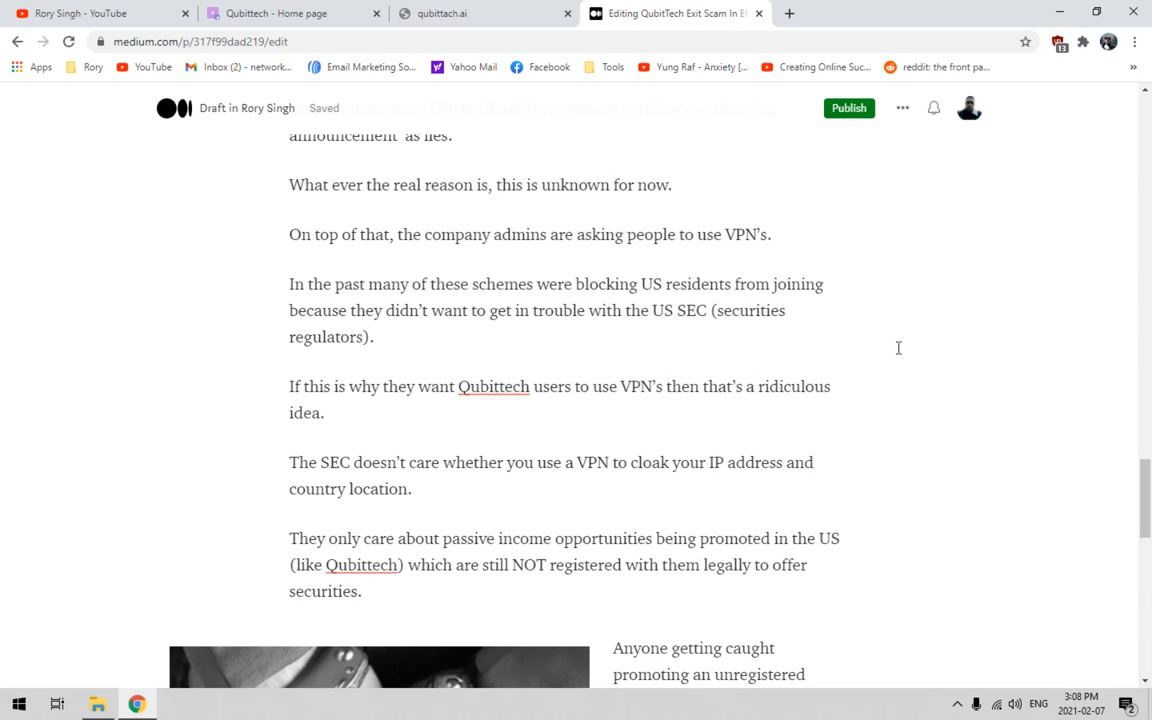
scroll("down", 3)
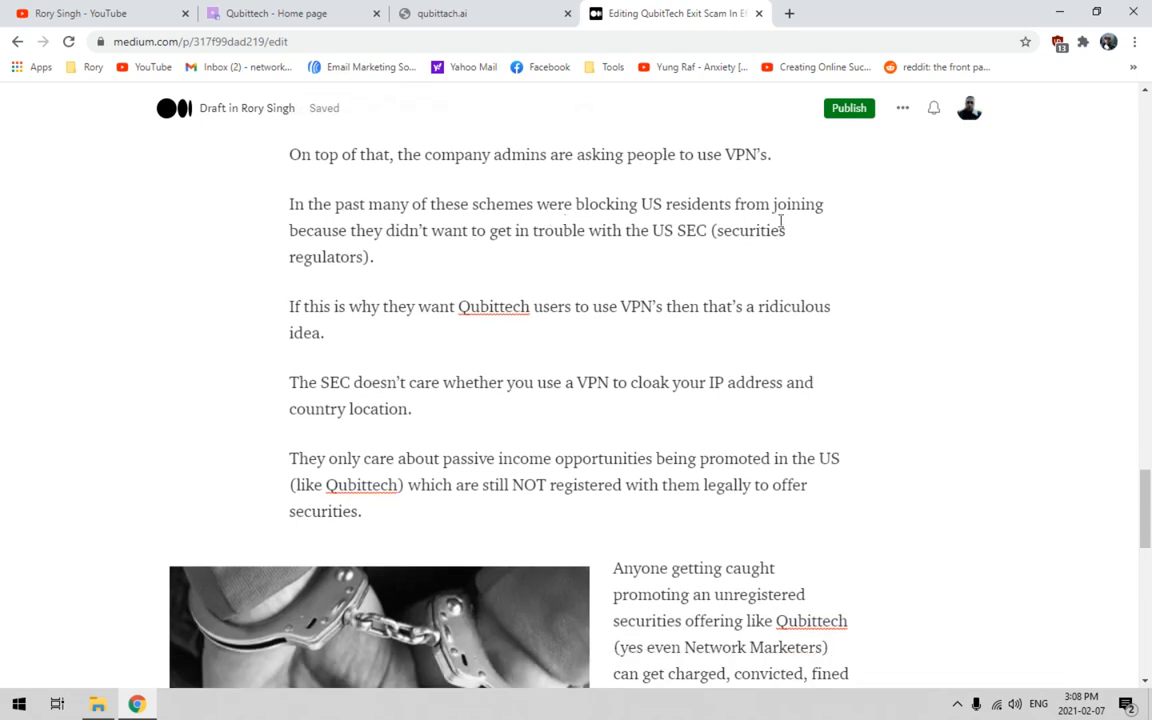
mouse_move(602, 249)
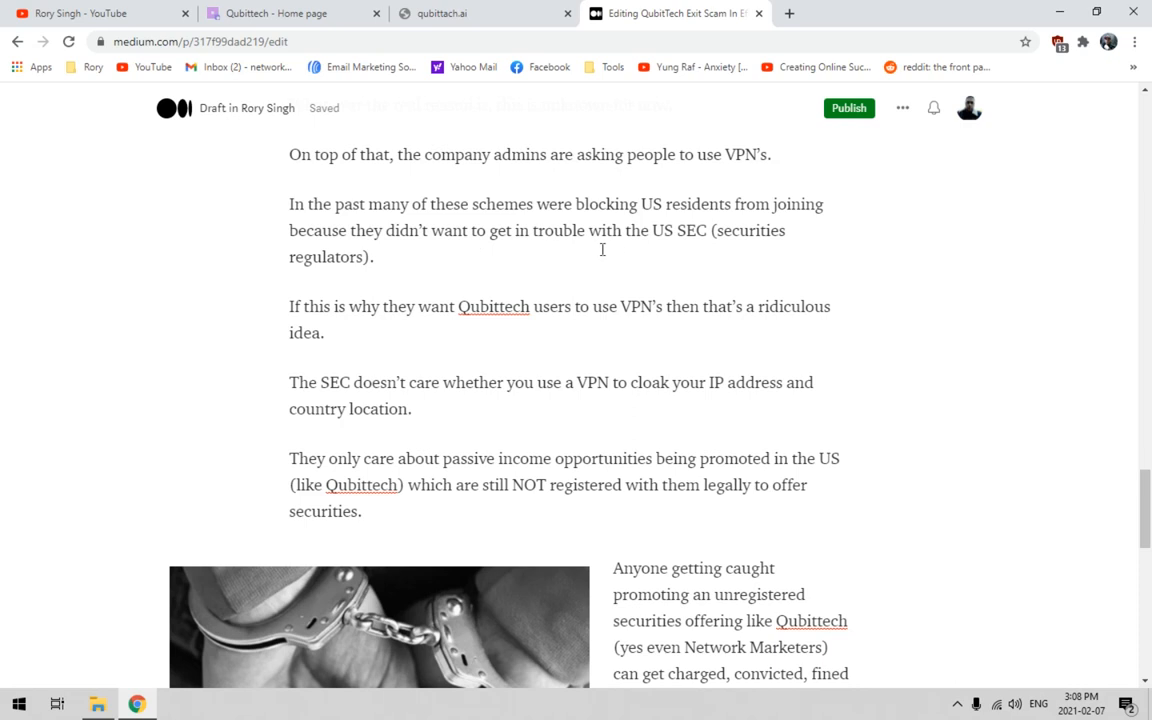
mouse_move(923, 344)
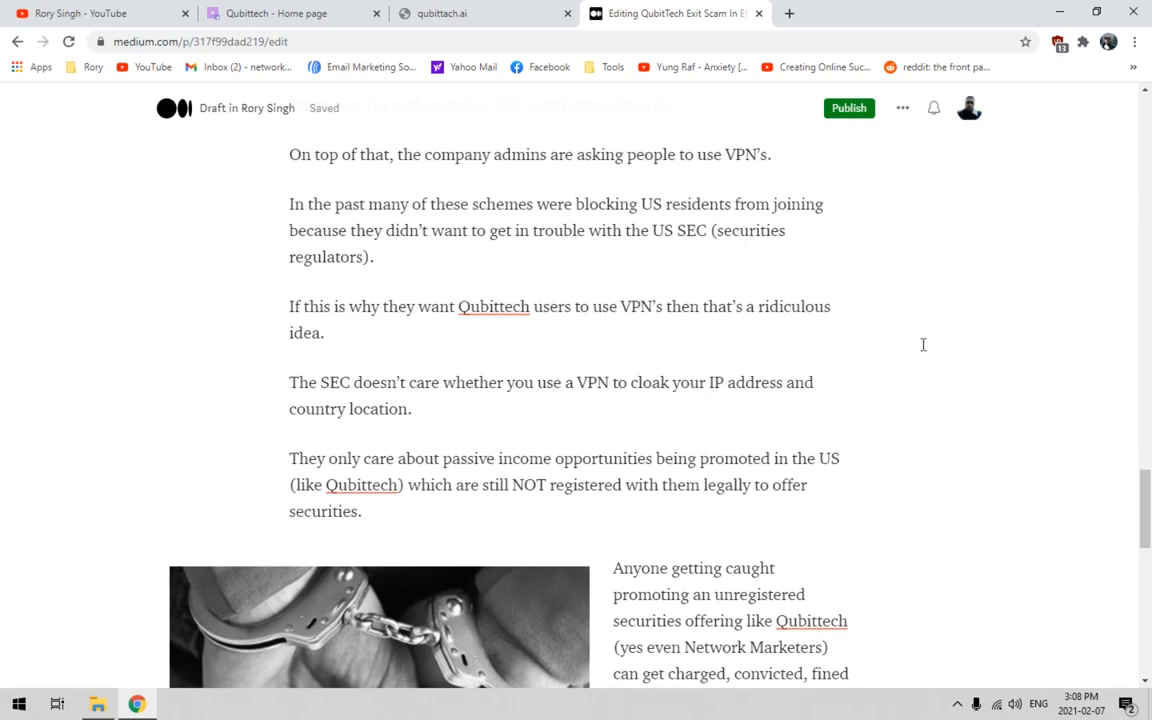
scroll("down", 3)
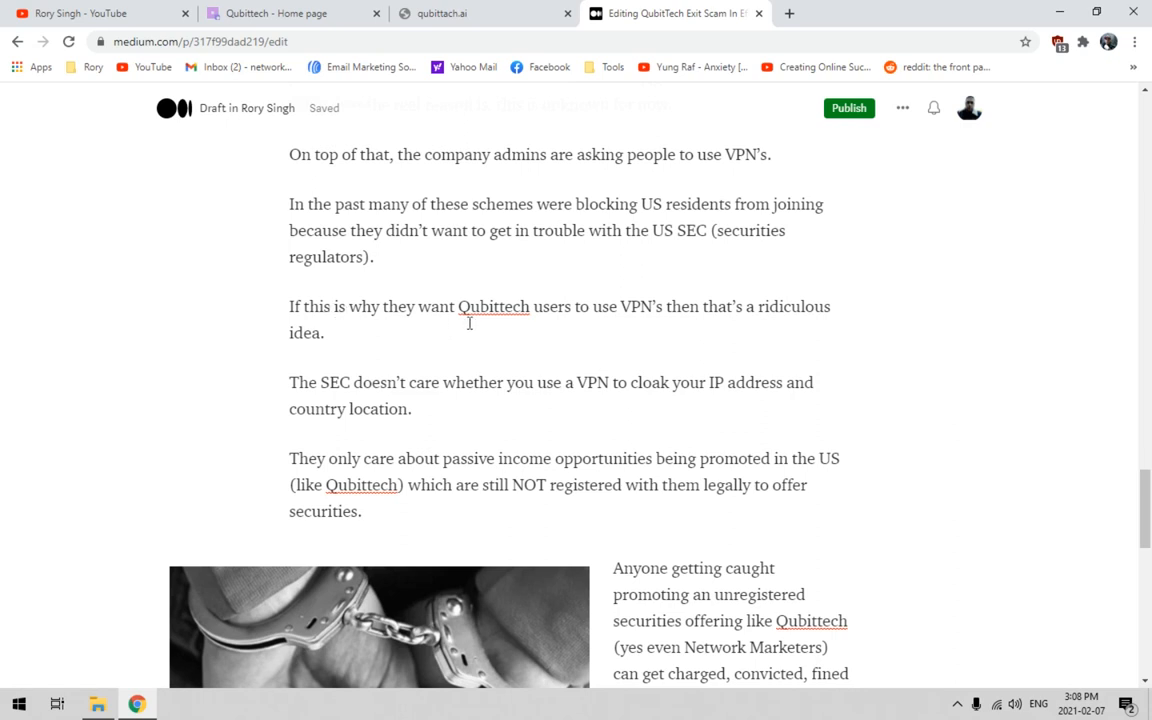
mouse_move(724, 322)
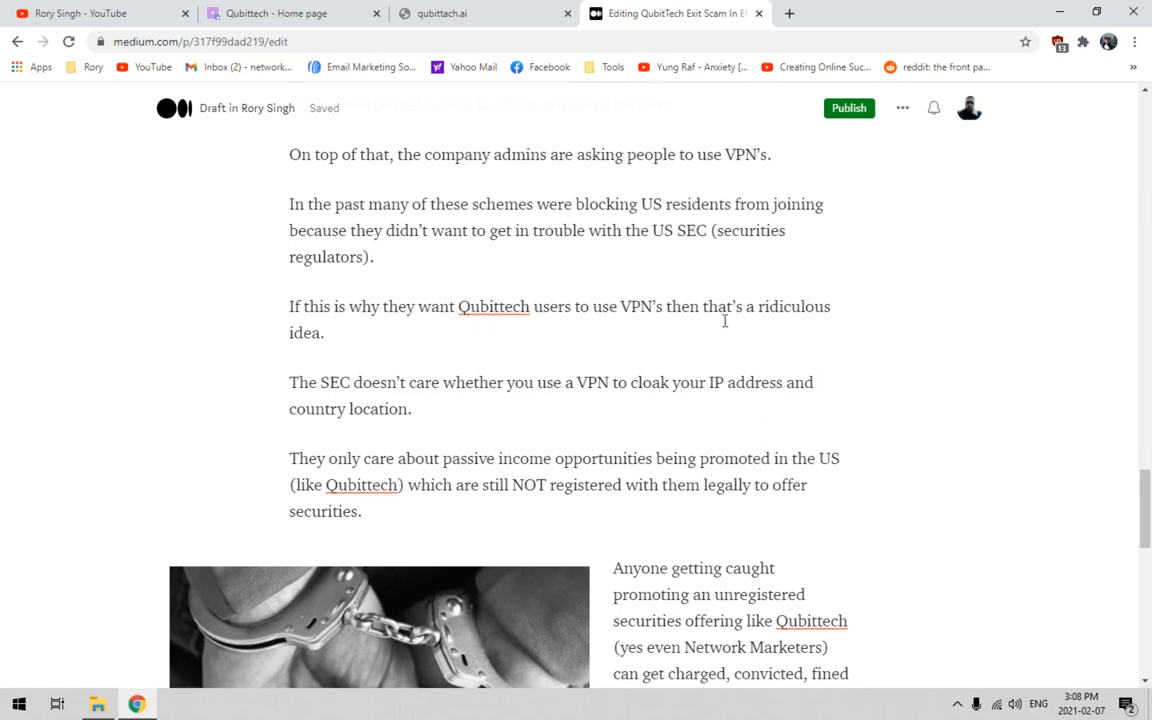
mouse_move(882, 376)
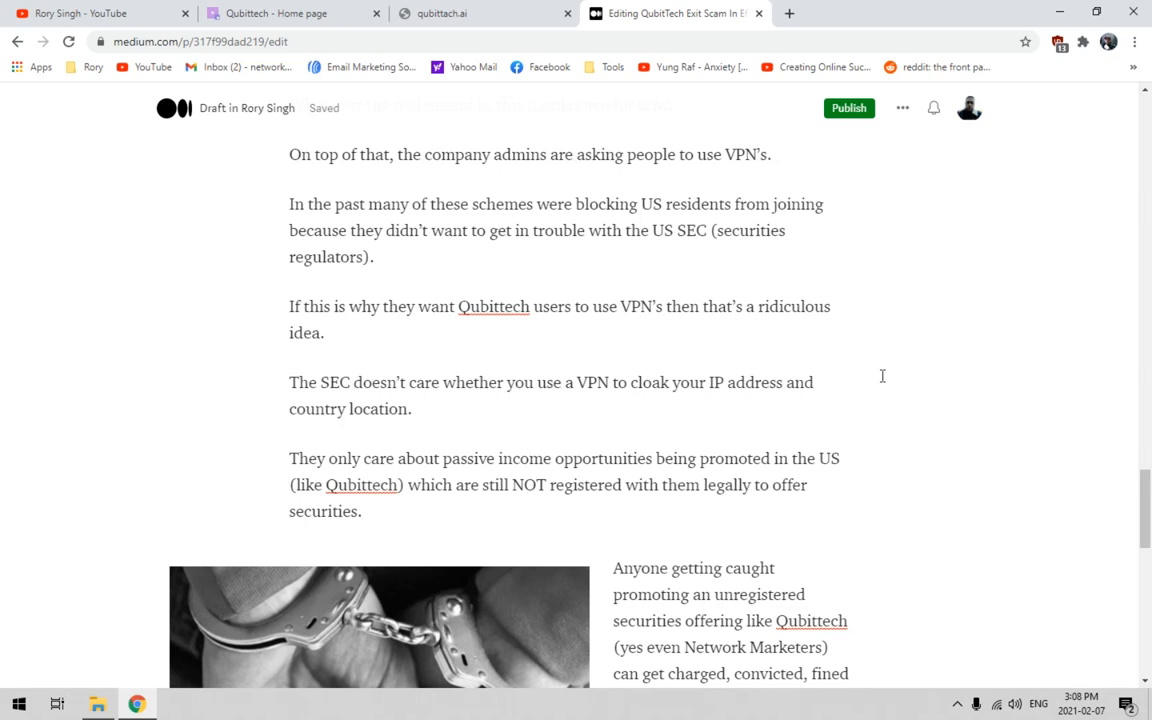
mouse_move(841, 366)
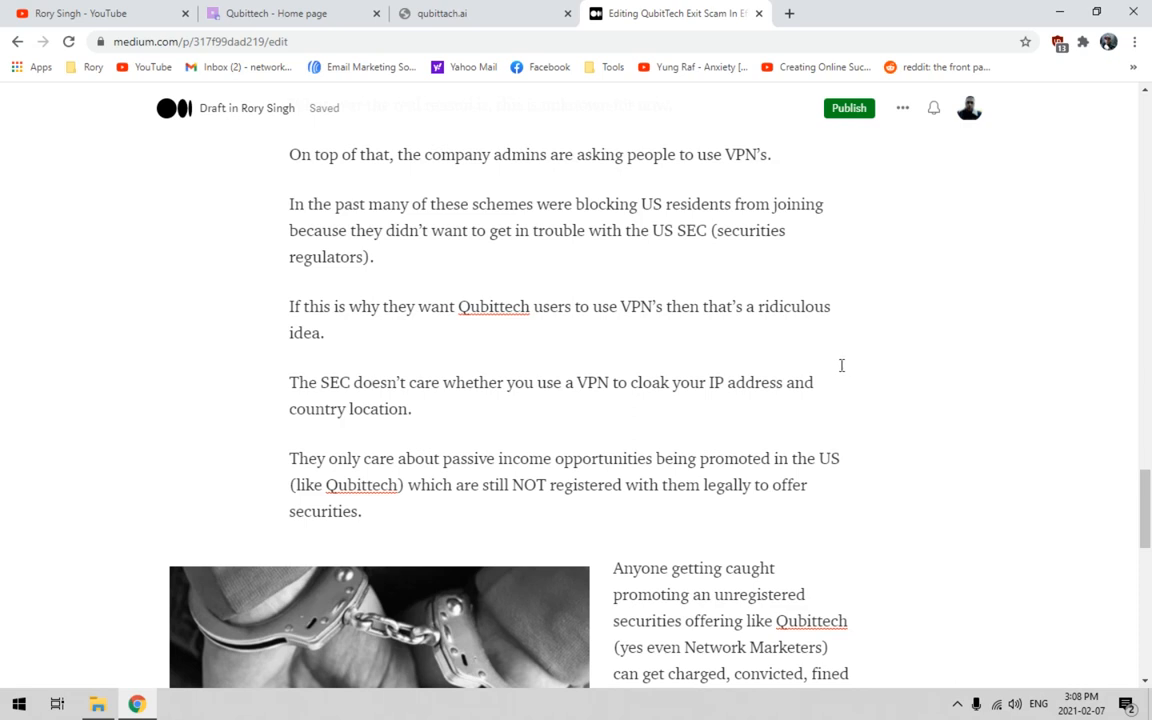
mouse_move(834, 364)
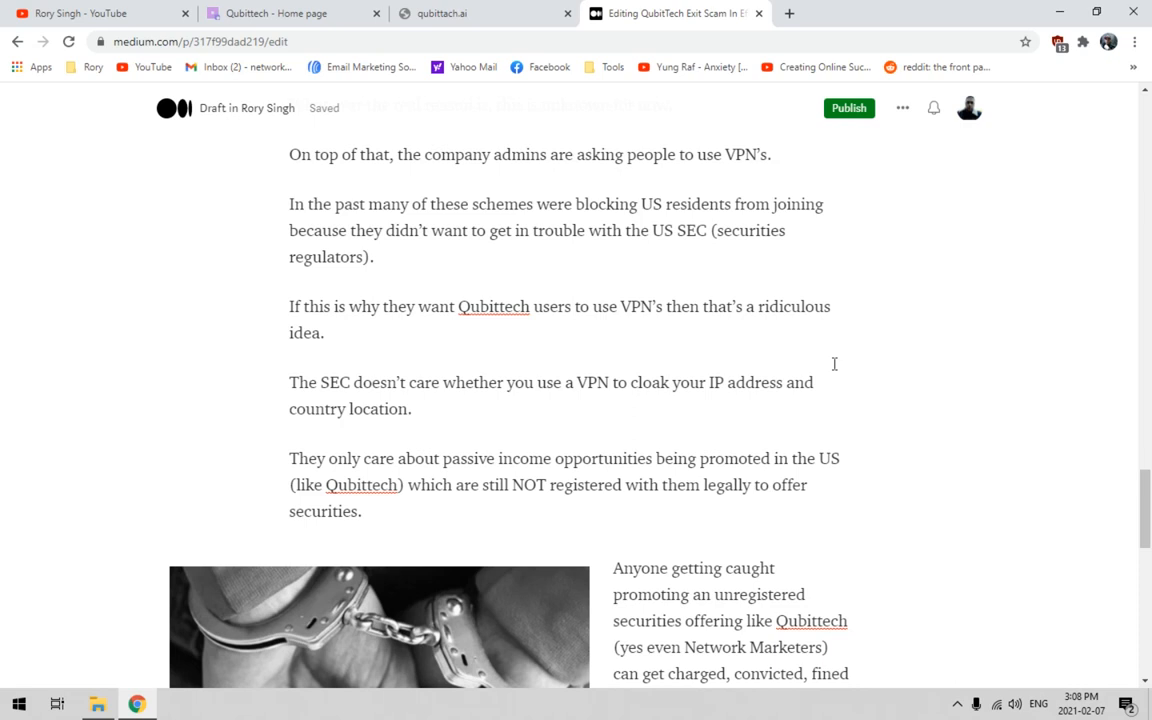
mouse_move(831, 363)
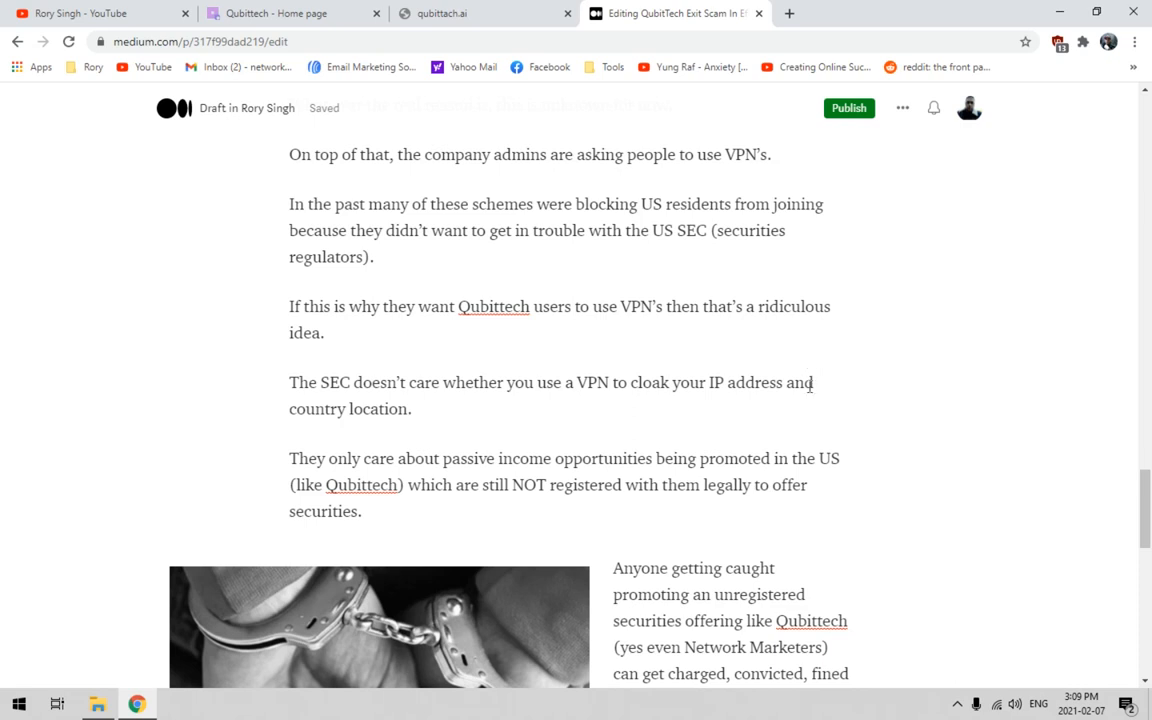
mouse_move(916, 471)
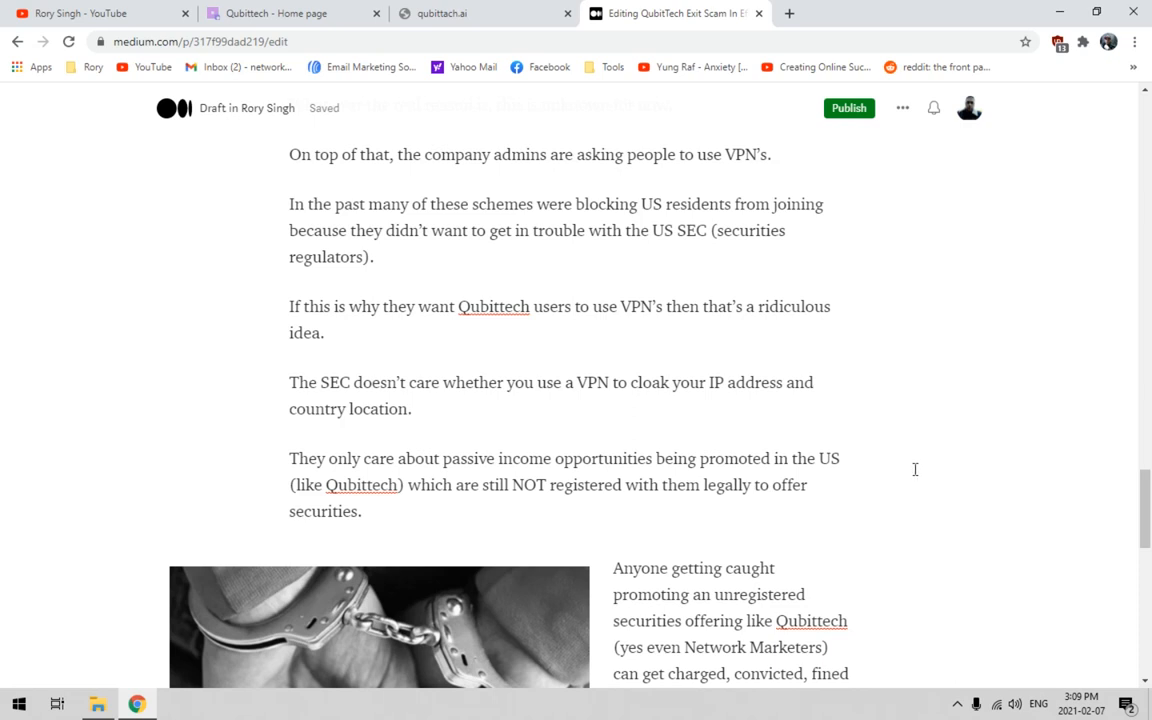
mouse_move(921, 472)
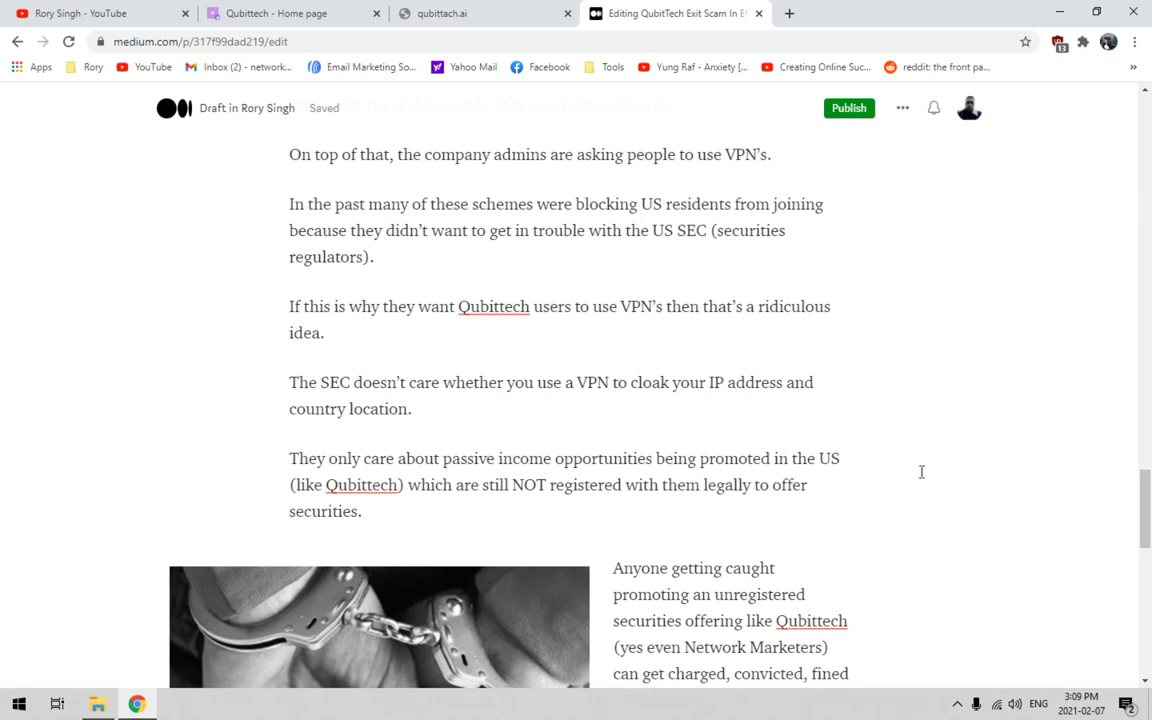
scroll("down", 3)
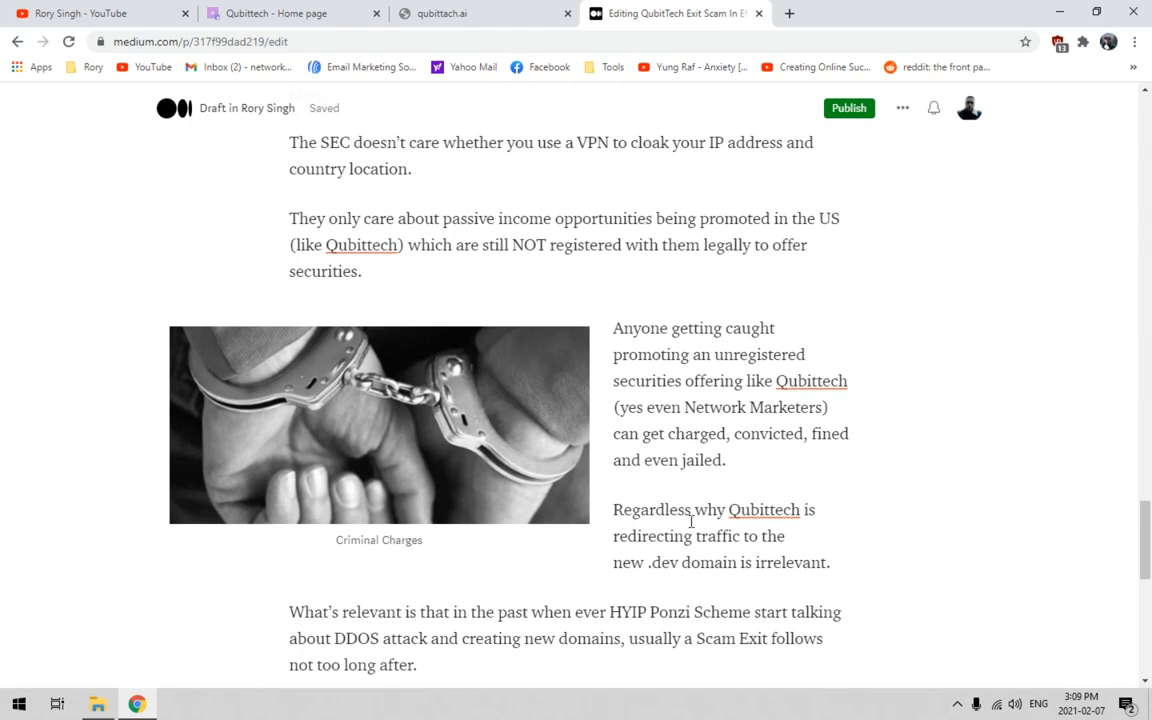
mouse_move(900, 497)
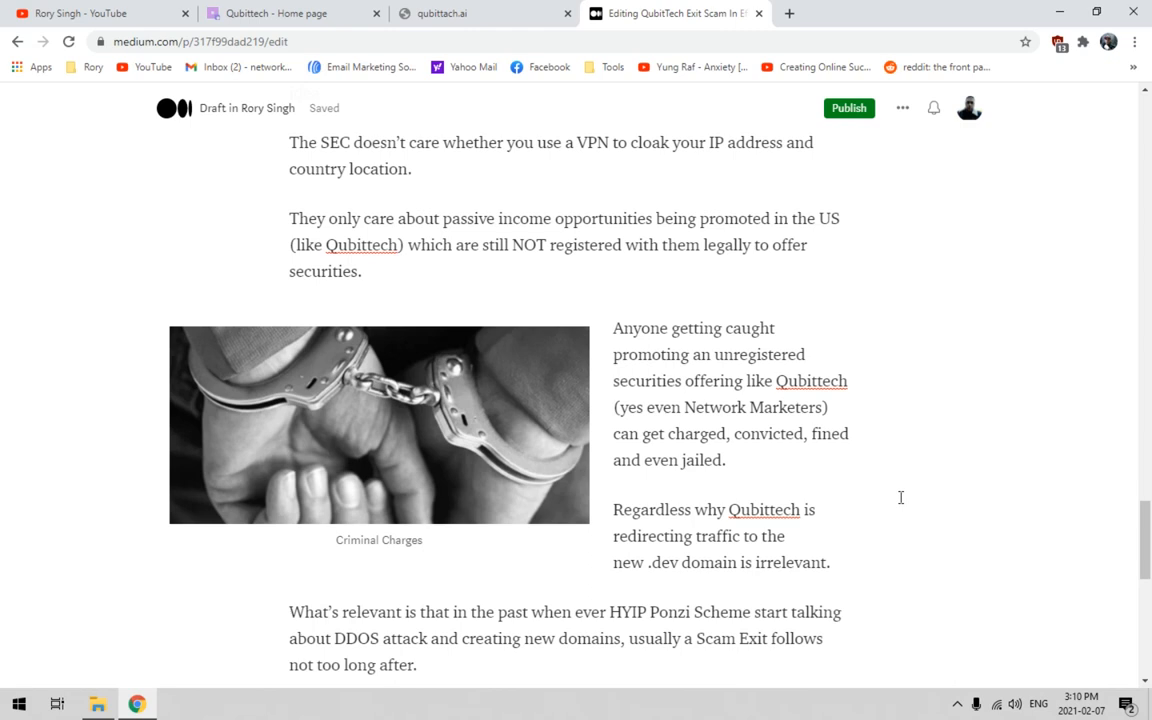
left_click(280, 16)
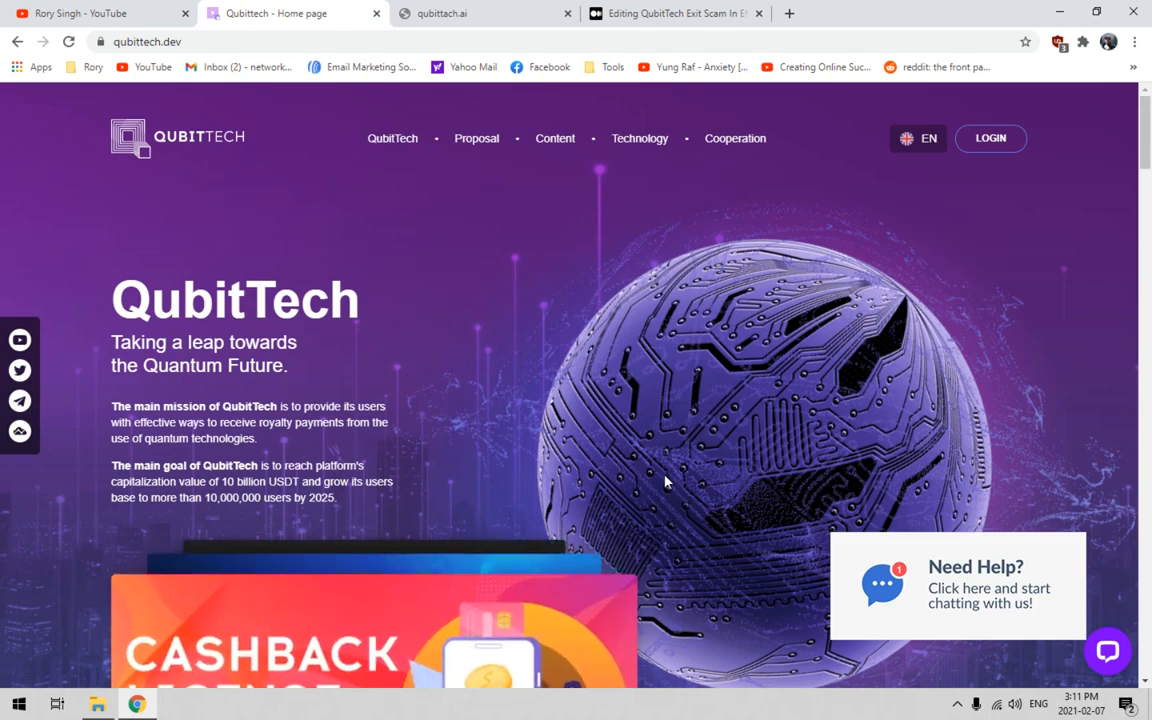
scroll("down", 3)
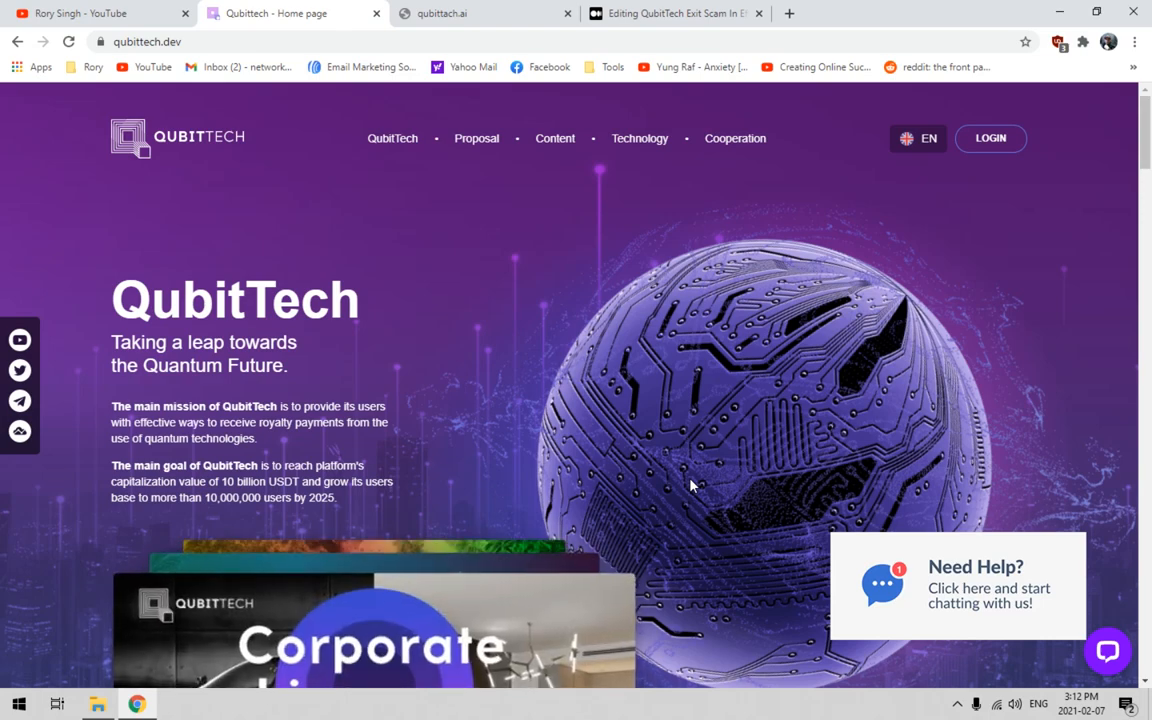
mouse_move(561, 223)
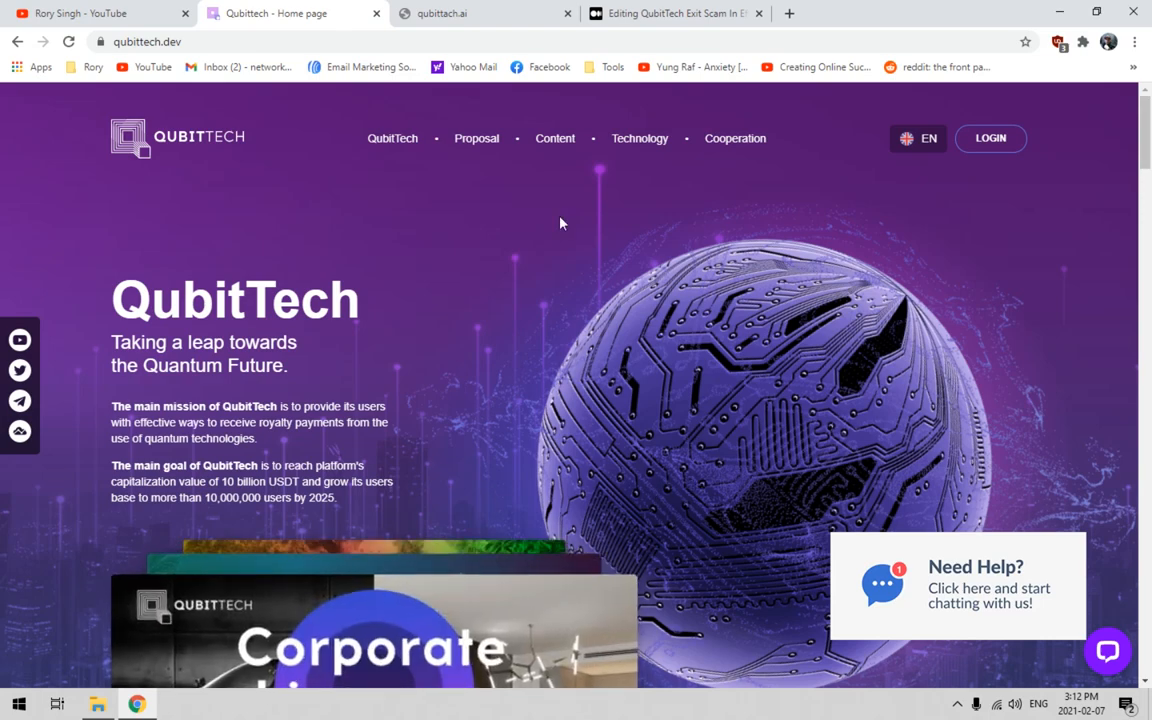
Return to the Medium draft and read its closing lines on QubitTech's illegal operation and promoter charges.
left_click(685, 13)
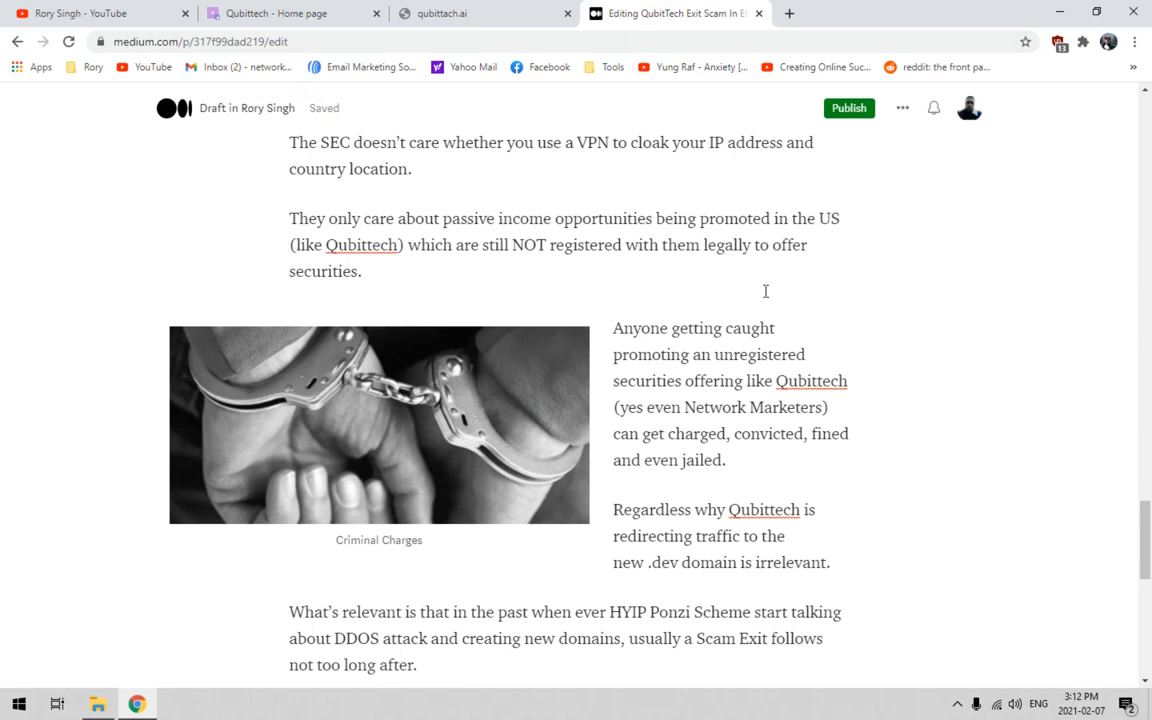
mouse_move(183, 269)
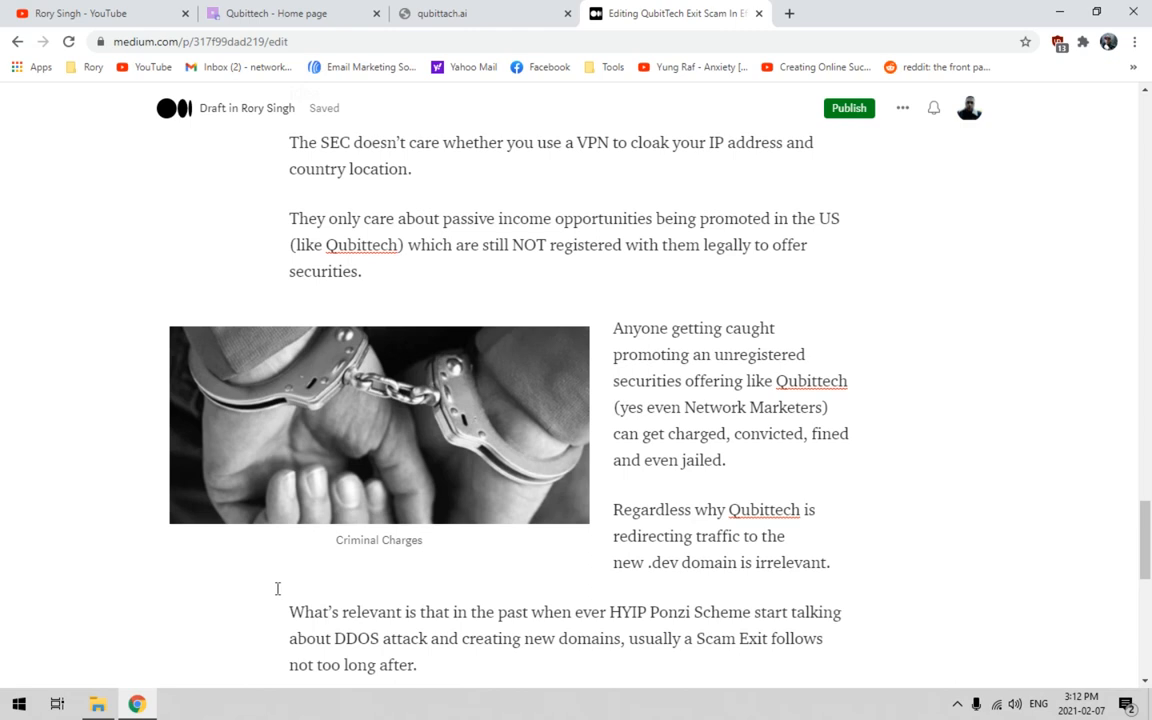
mouse_move(950, 560)
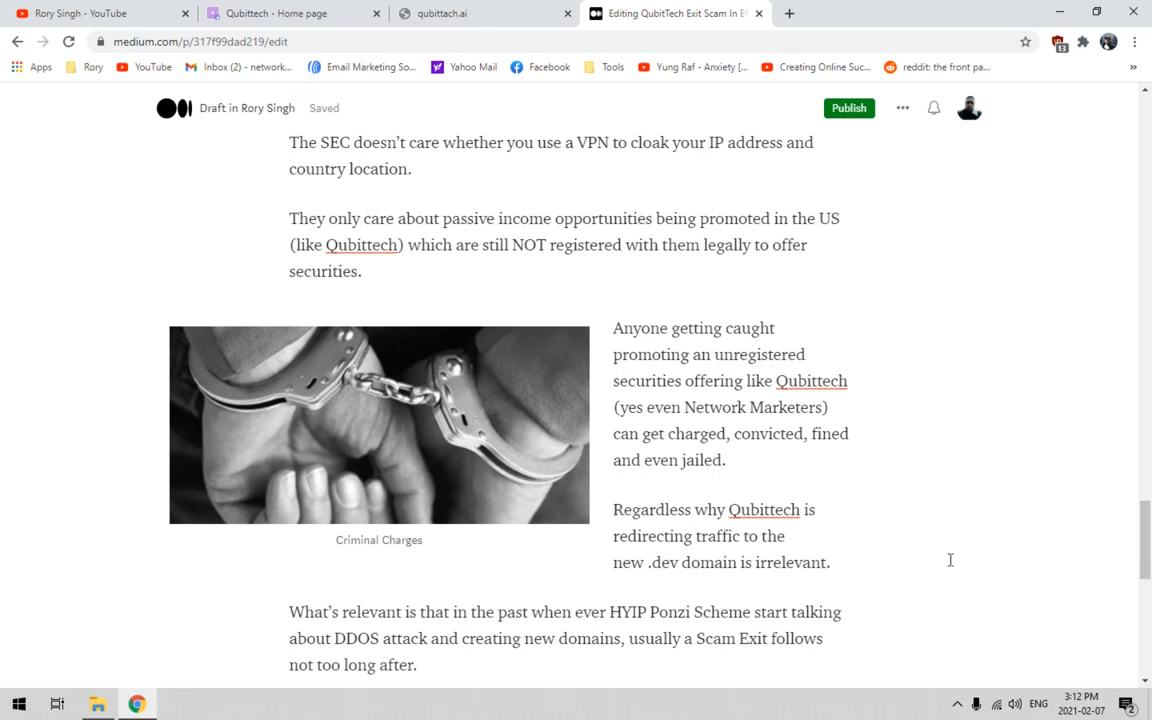
scroll("down", 3)
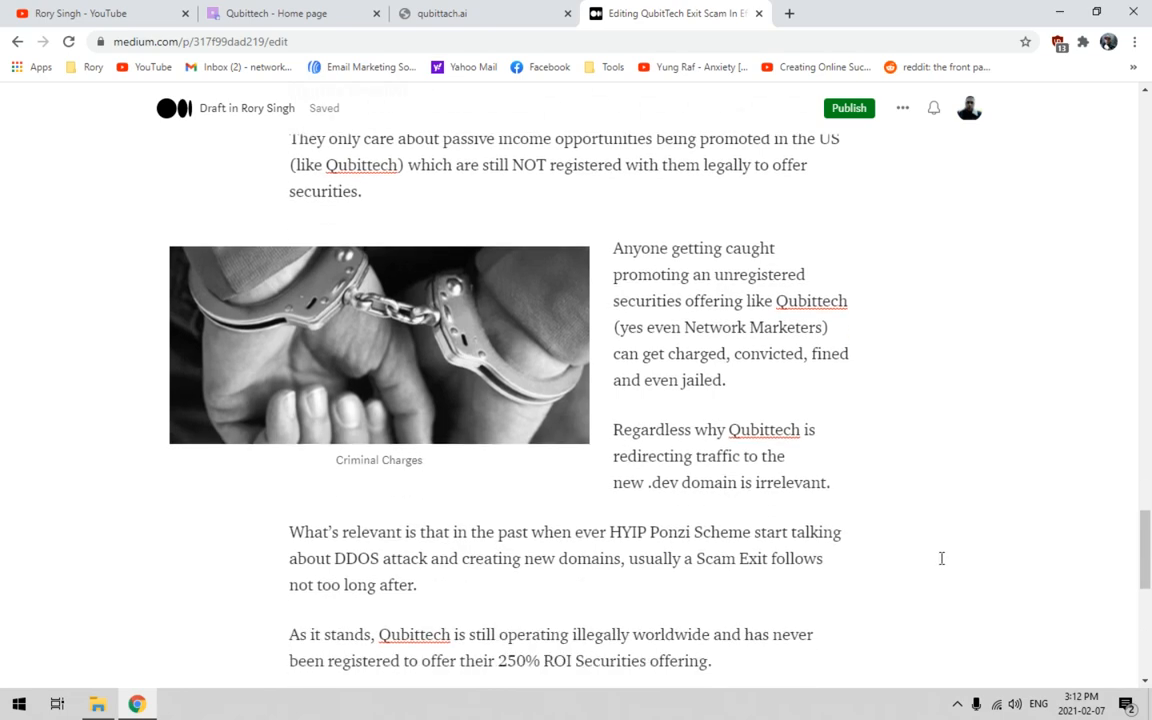
scroll("down", 3)
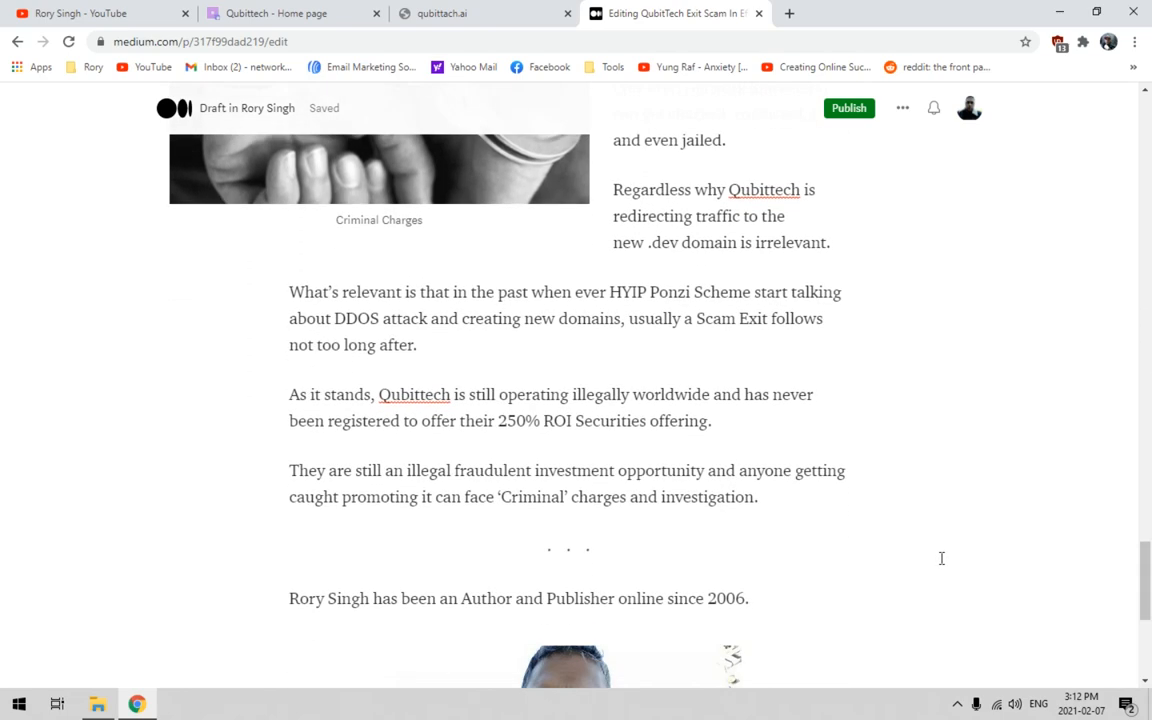
scroll("up", 3)
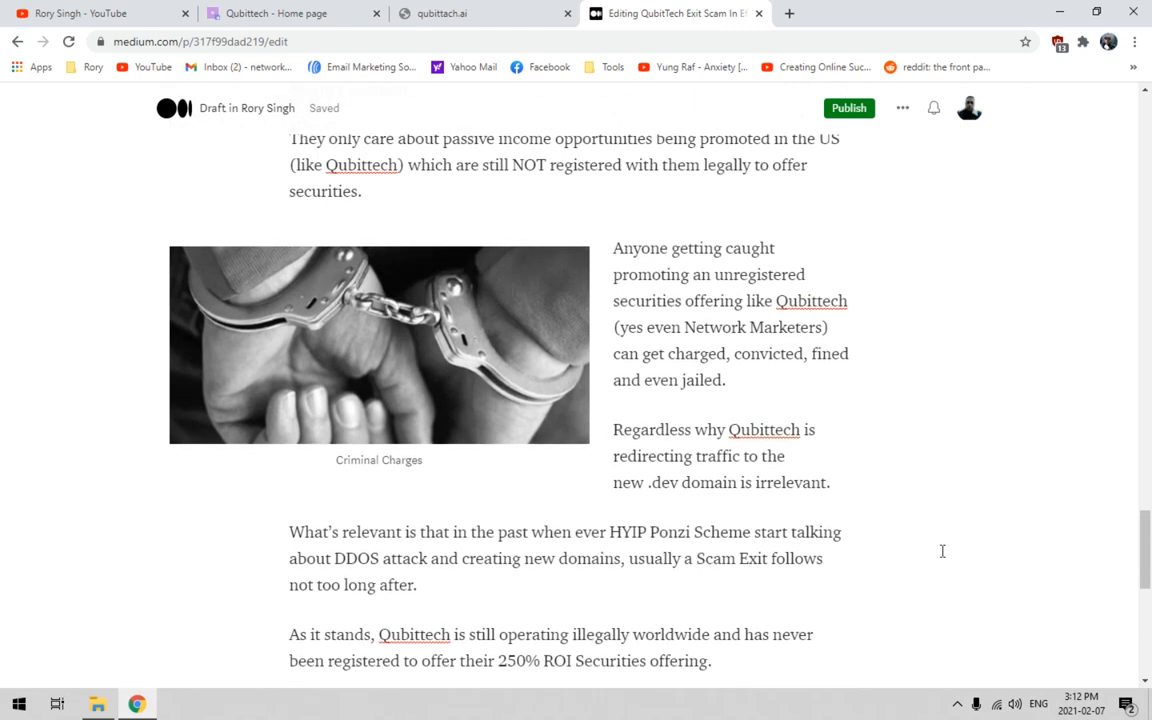
mouse_move(915, 552)
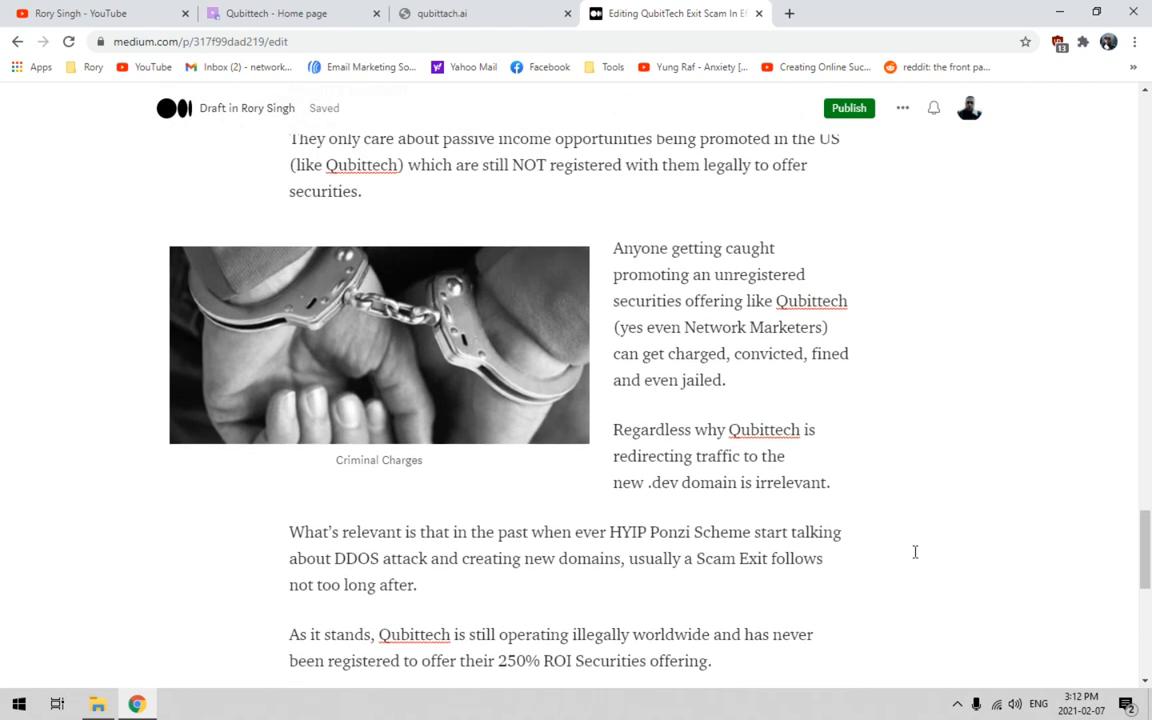
scroll("down", 3)
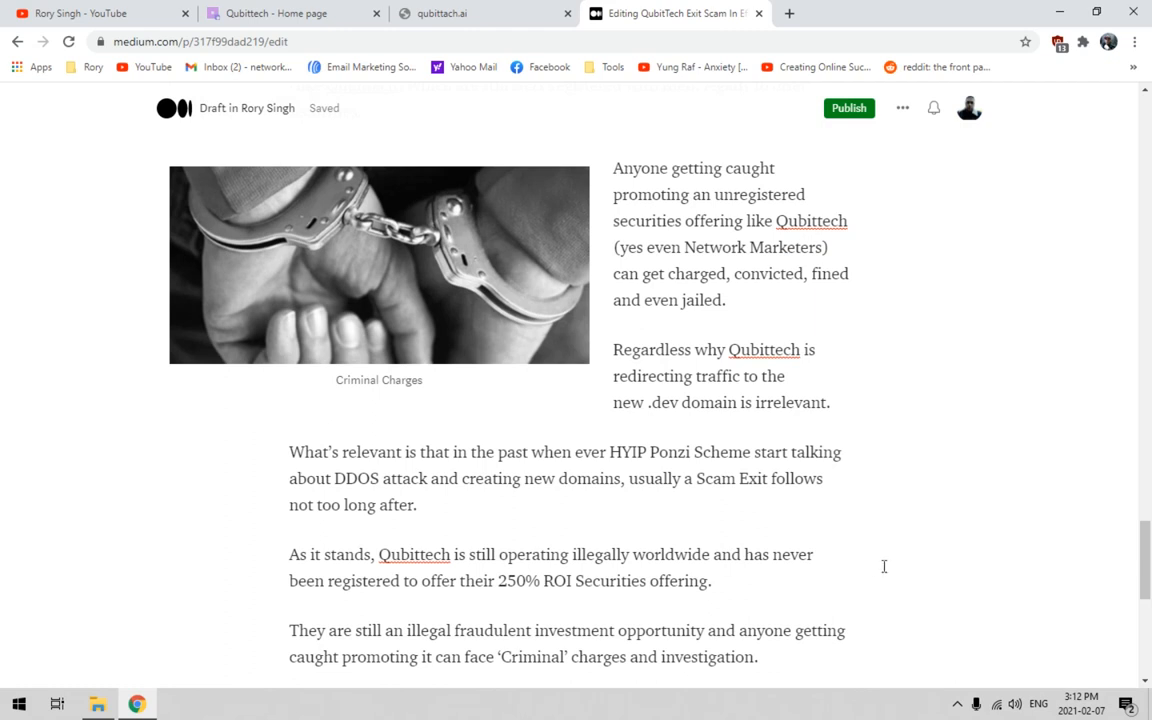
mouse_move(943, 559)
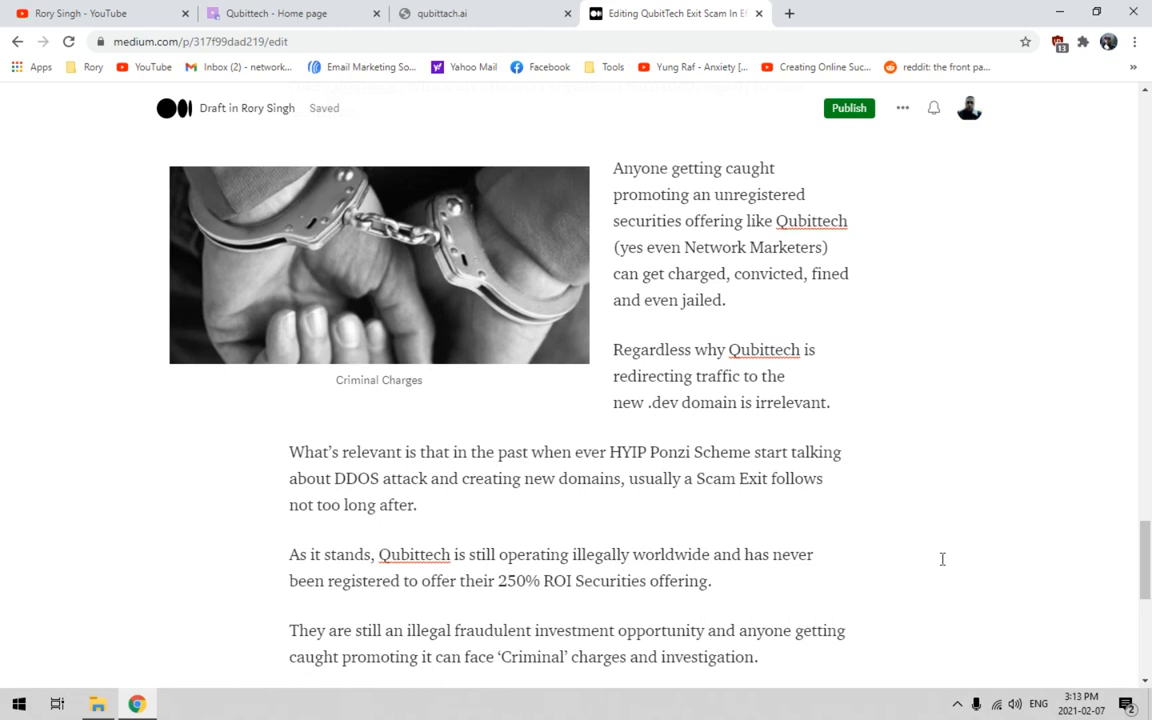
mouse_move(940, 558)
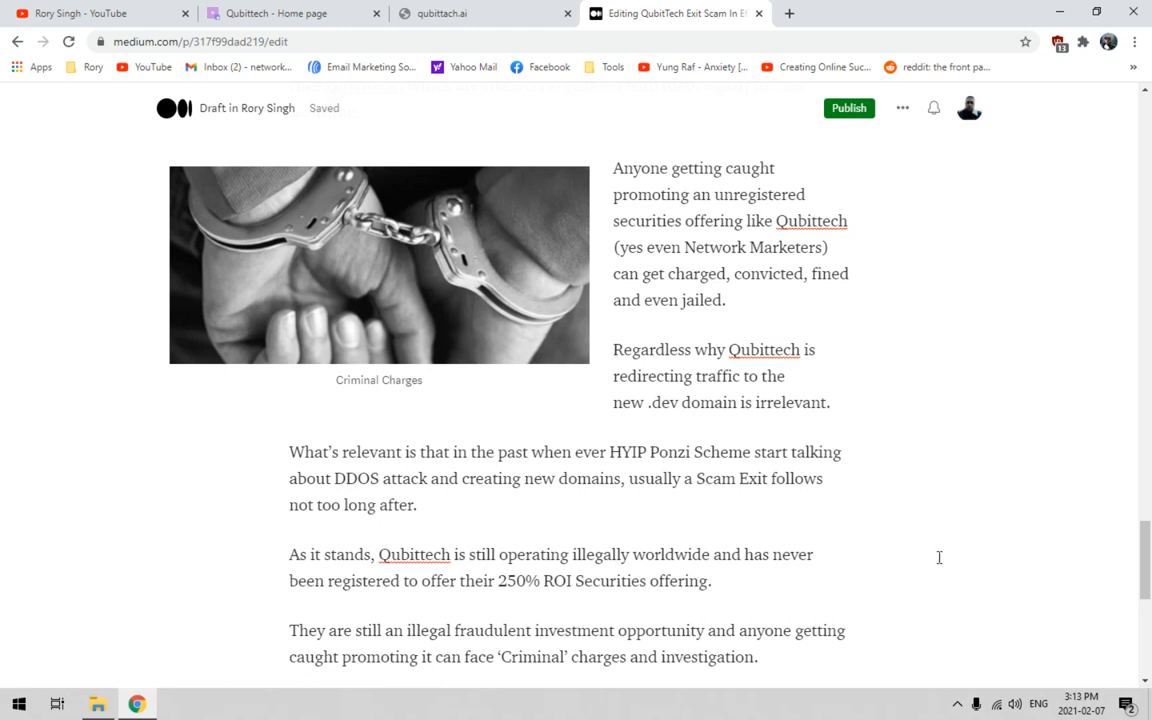